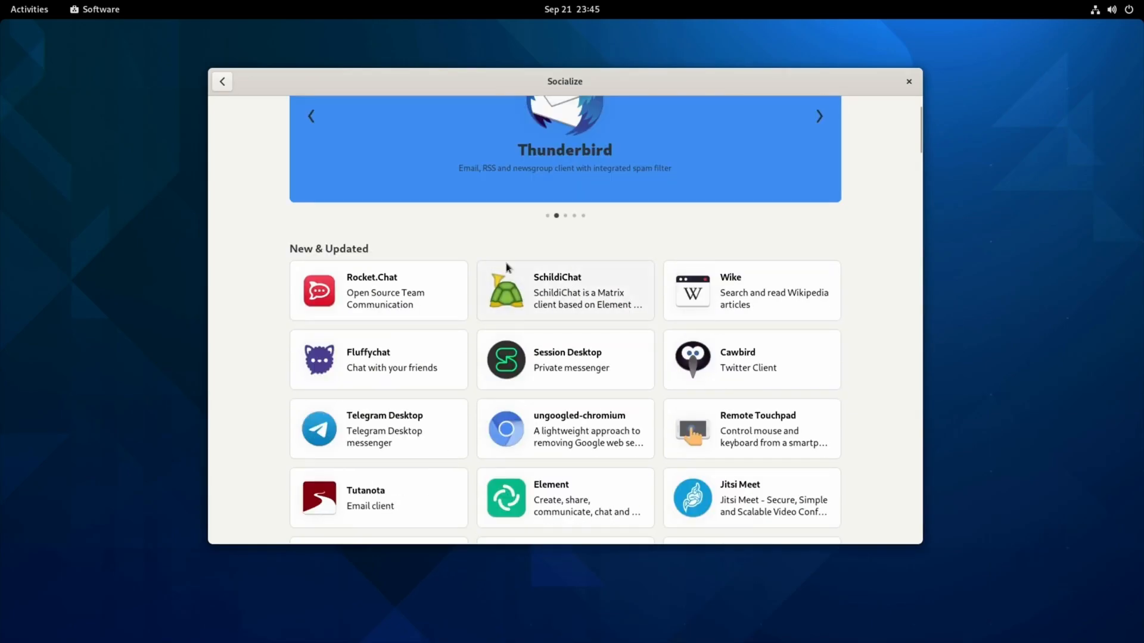
Dismiss Nemo's About dialog, return to the Home folder and close the file manager.
scroll(down, 3)
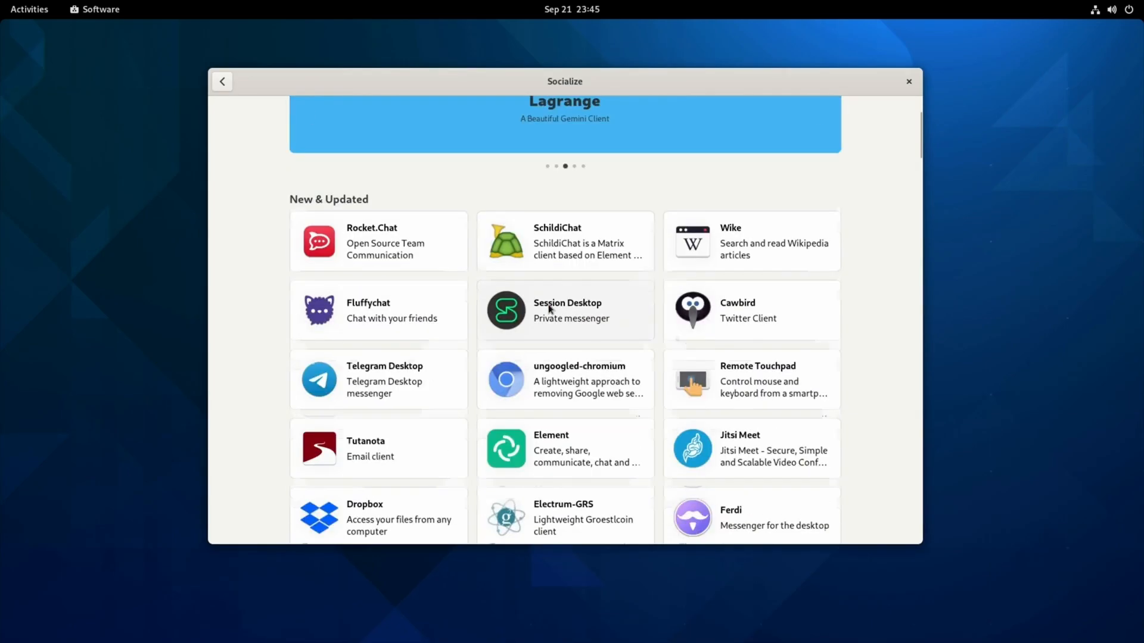
scroll(down, 3)
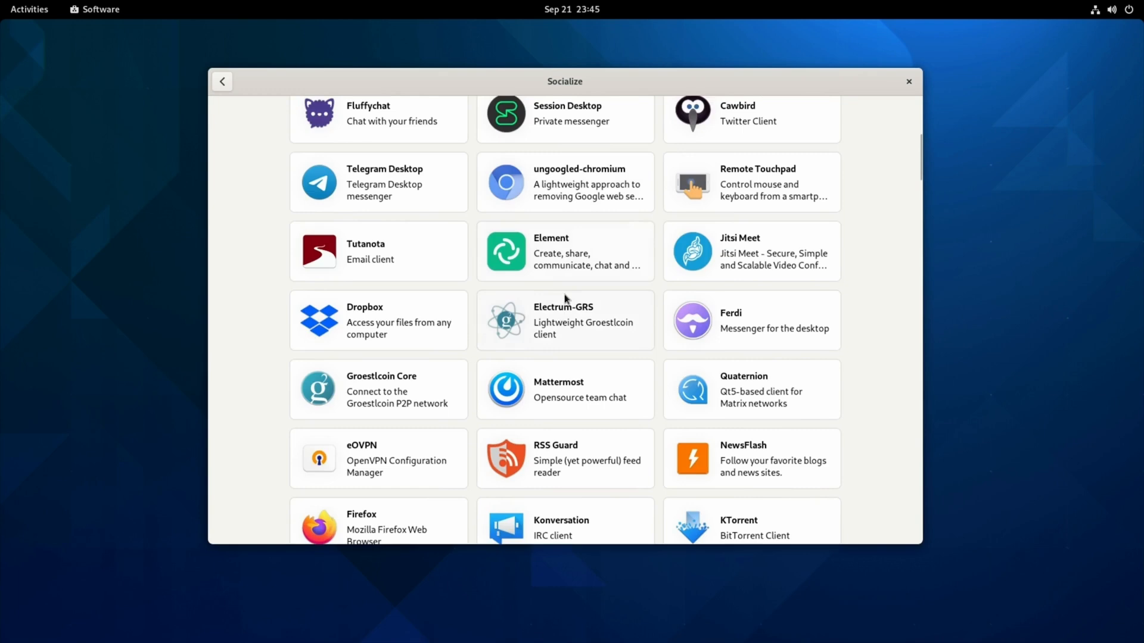
scroll(down, 3)
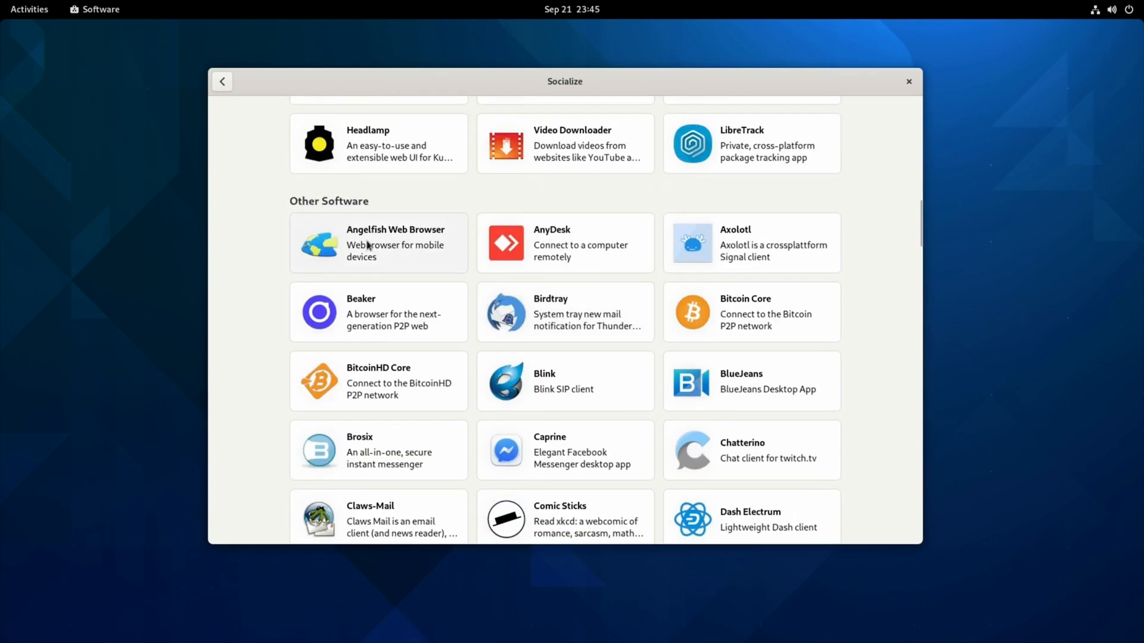
scroll(down, 3)
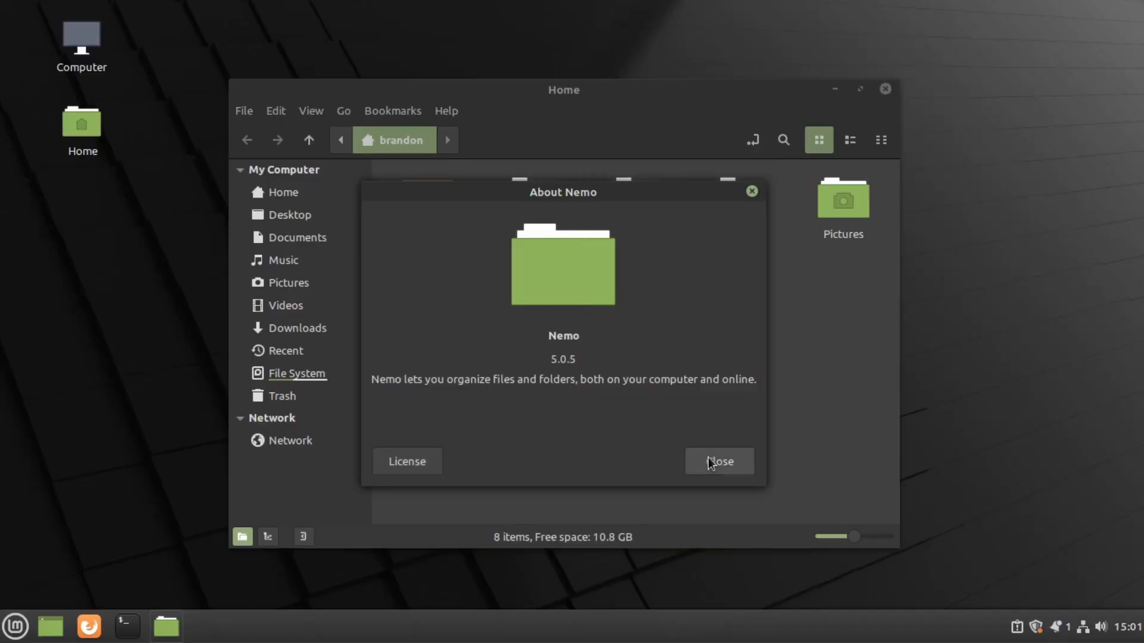
click(717, 461)
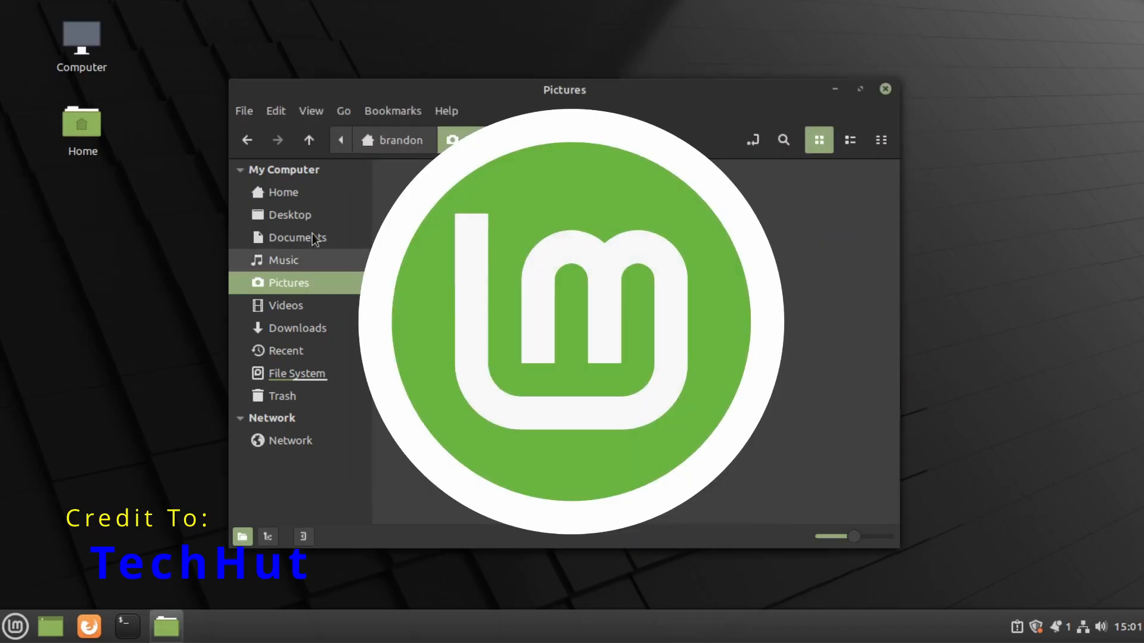
click(283, 192)
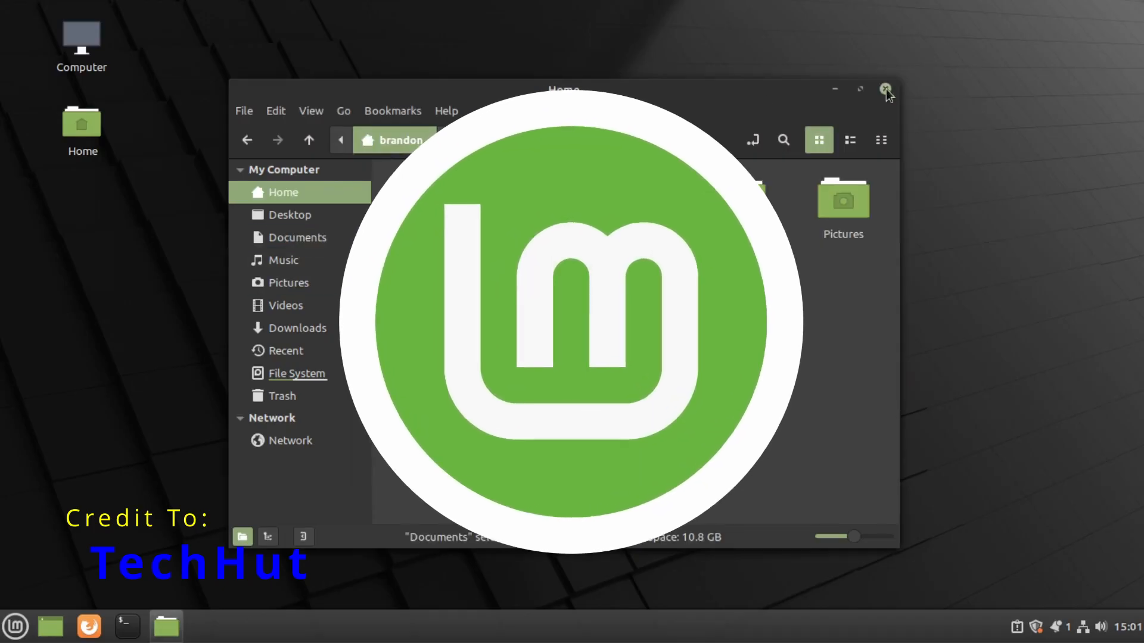
click(886, 90)
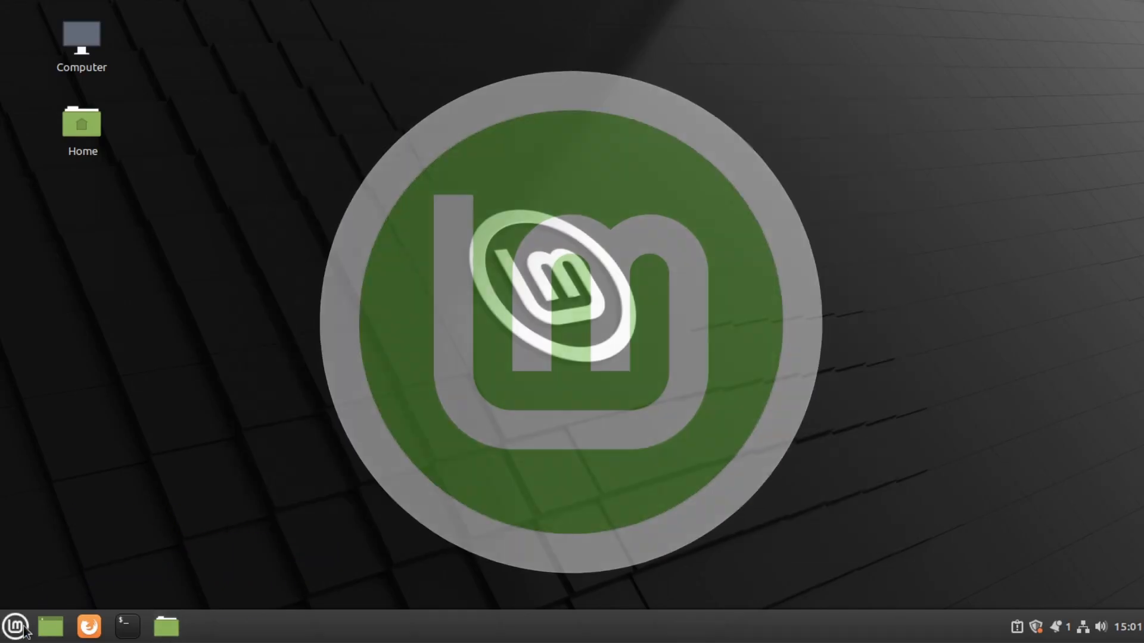
Find 'fire' in the Mint menu, launch Firewall Configuration and close it again.
click(15, 626)
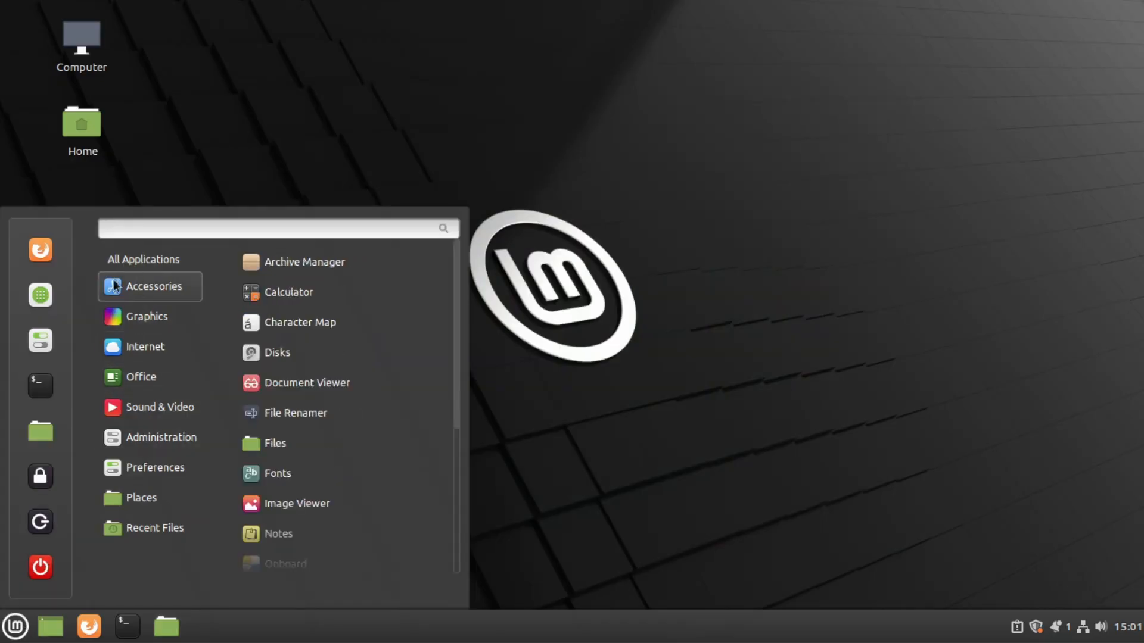
click(147, 258)
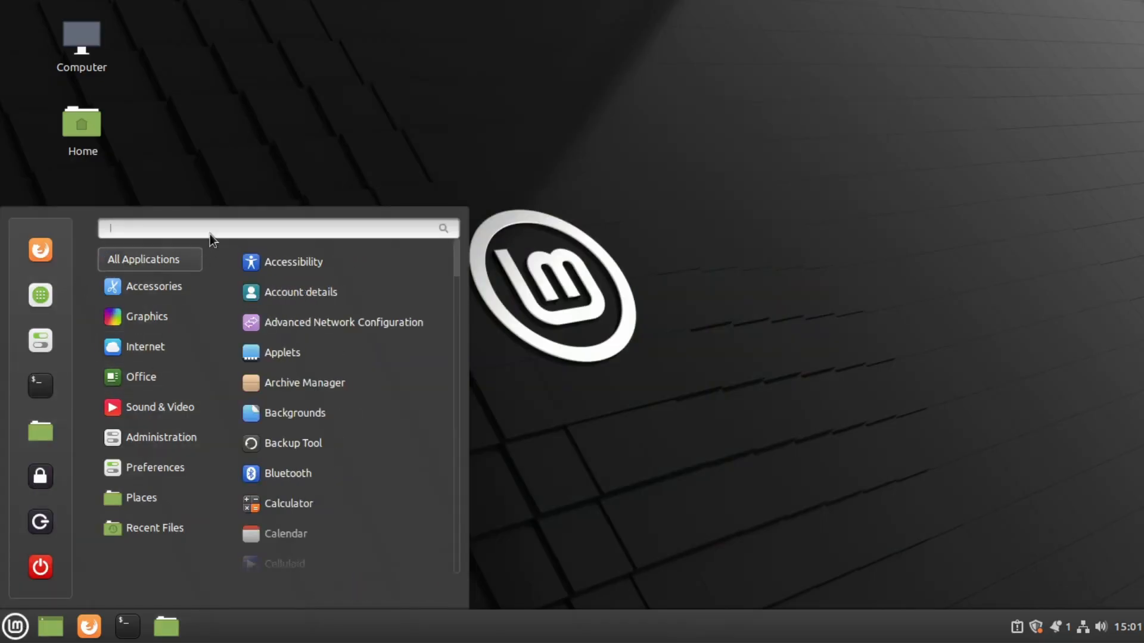
text(fire)
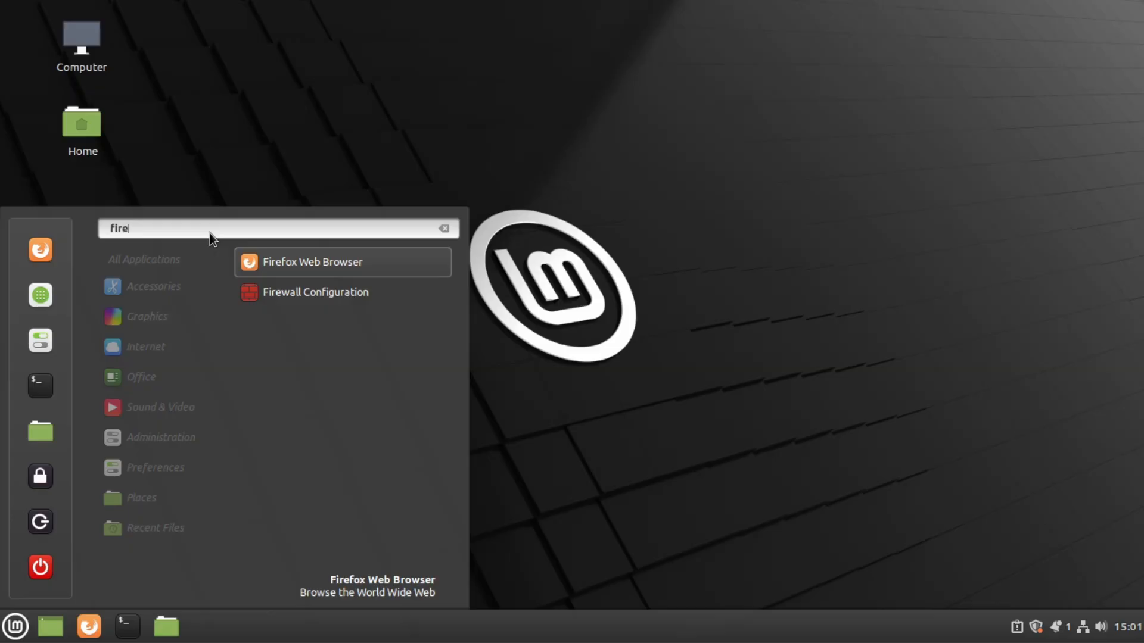
click(315, 292)
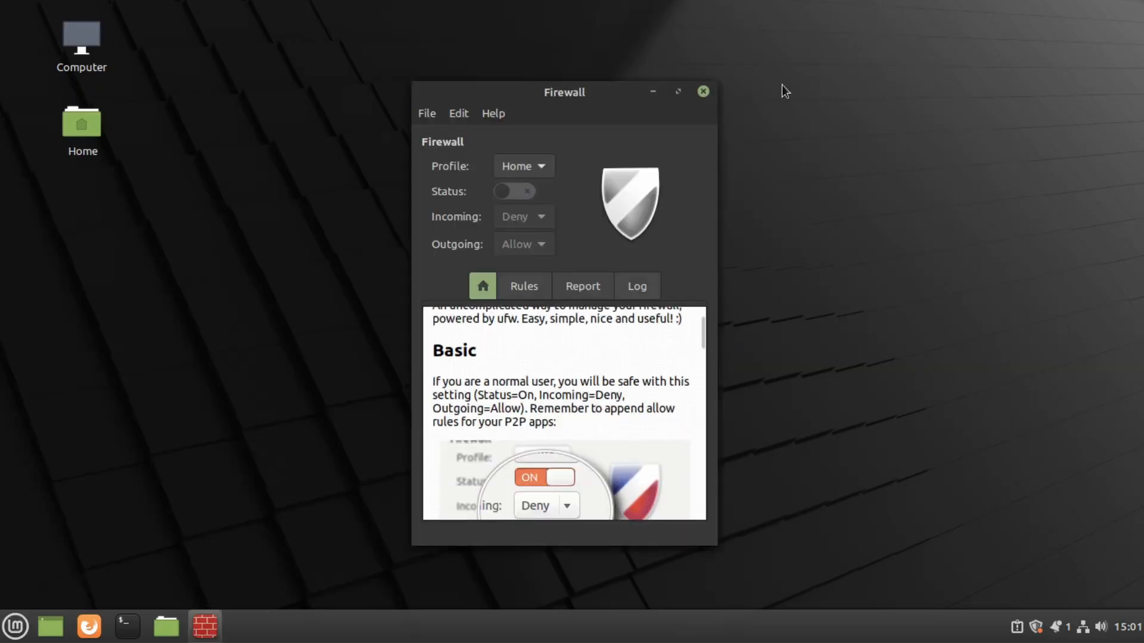
click(702, 92)
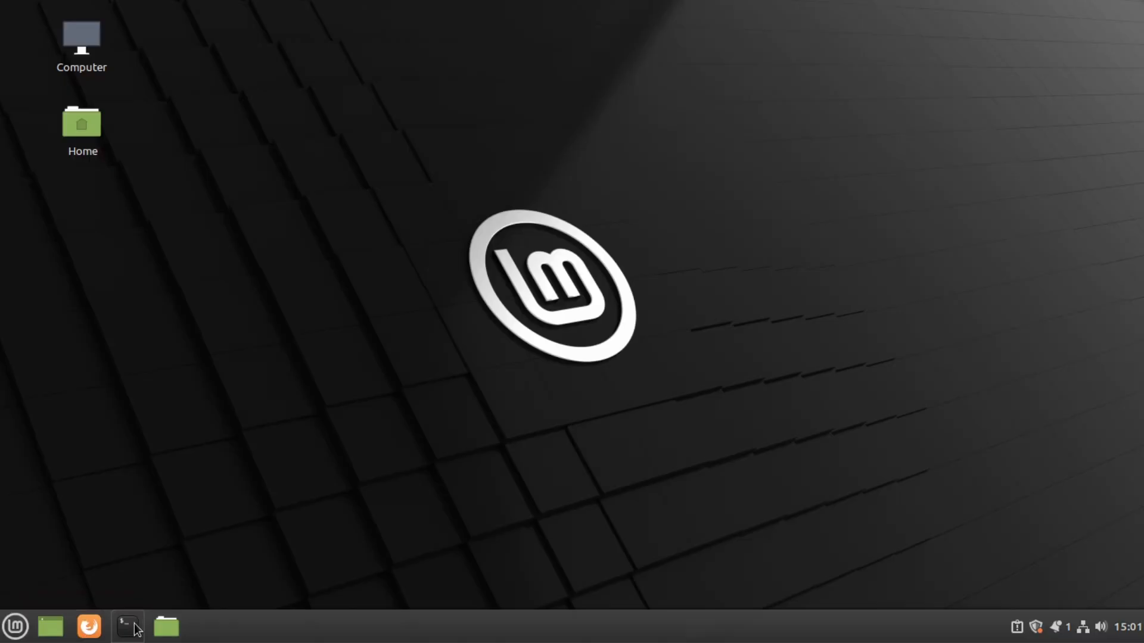
Launch Terminal and the Home file manager from the panel, then minimize both.
click(127, 625)
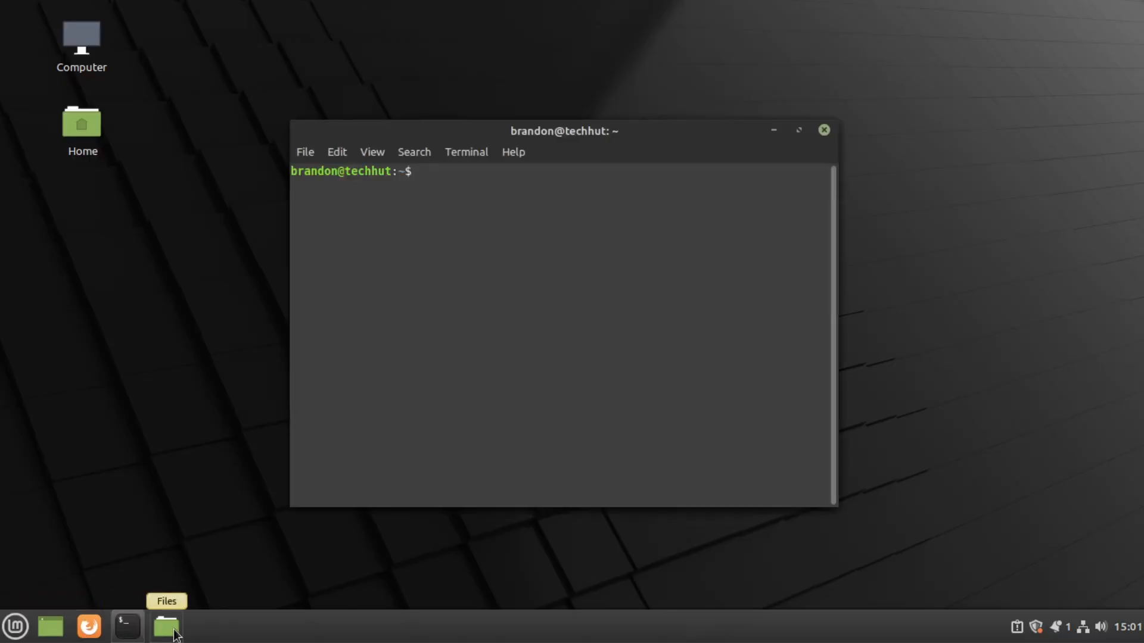
click(166, 625)
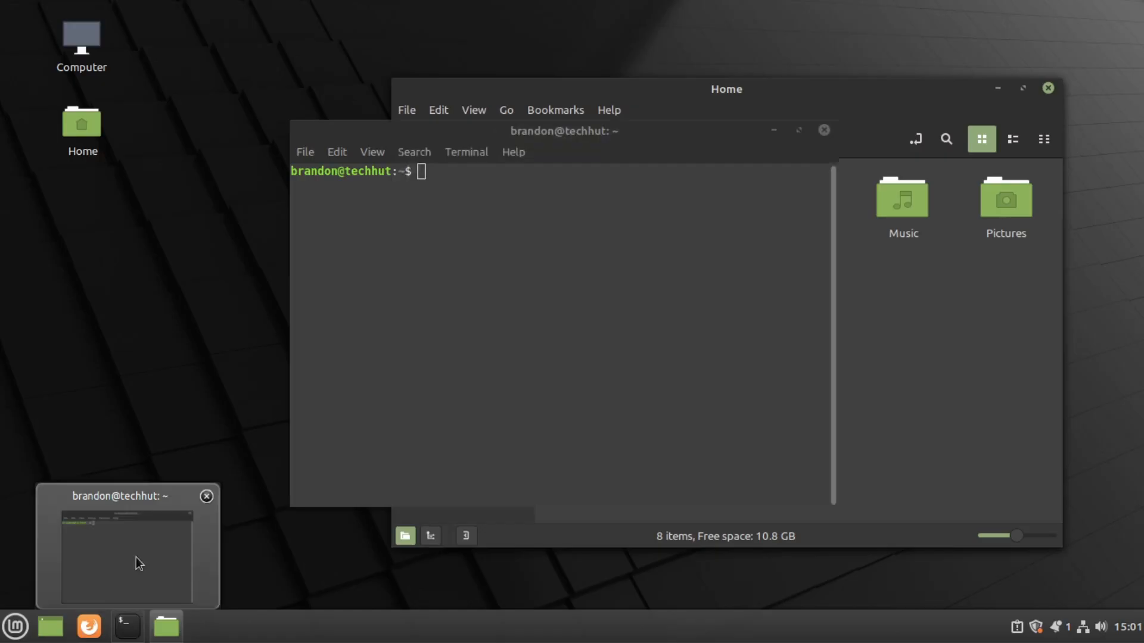
click(726, 90)
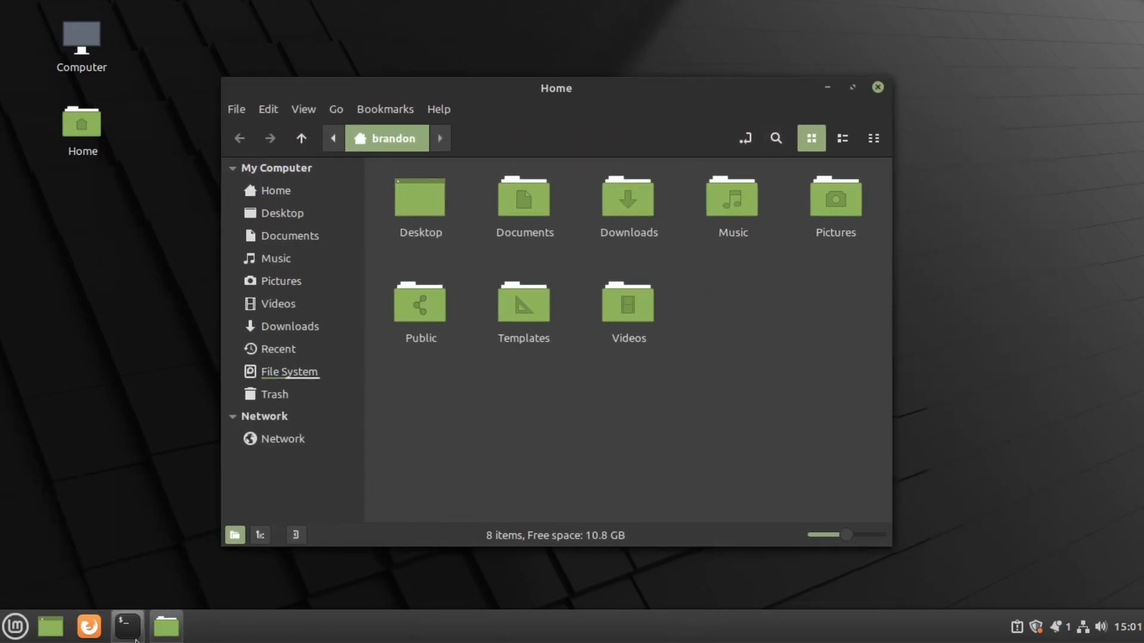
click(126, 625)
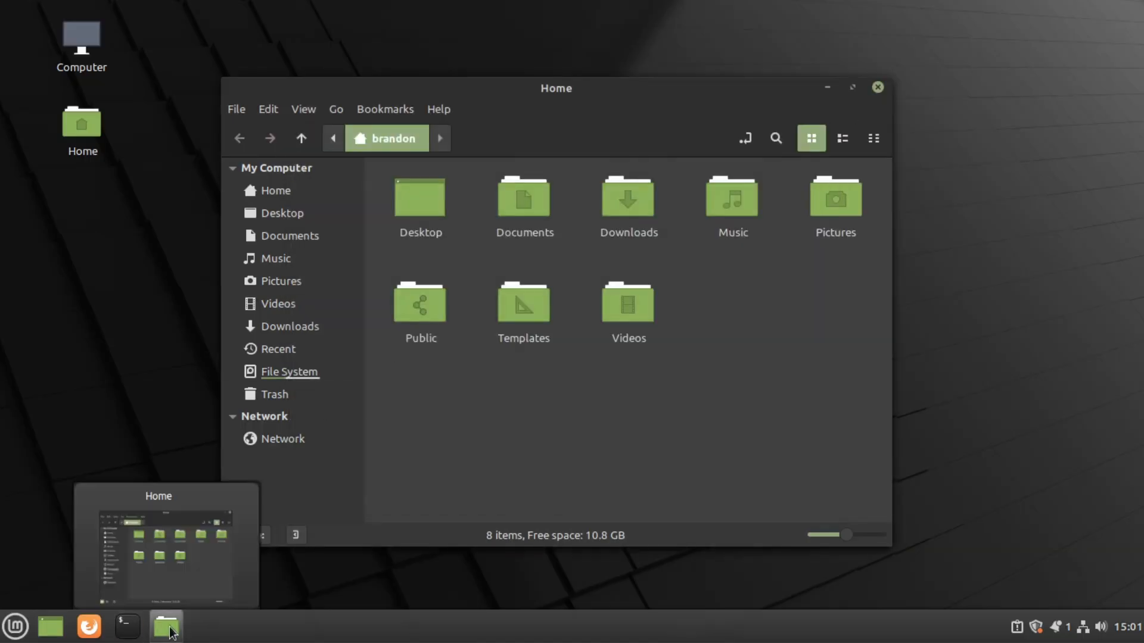
click(167, 625)
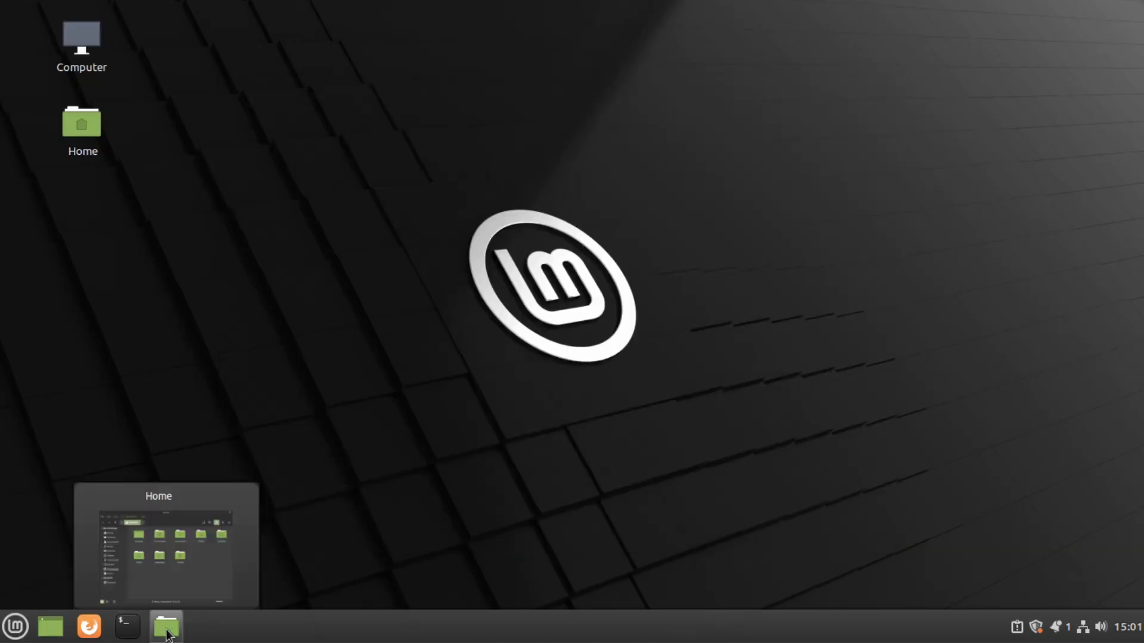
click(166, 626)
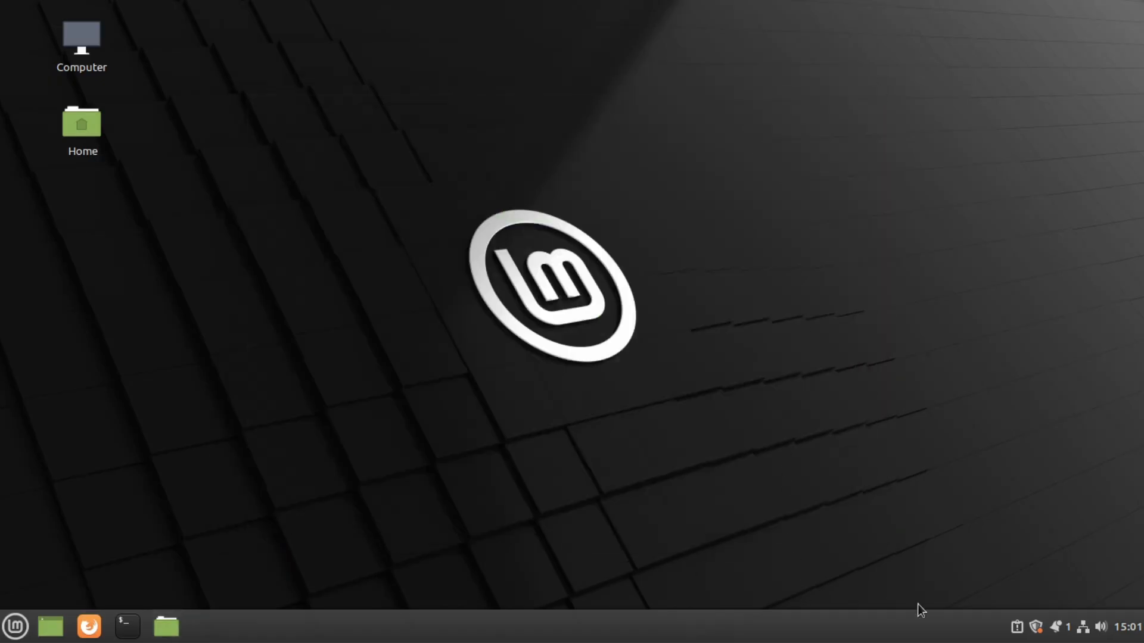
Check the wired network status and notifications, then reach System Settings from the Mint menu.
click(1083, 627)
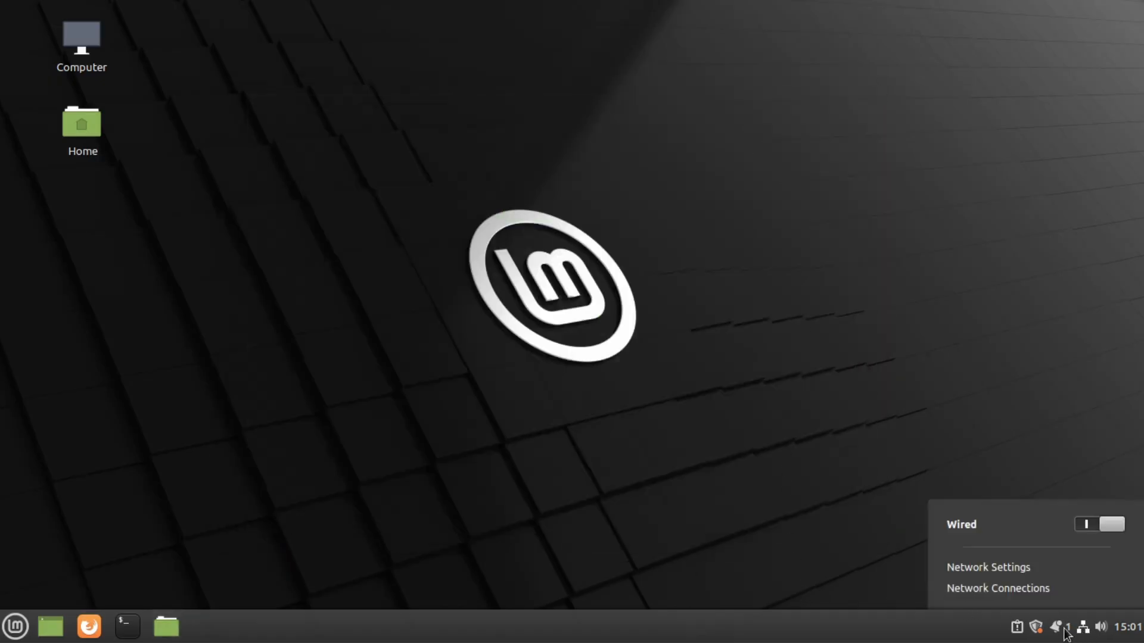
click(1054, 627)
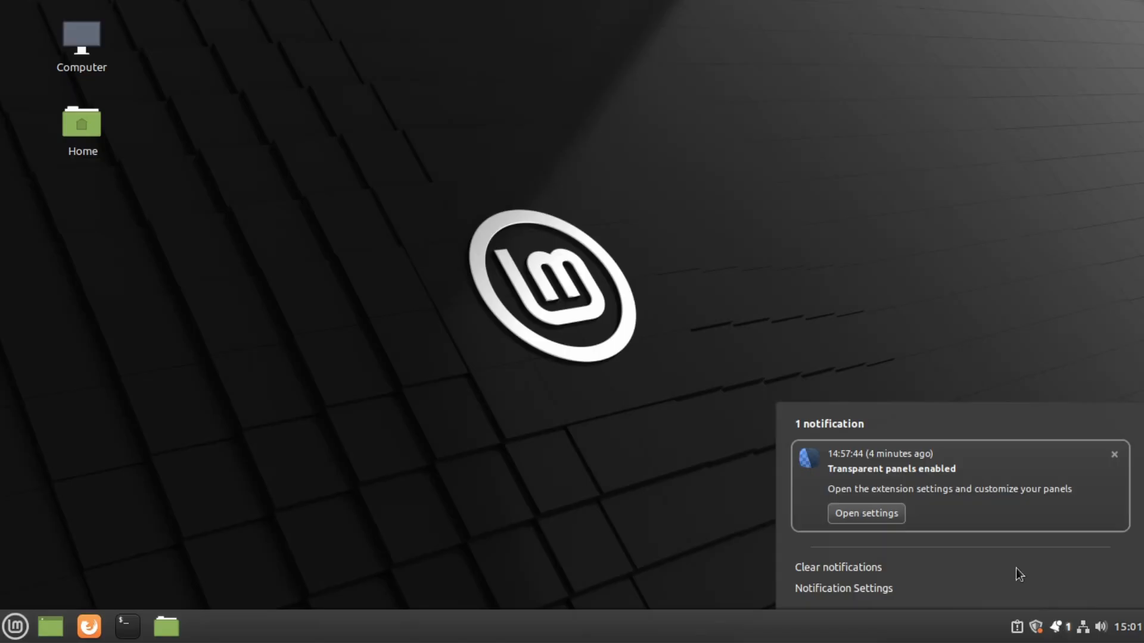
click(15, 626)
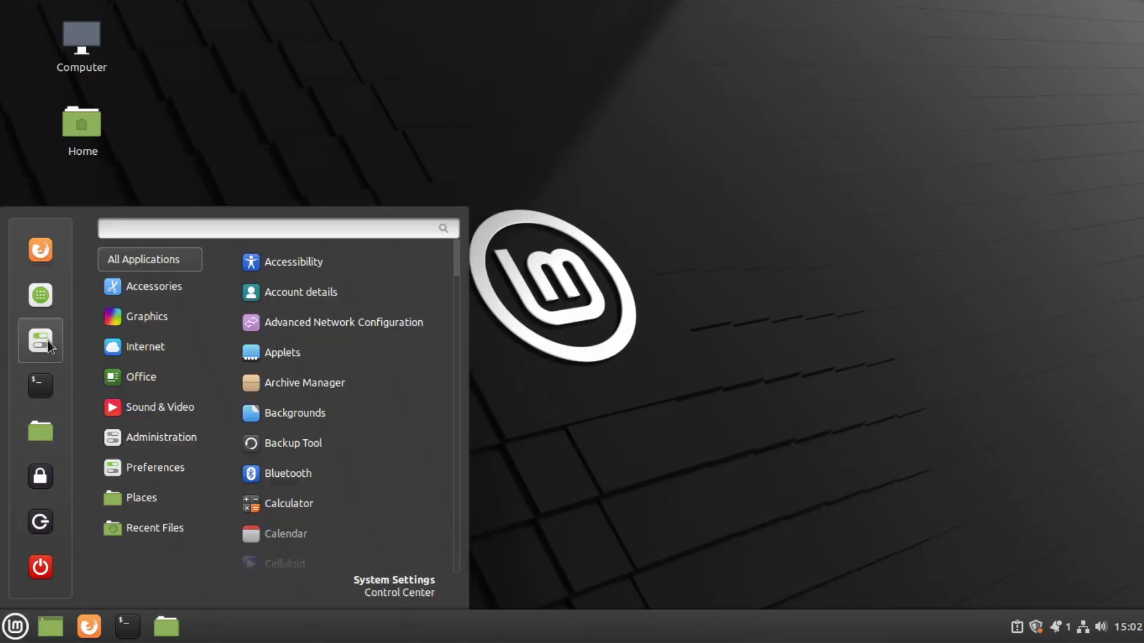
click(395, 580)
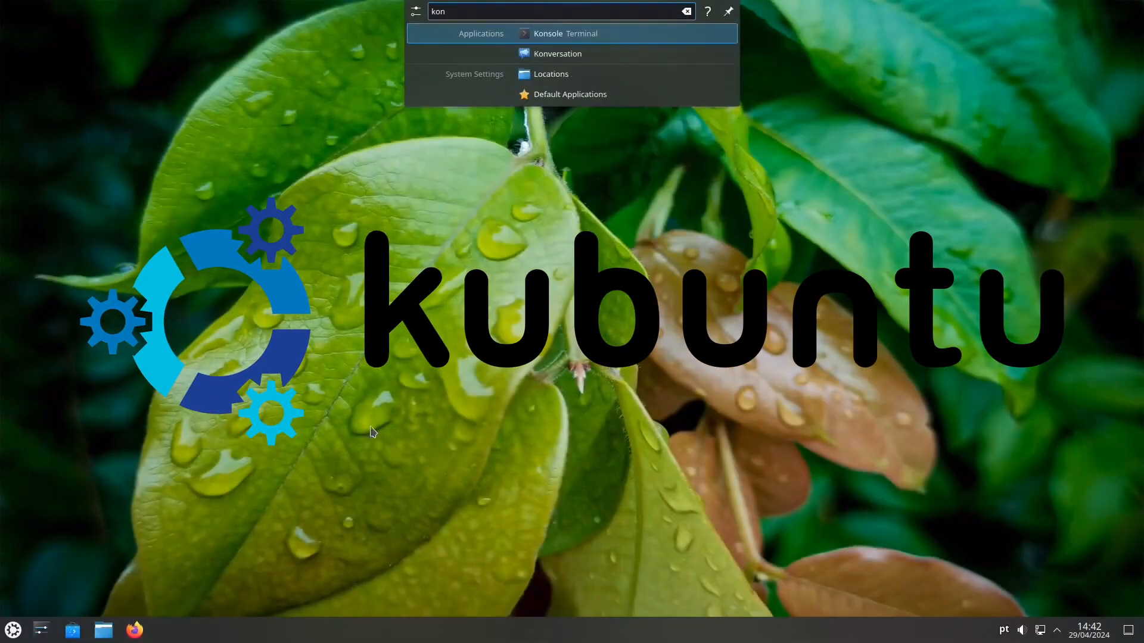
Reposition the Dolphin window toward the upper left and peek at its options menu and search.
click(548, 34)
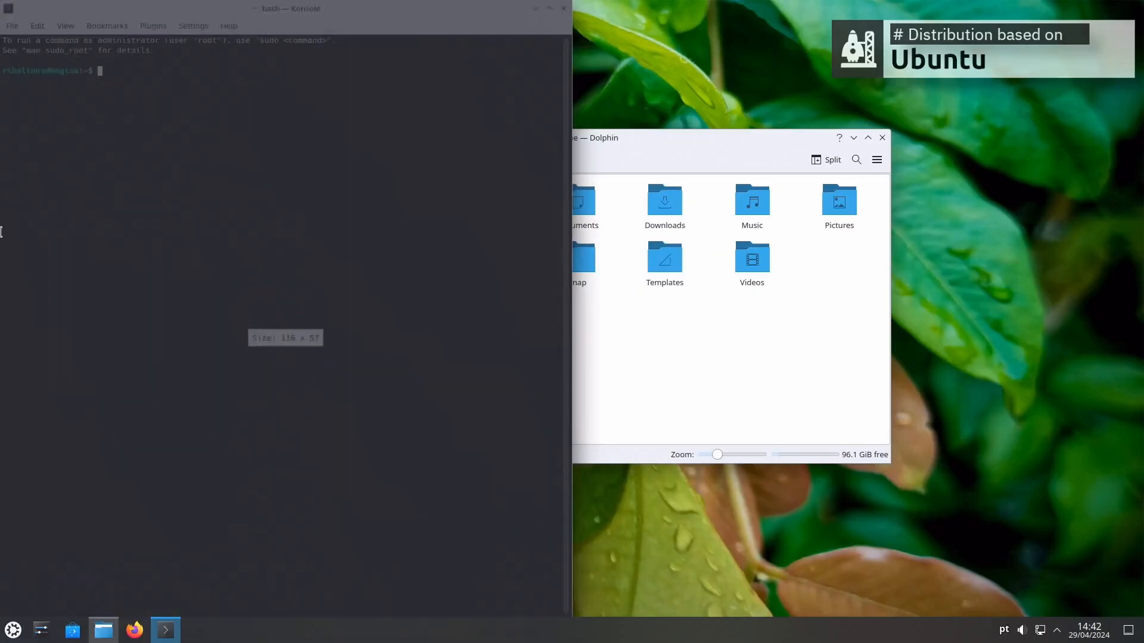
click(867, 137)
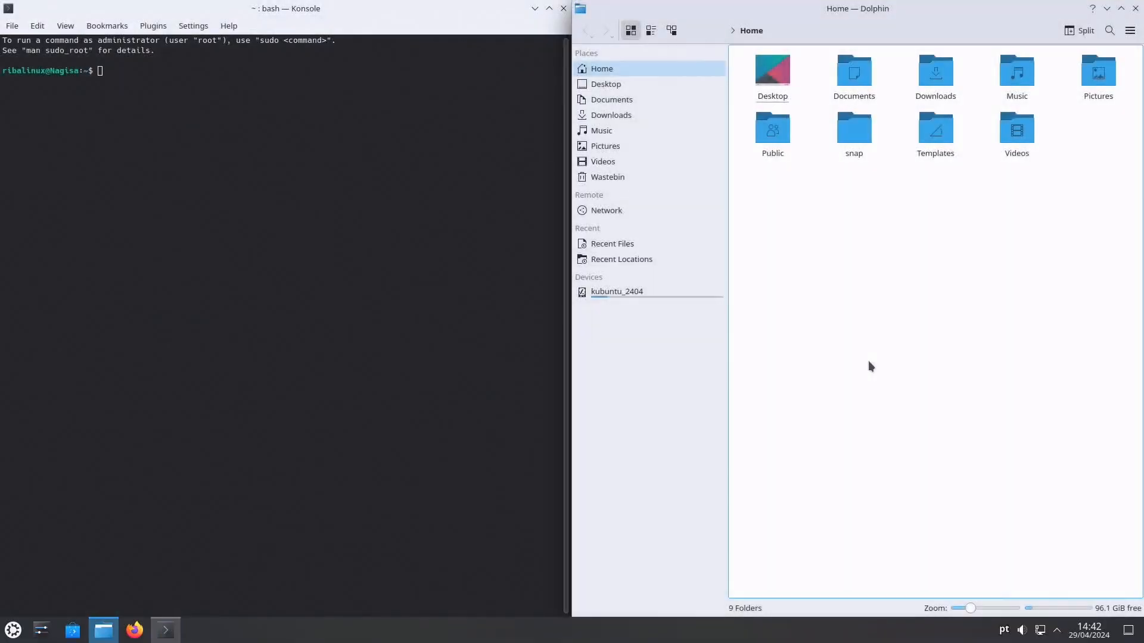
drag(856, 9, 537, 236)
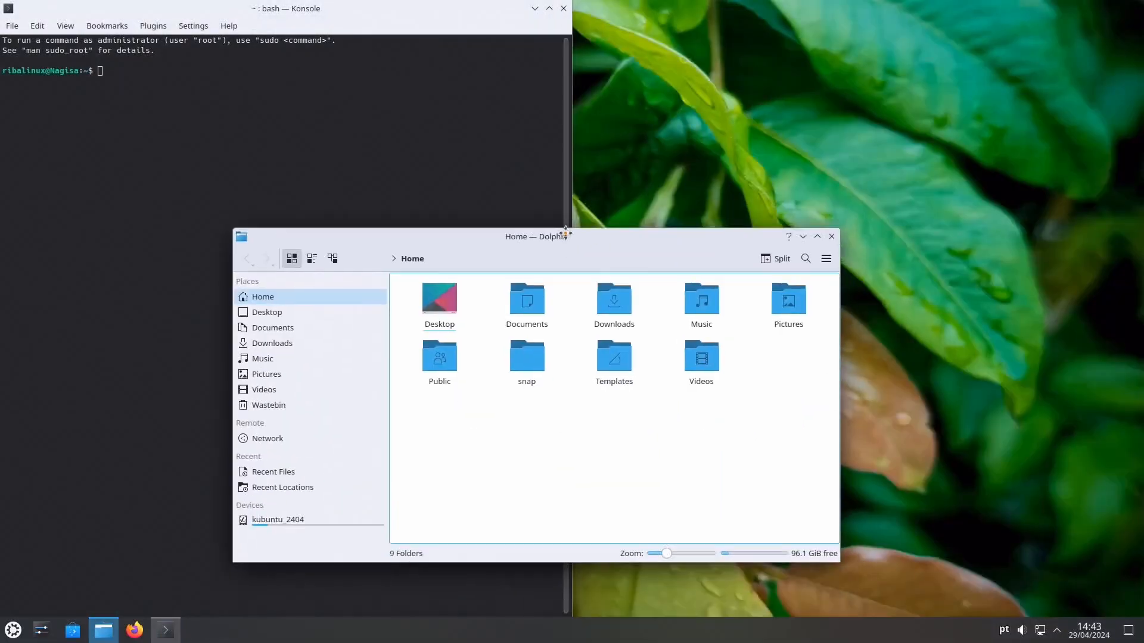
drag(285, 8, 368, 73)
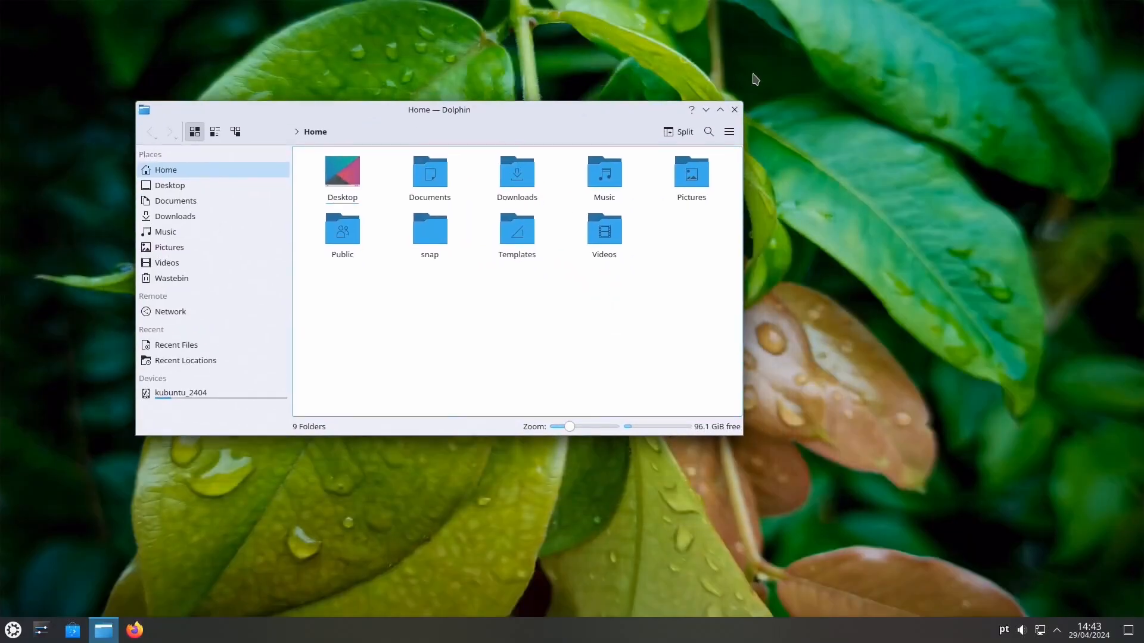
click(729, 133)
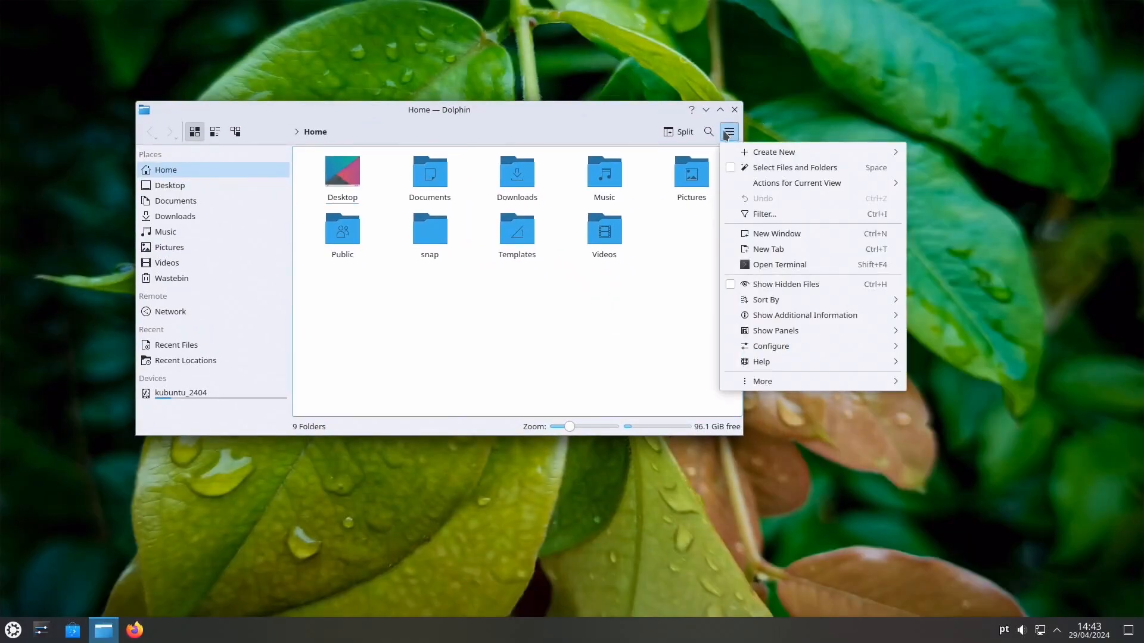
click(708, 132)
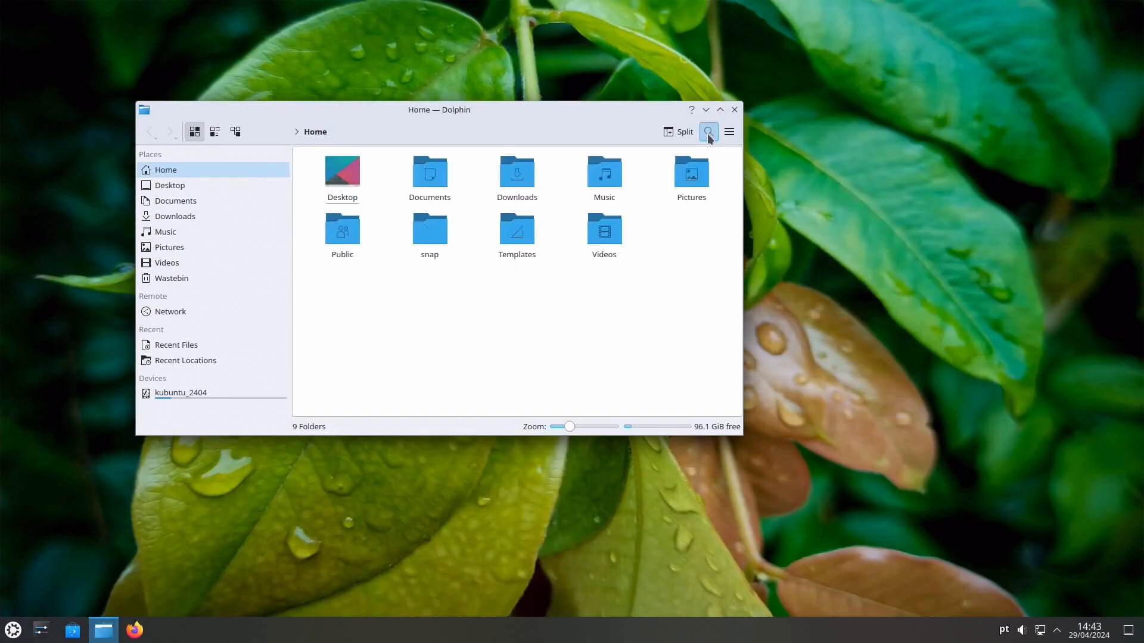
click(681, 133)
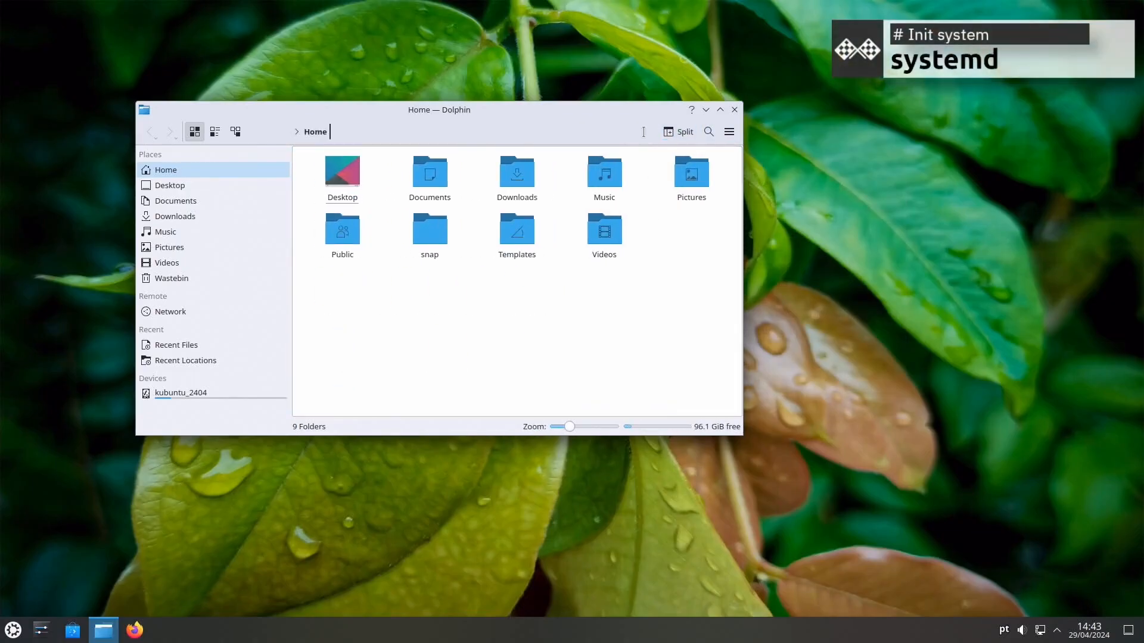
Show Home as Details and Compact layouts, return to Icons view and close Dolphin.
click(235, 131)
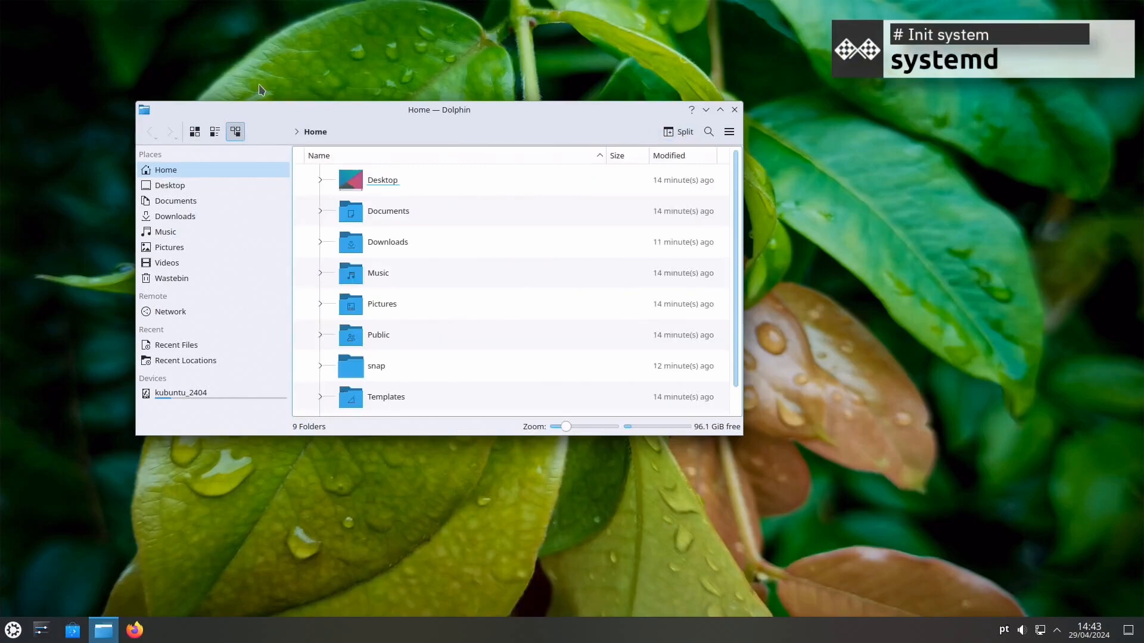
click(195, 131)
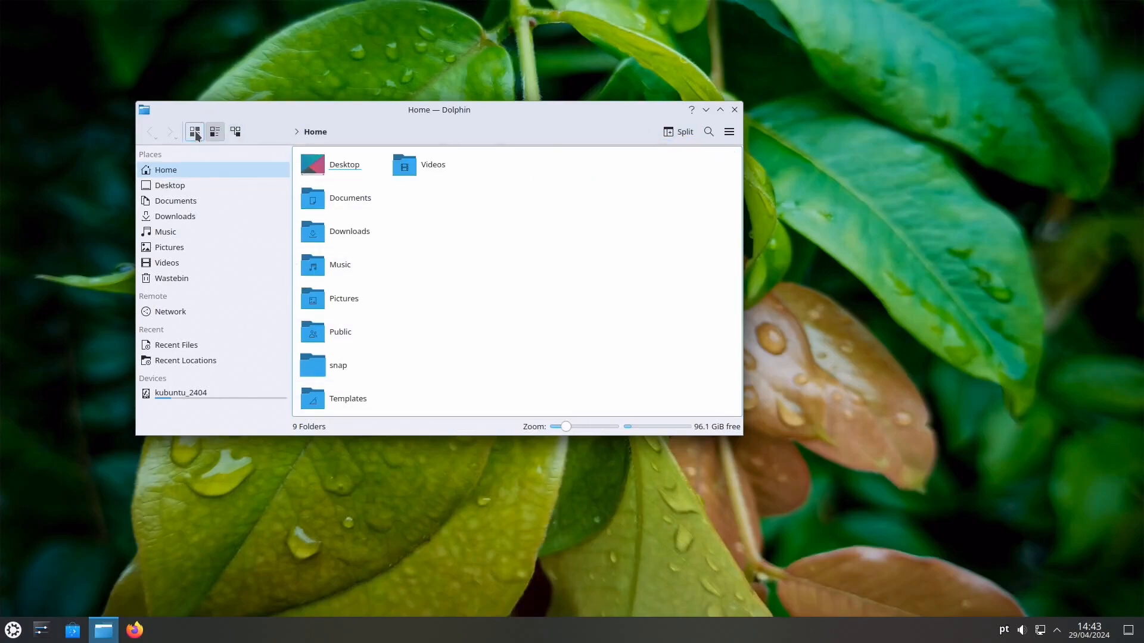
click(720, 110)
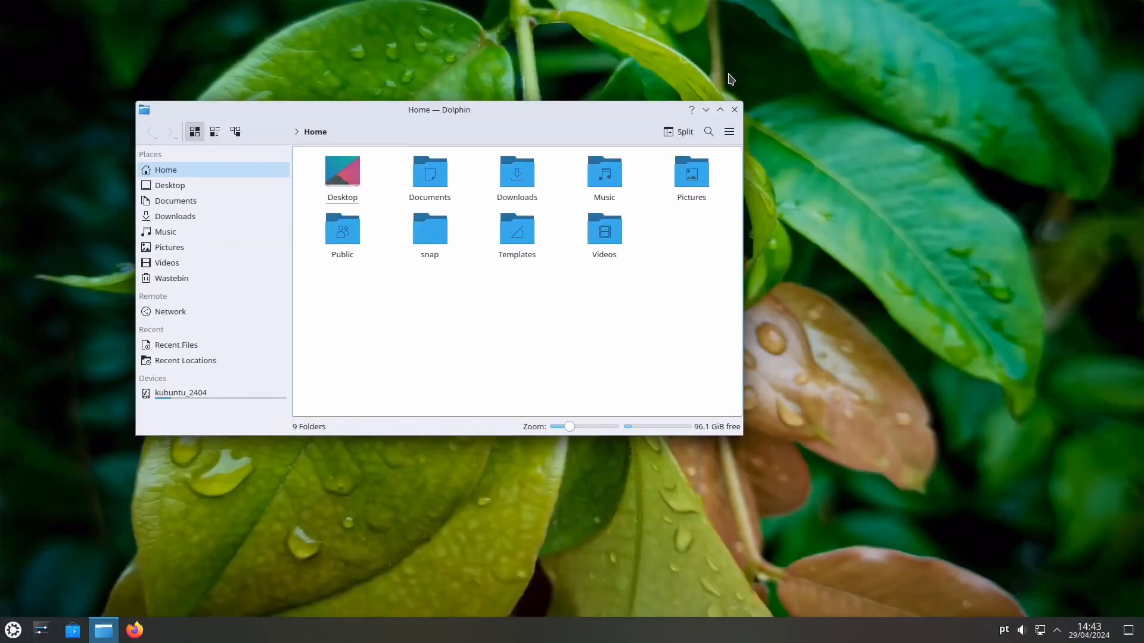
click(735, 110)
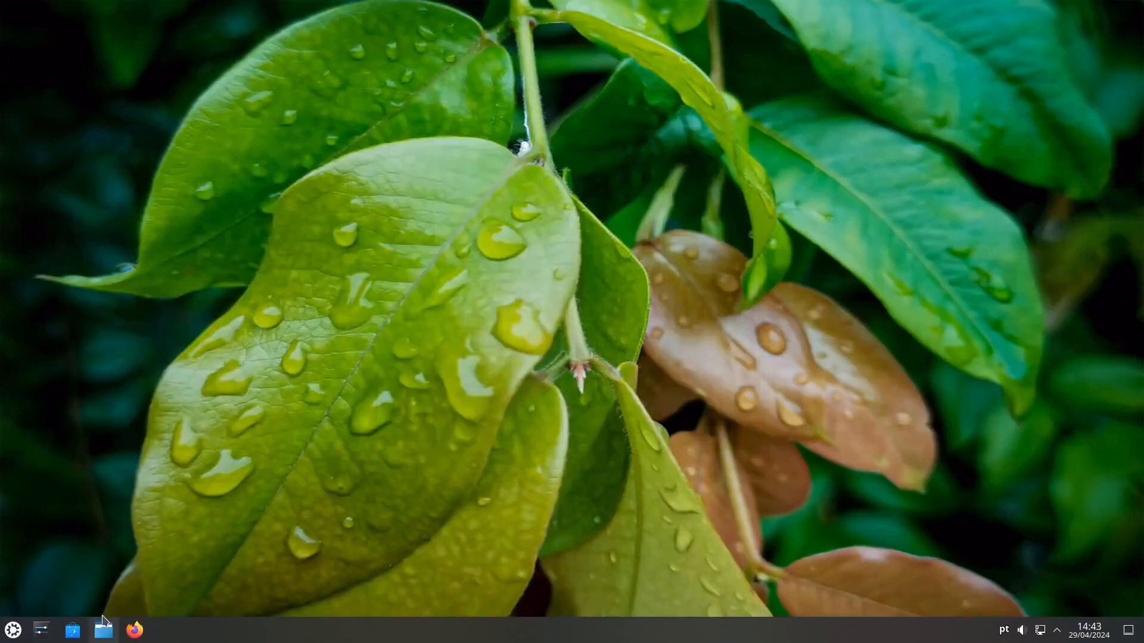
Toggle the Activities overview and launch Settings from the quick settings panel.
click(104, 629)
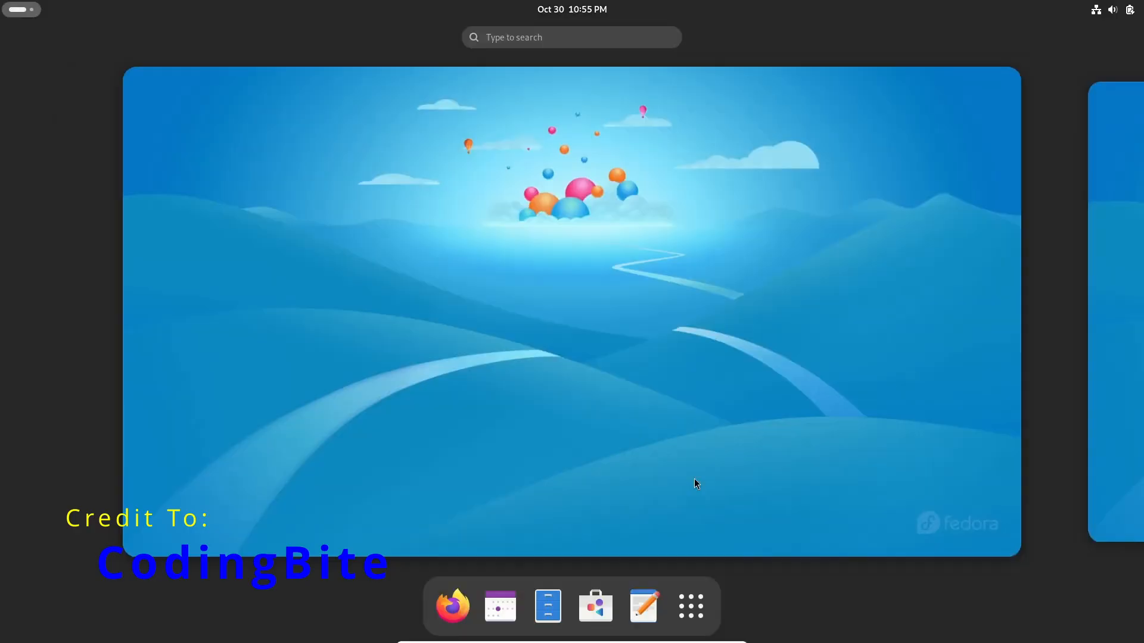
click(690, 606)
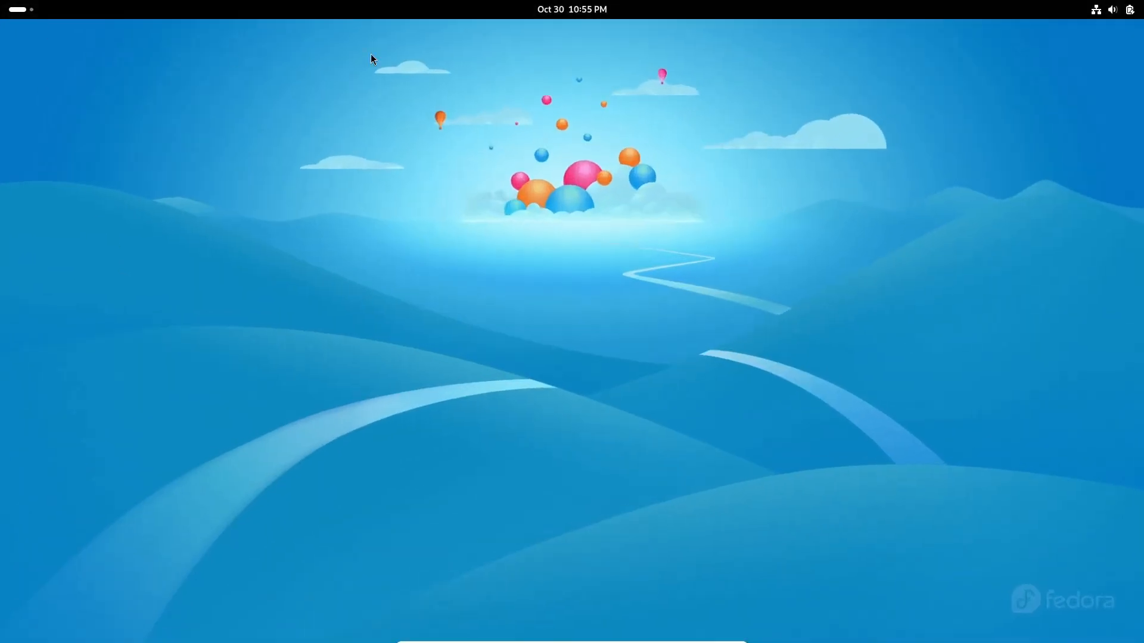
click(572, 9)
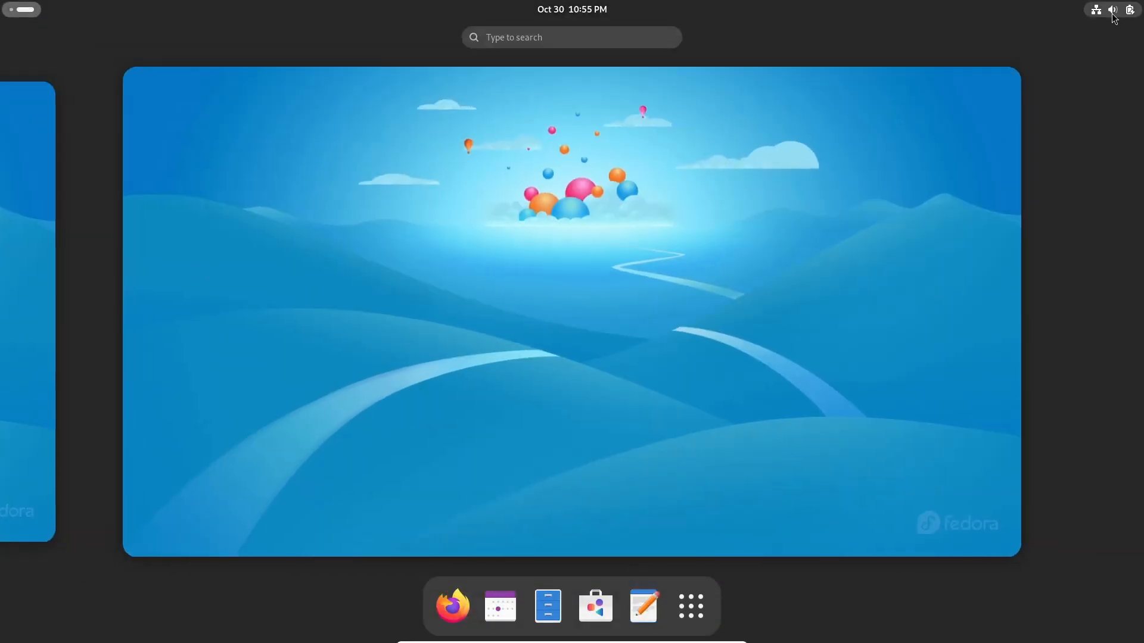
click(1113, 10)
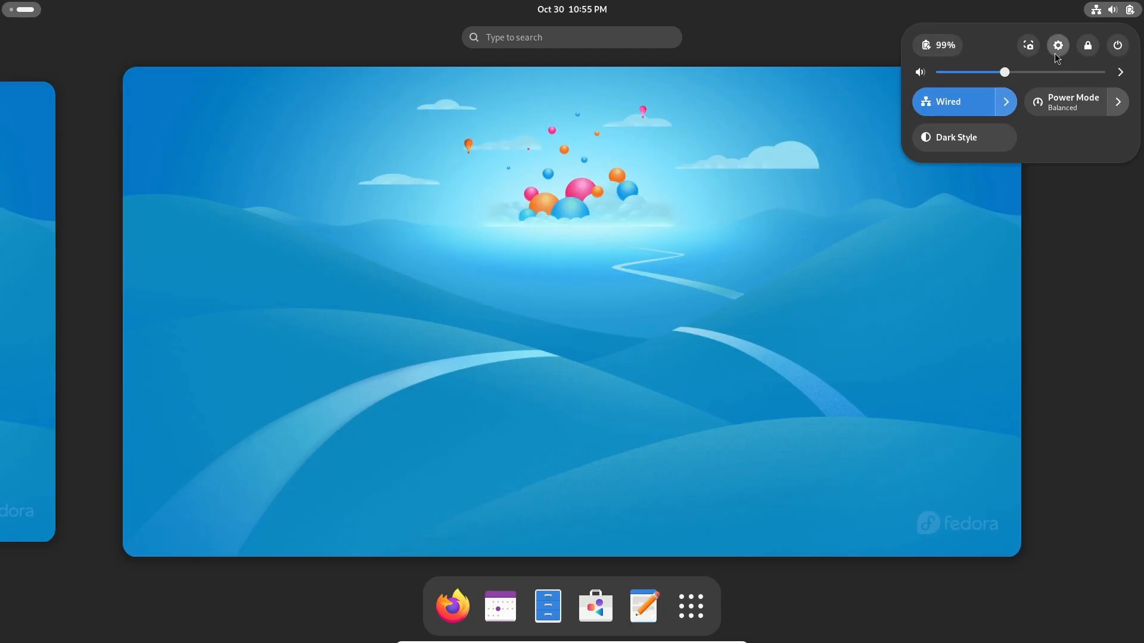
click(1057, 44)
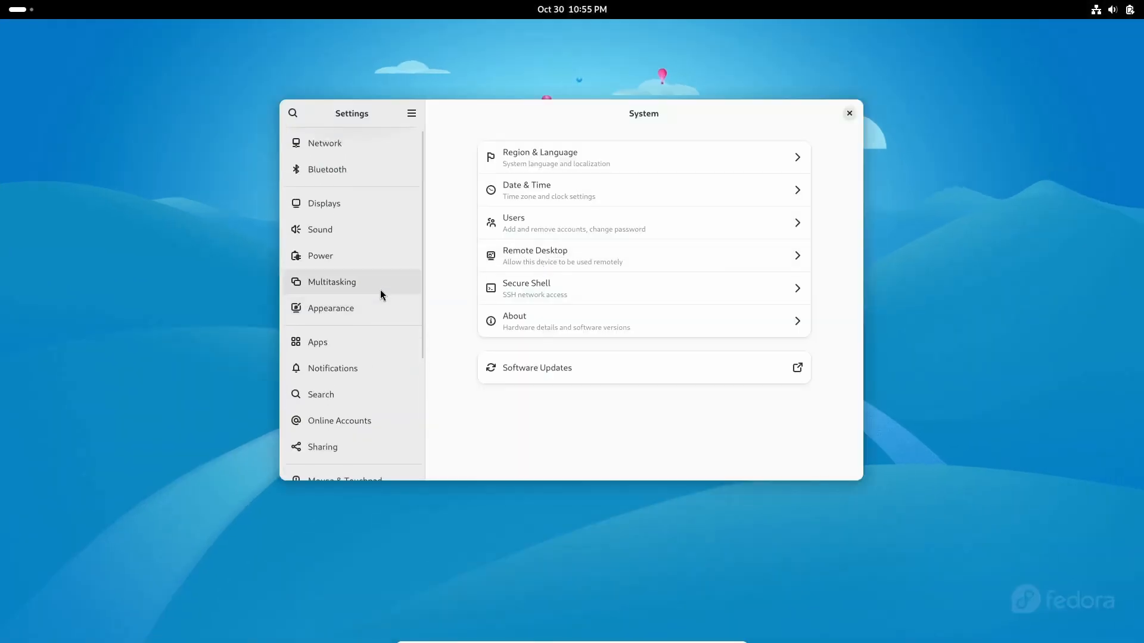
Browse the Sound and Online Accounts pages in GNOME Settings.
click(320, 228)
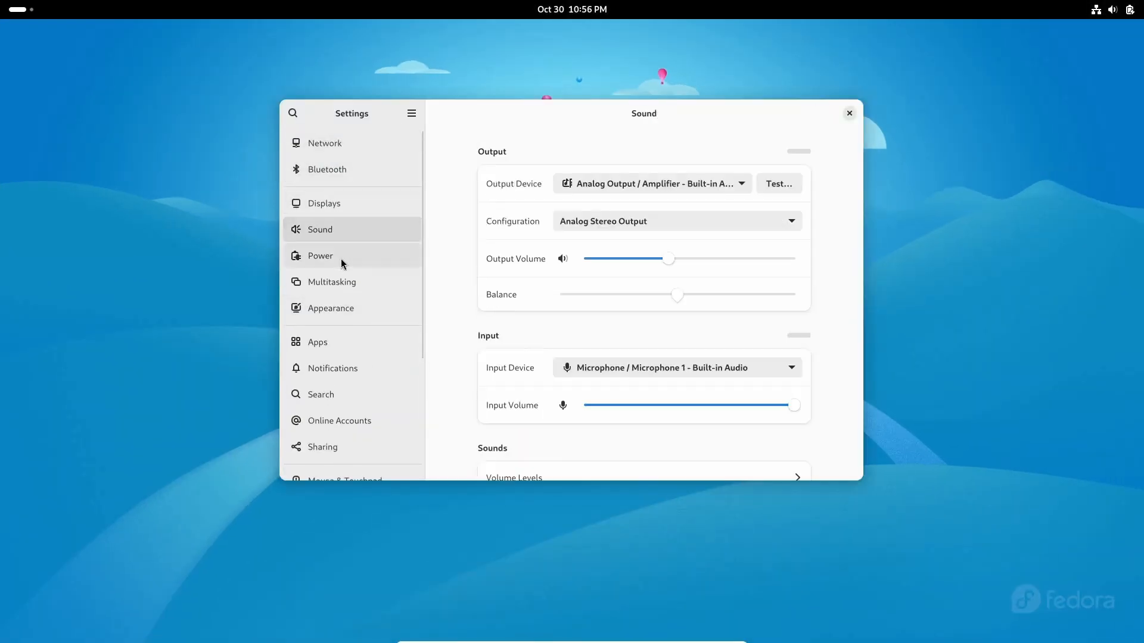
click(317, 342)
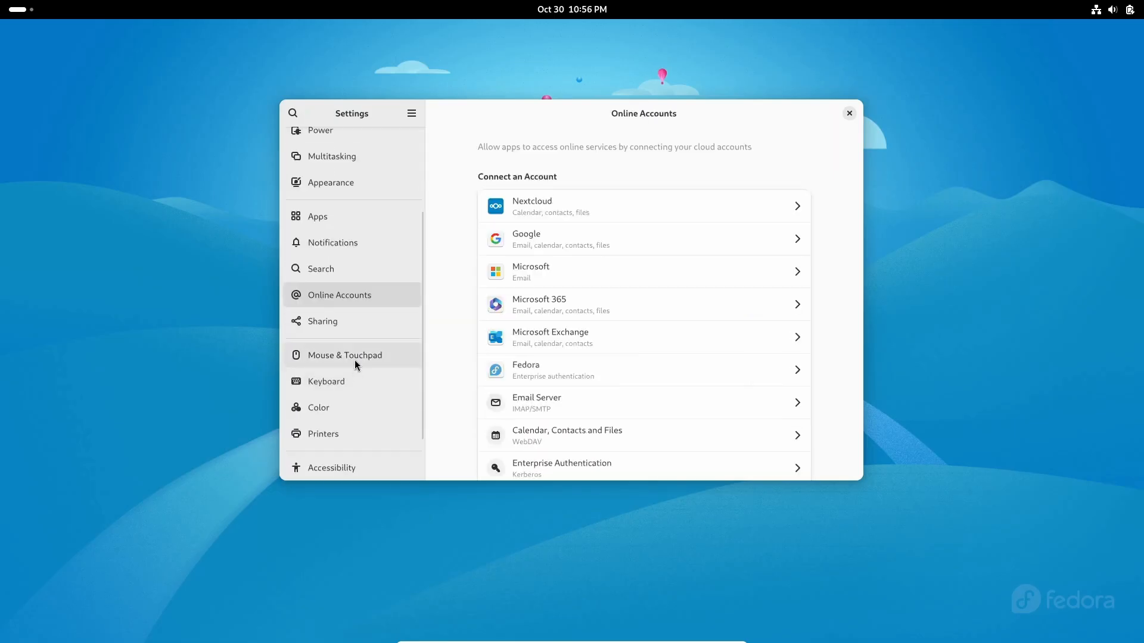
click(326, 381)
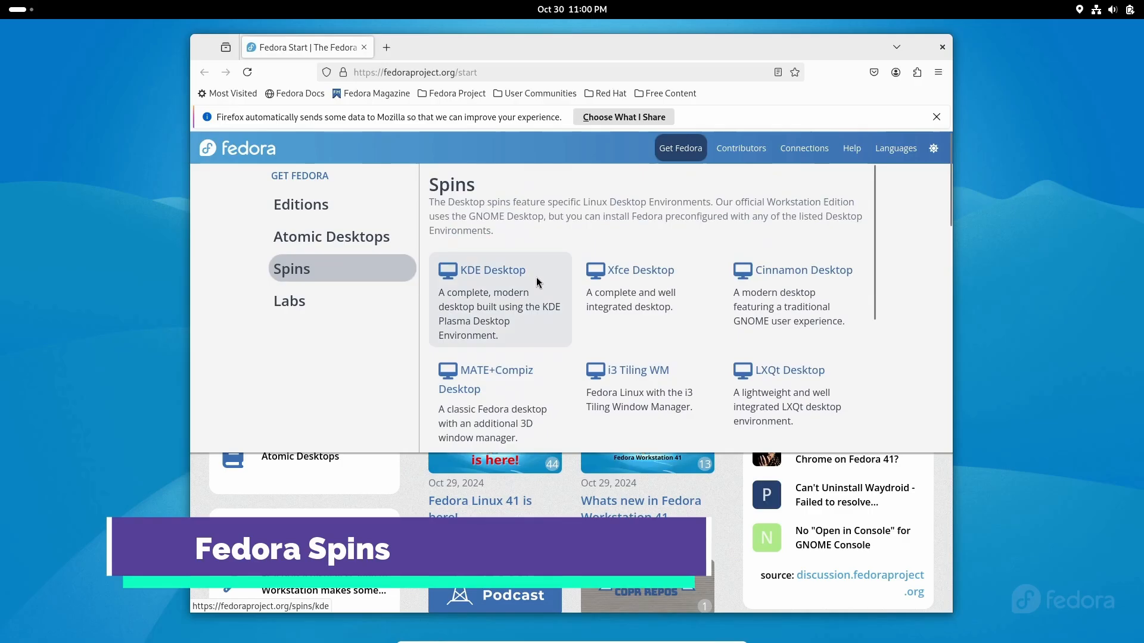
click(493, 270)
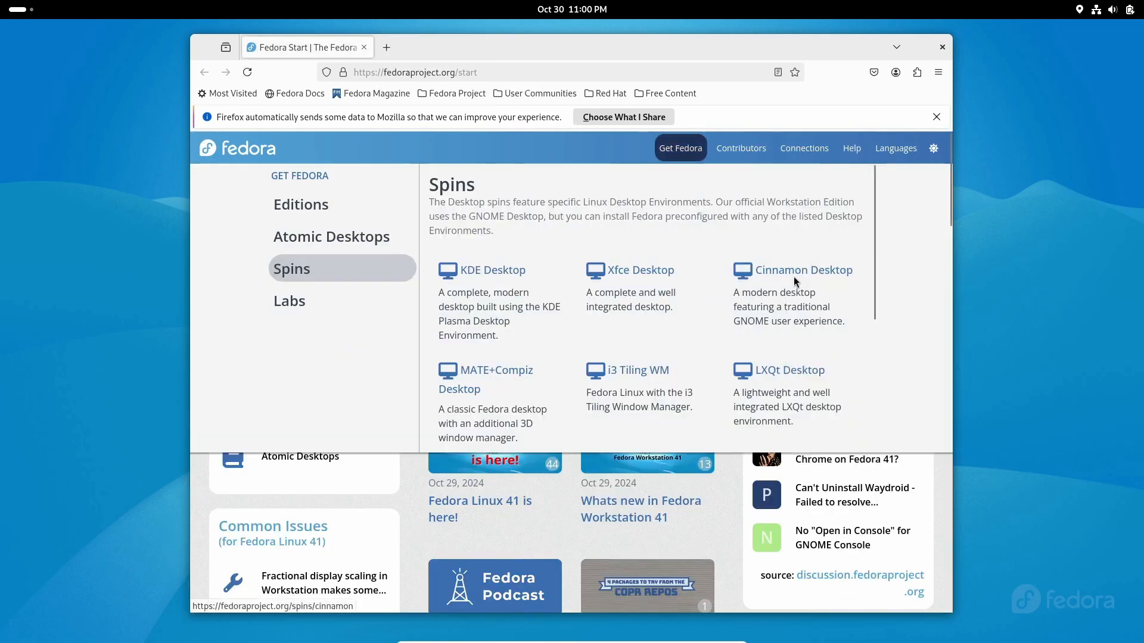
click(804, 271)
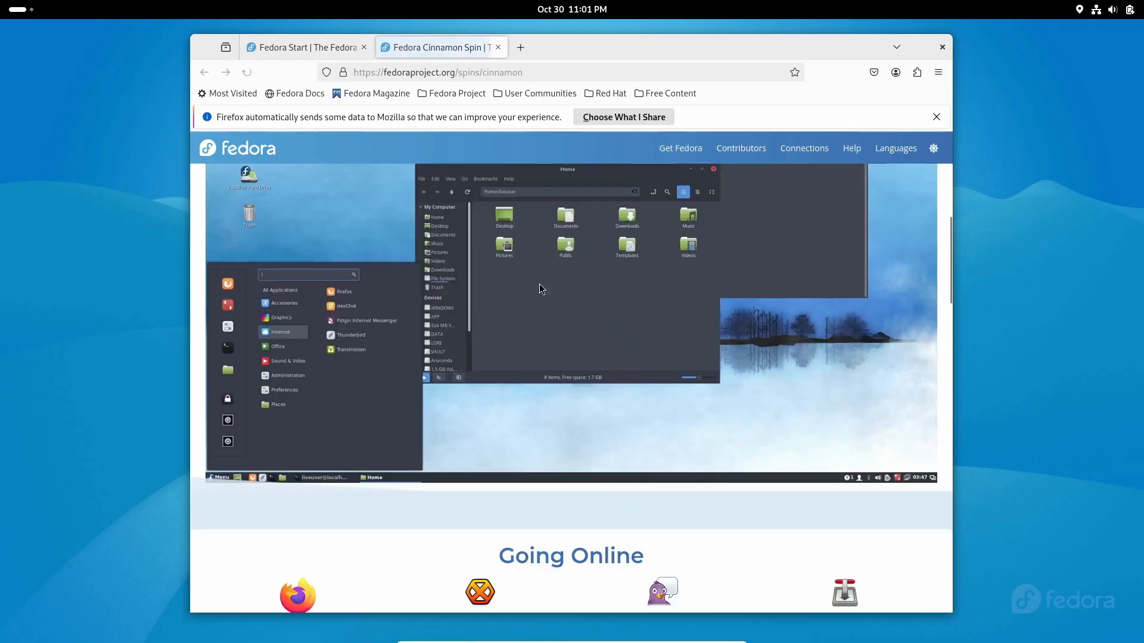
click(498, 46)
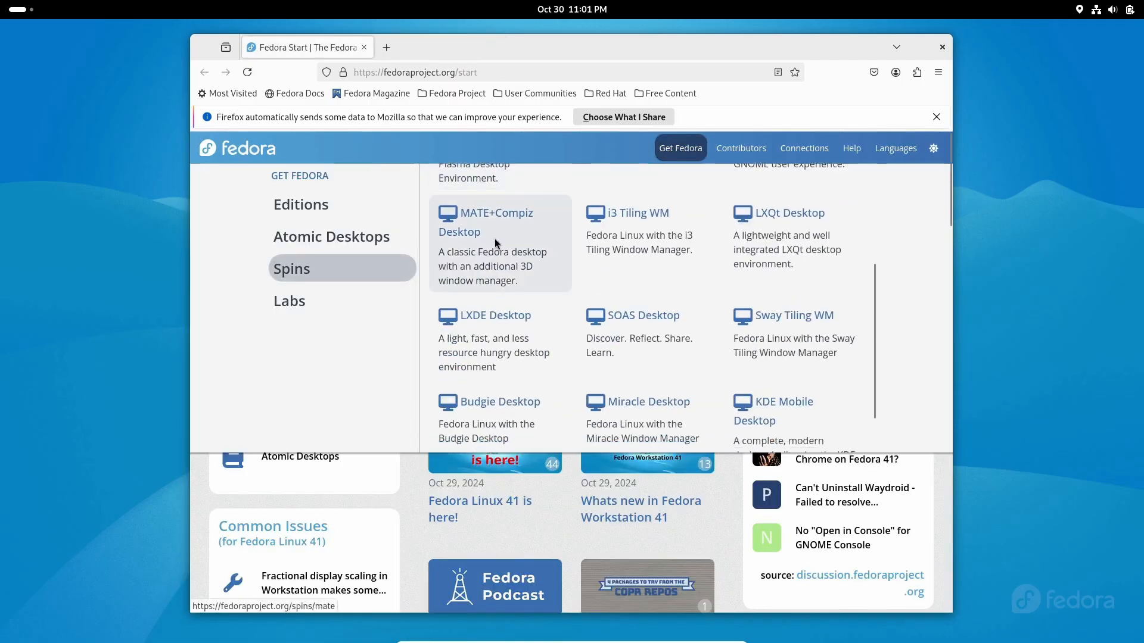
click(493, 212)
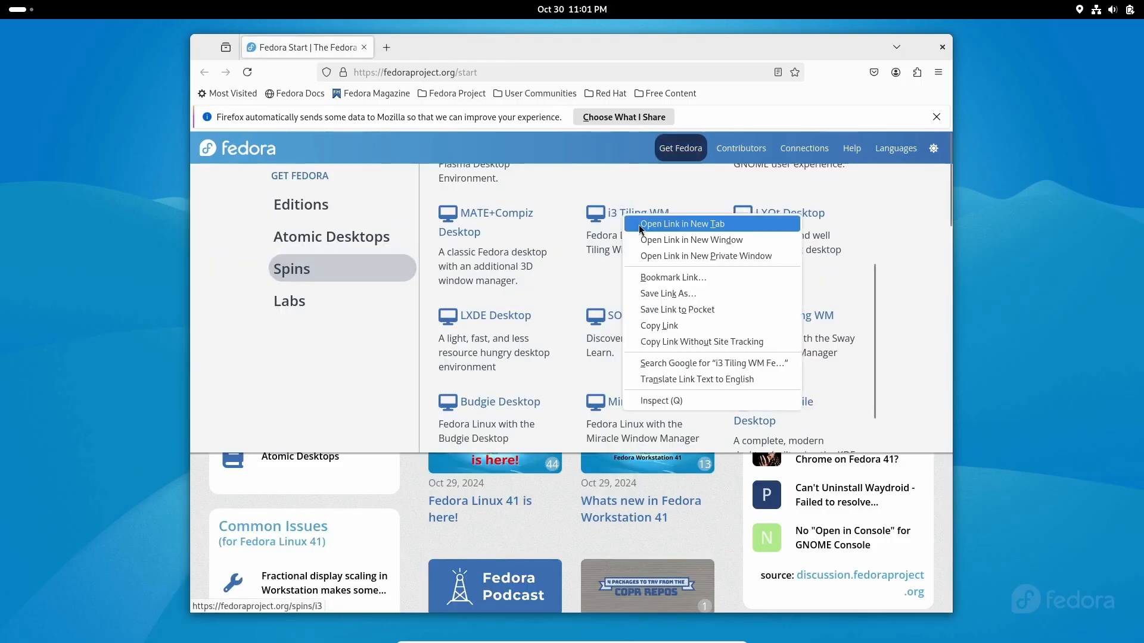
click(681, 223)
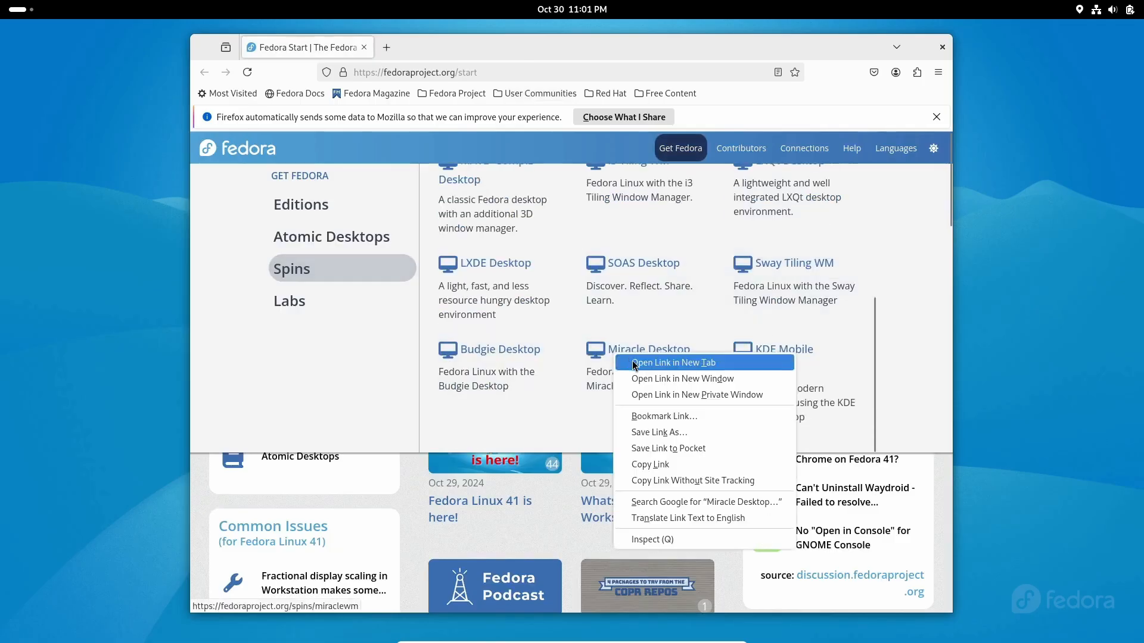
click(672, 362)
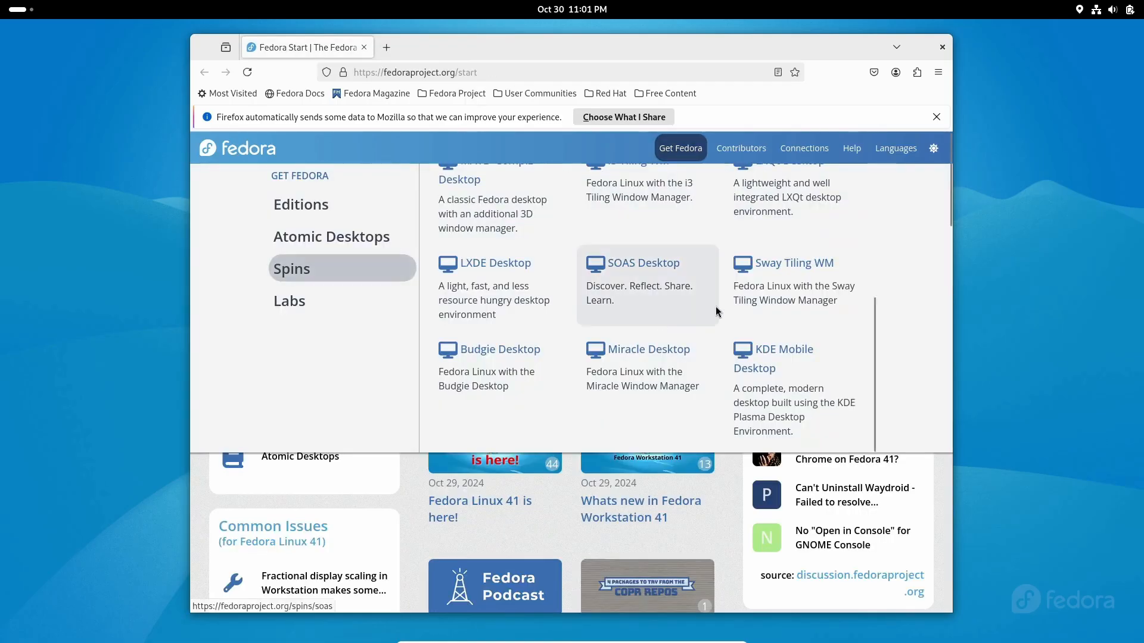
click(794, 262)
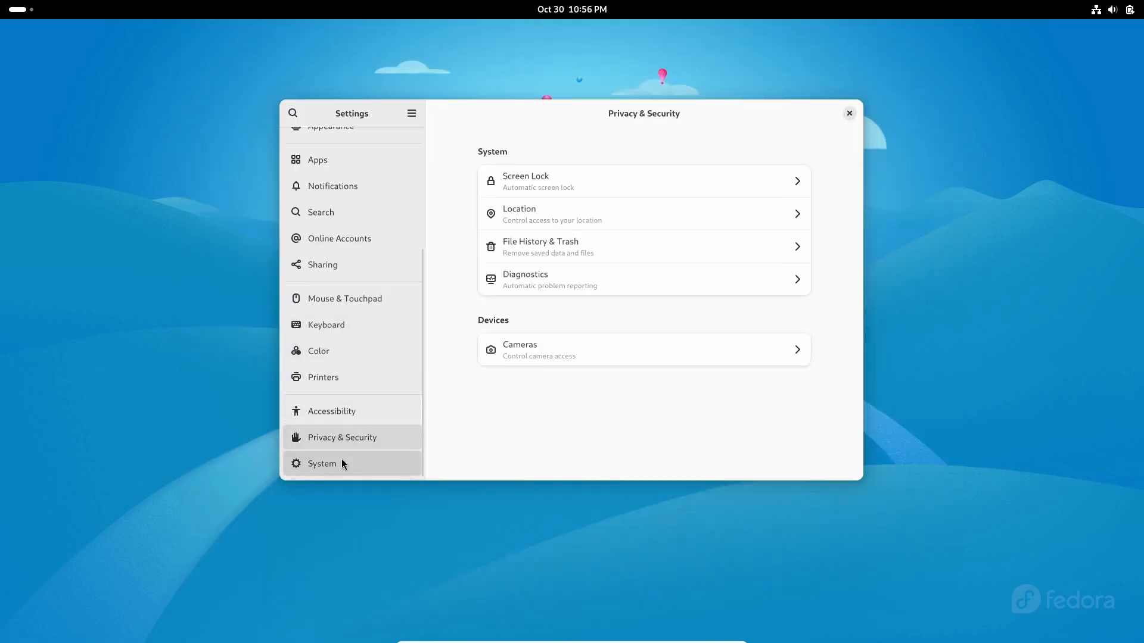
Browse the GNOME app grid and start LibreOffice Writer with a blank document.
click(322, 464)
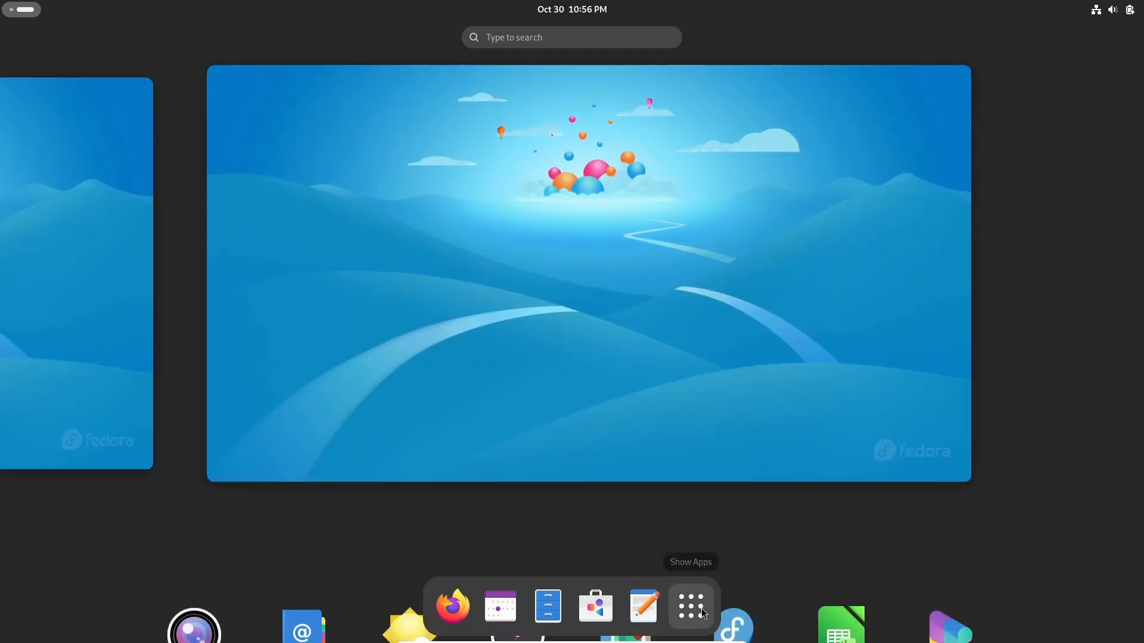
click(688, 605)
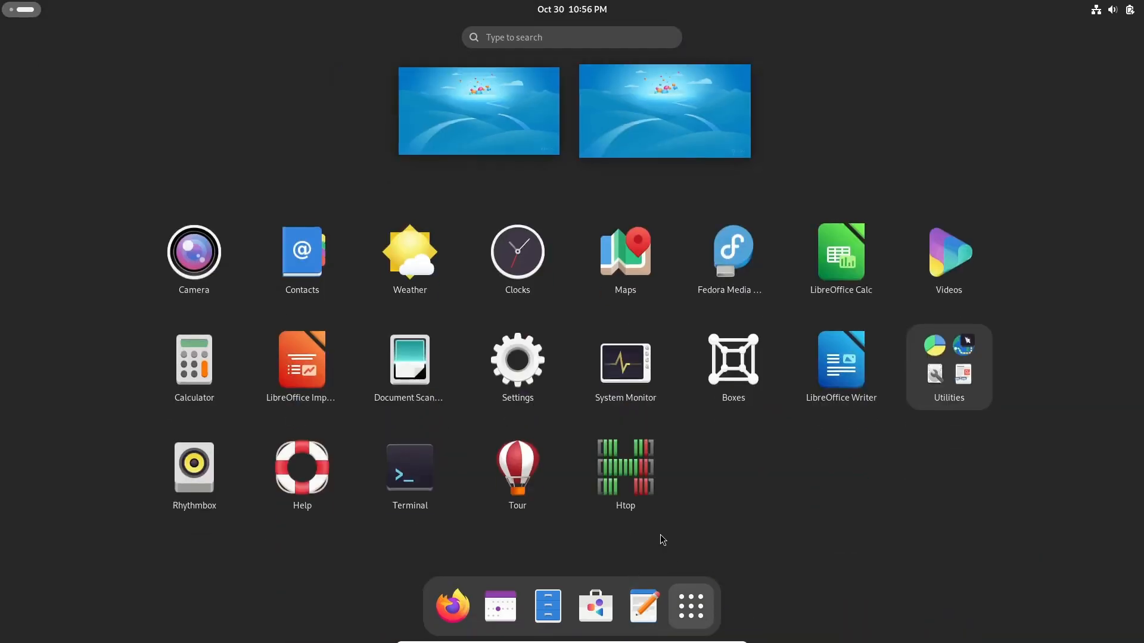
mouse_move(194, 361)
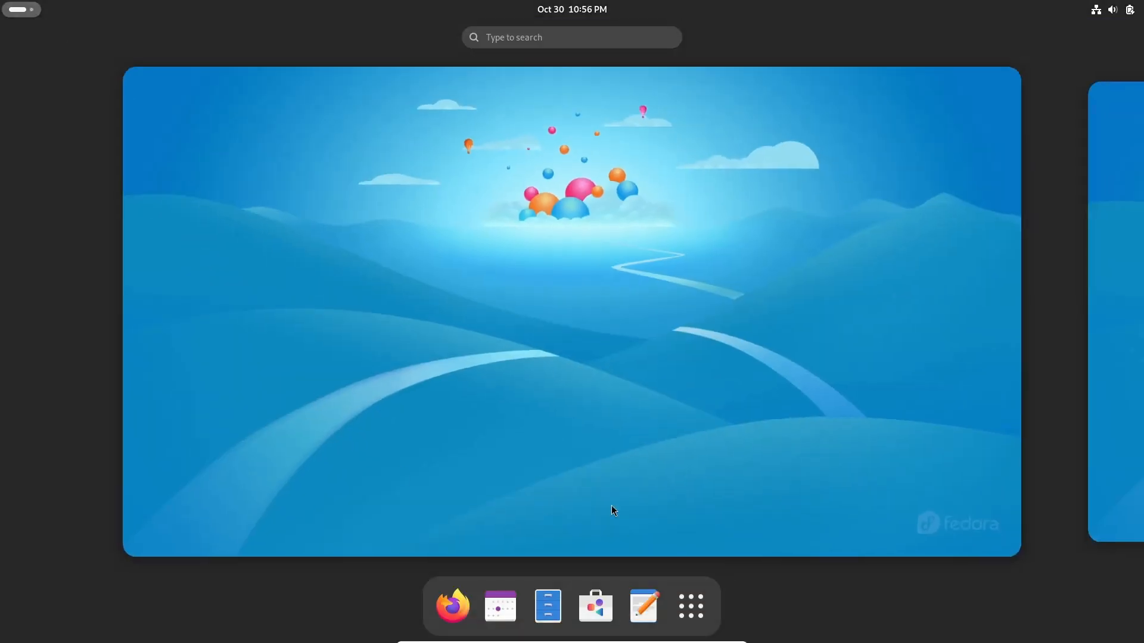
click(689, 605)
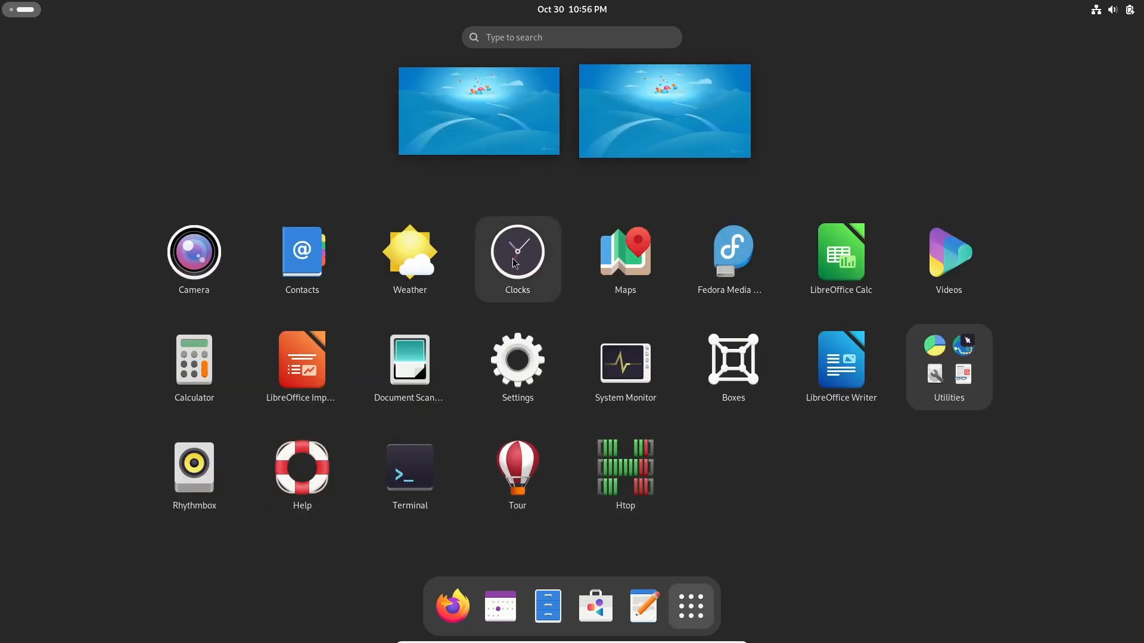
click(516, 253)
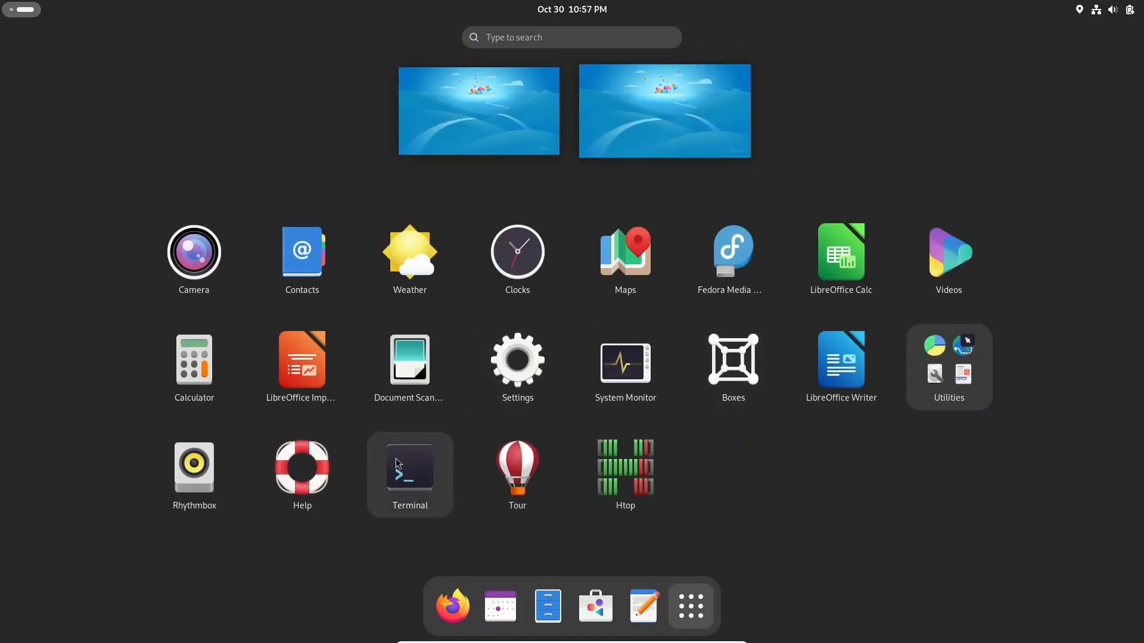
click(409, 467)
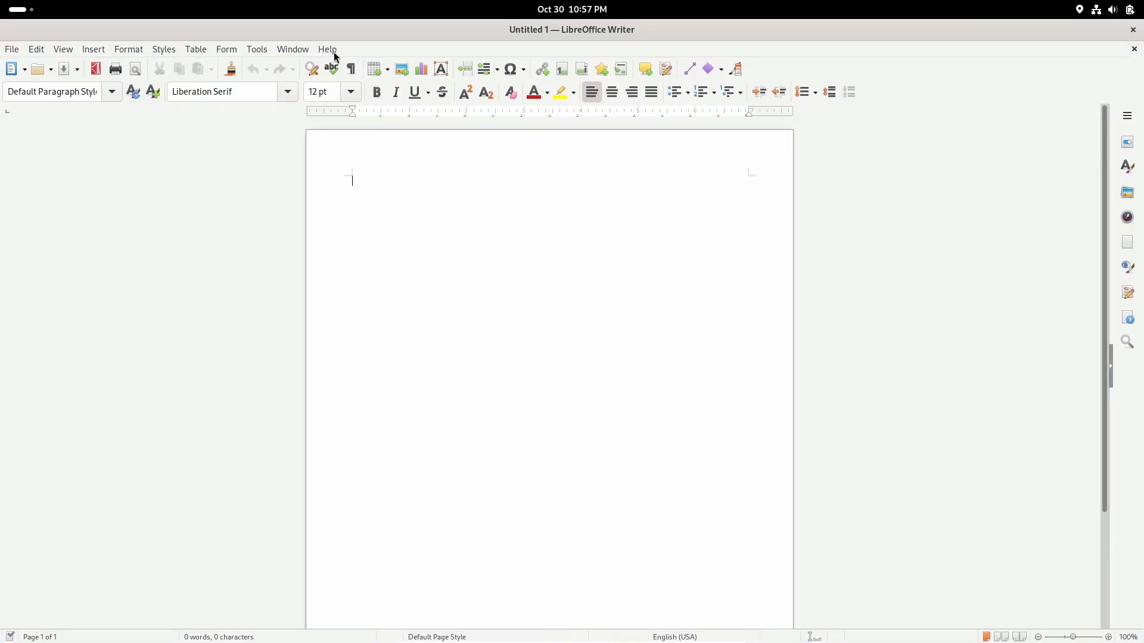
From the app grid's Utilities folder, launch Disk Usage Analyzer on the root filesystem.
click(326, 49)
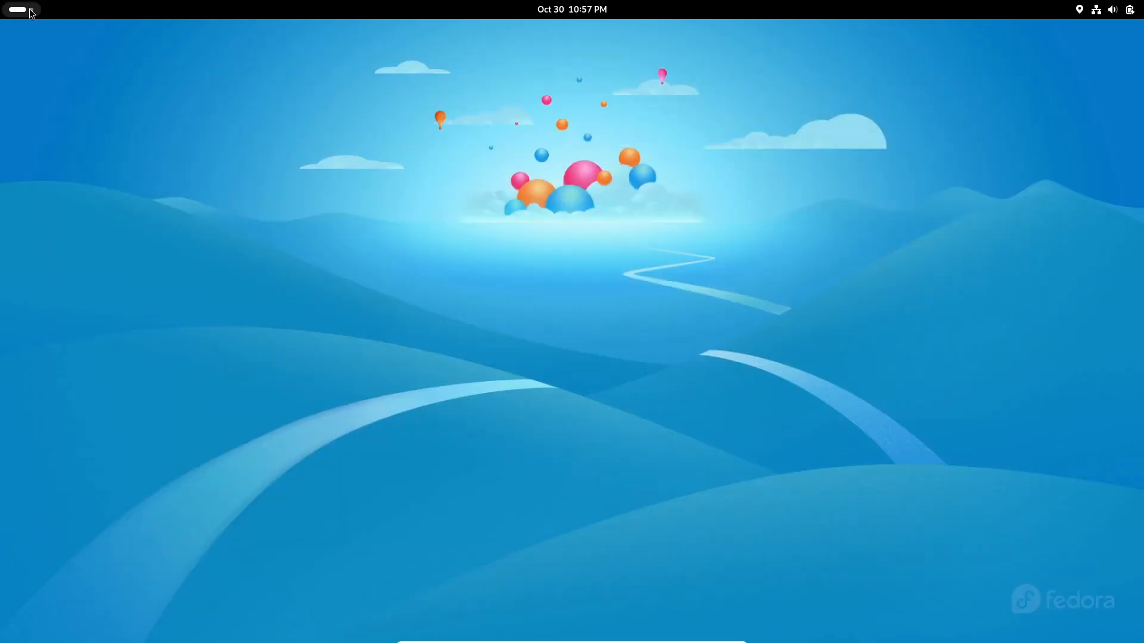
click(14, 10)
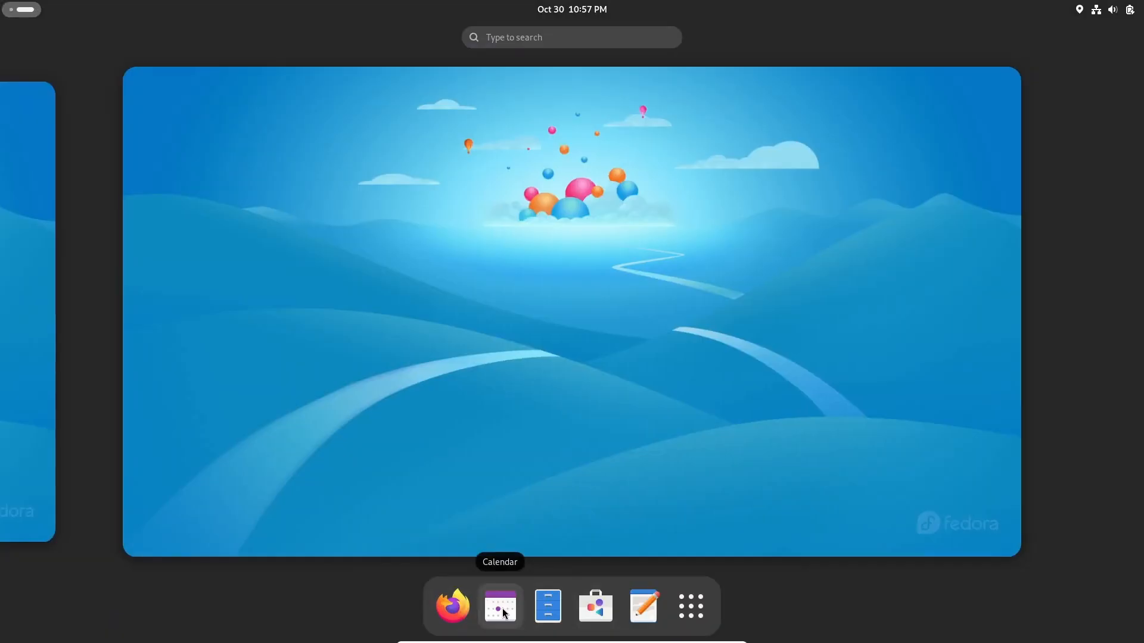
click(642, 607)
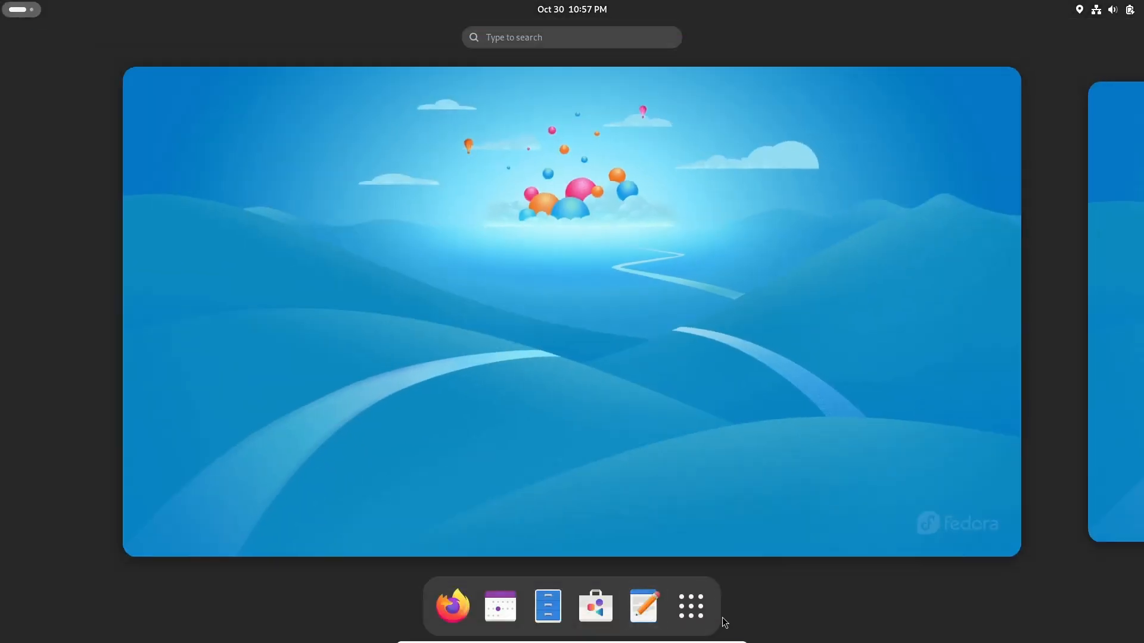
click(689, 606)
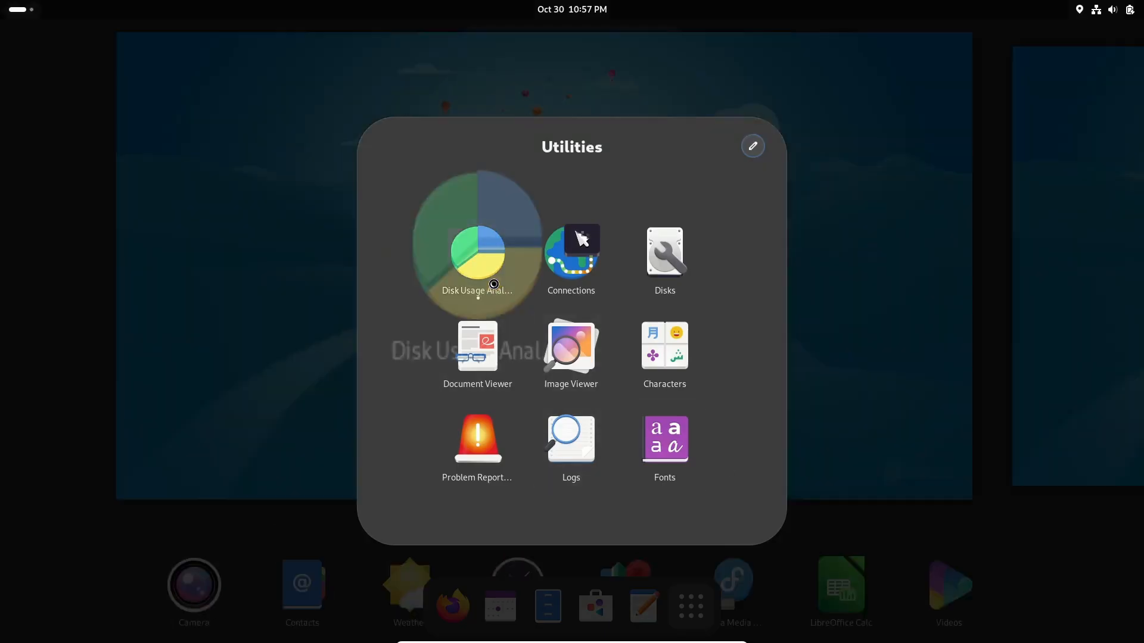
click(476, 251)
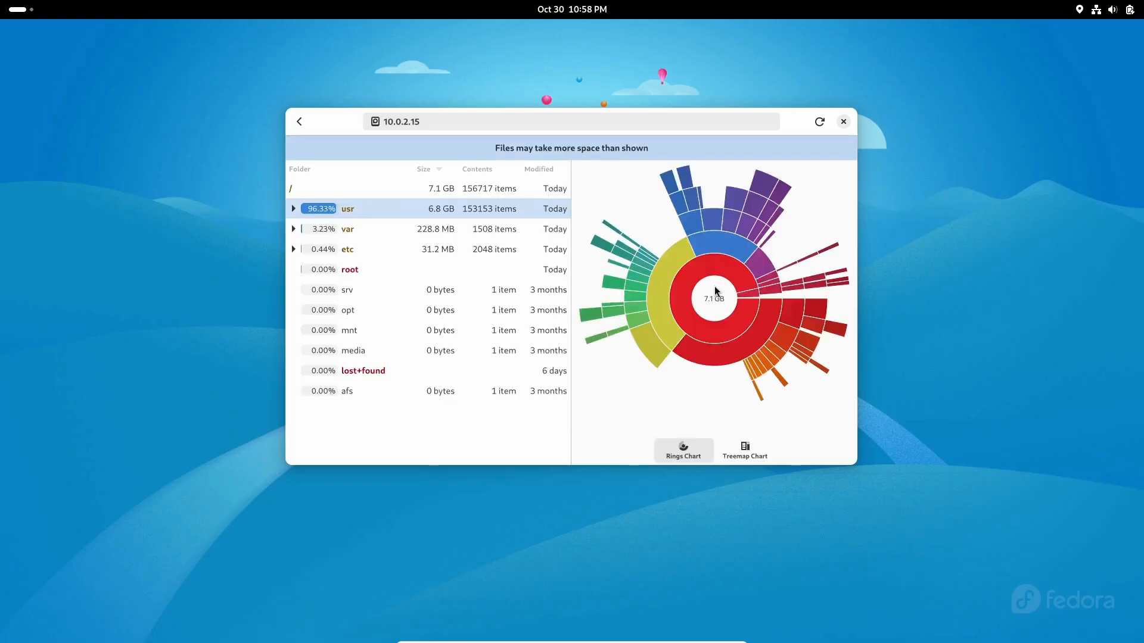
mouse_move(672, 212)
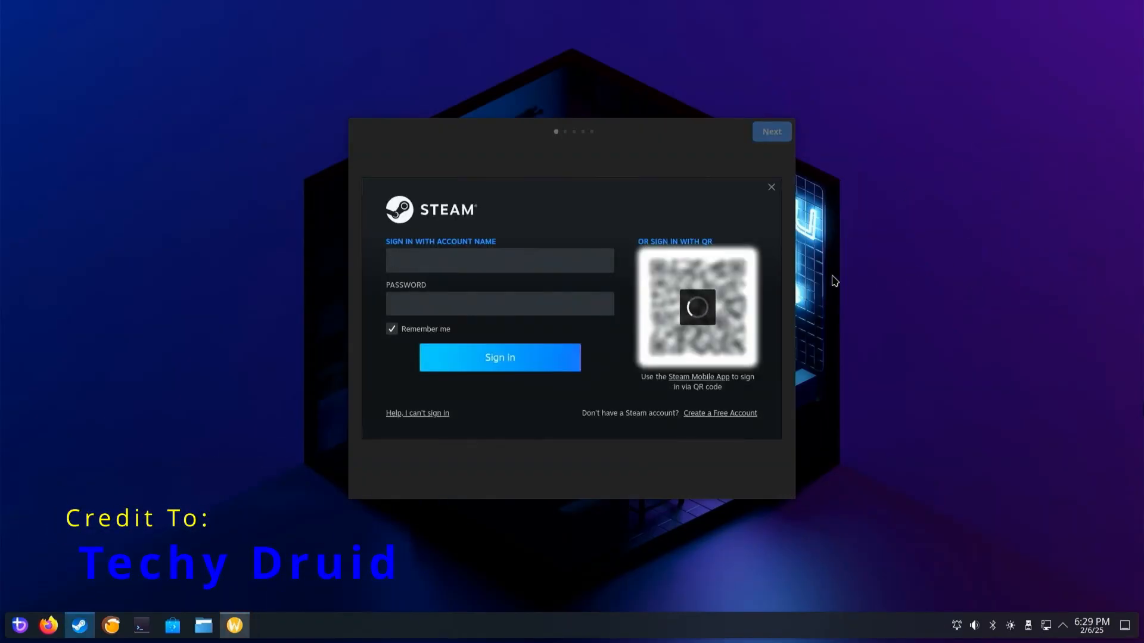
Sign in to Steam and start installing Counter-Strike 2 from the library to /var/home.
click(500, 357)
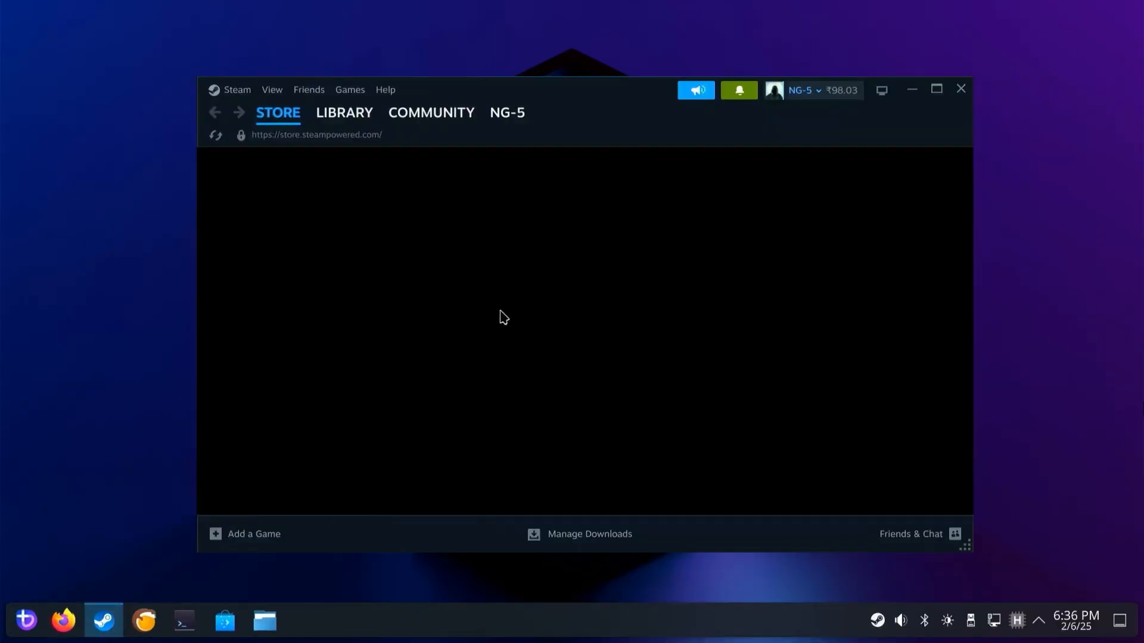
click(343, 112)
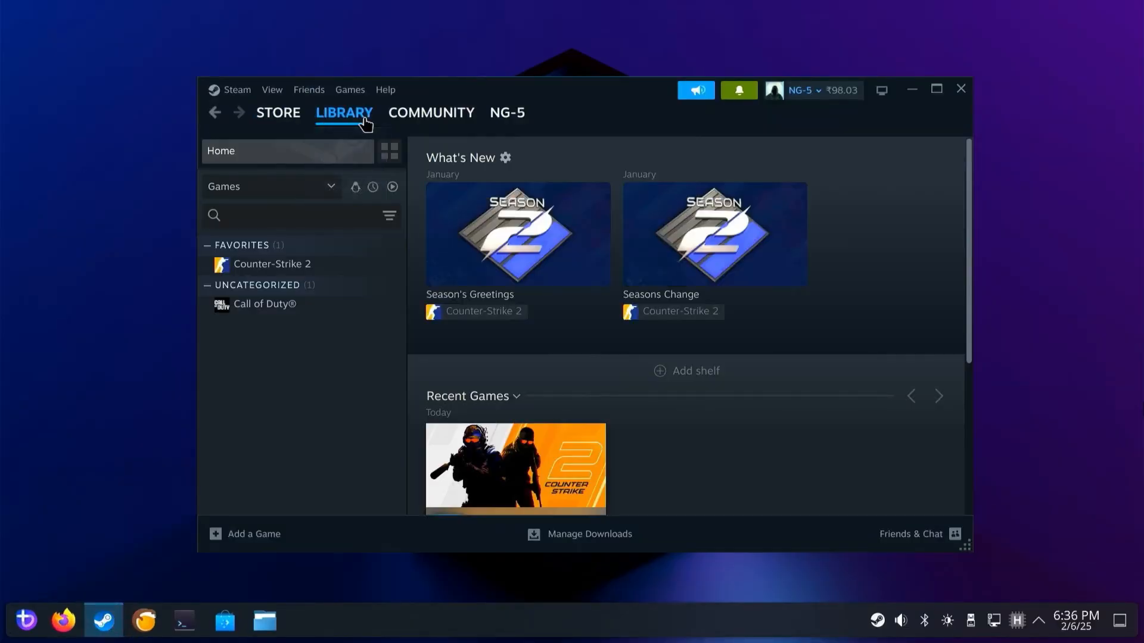
click(271, 263)
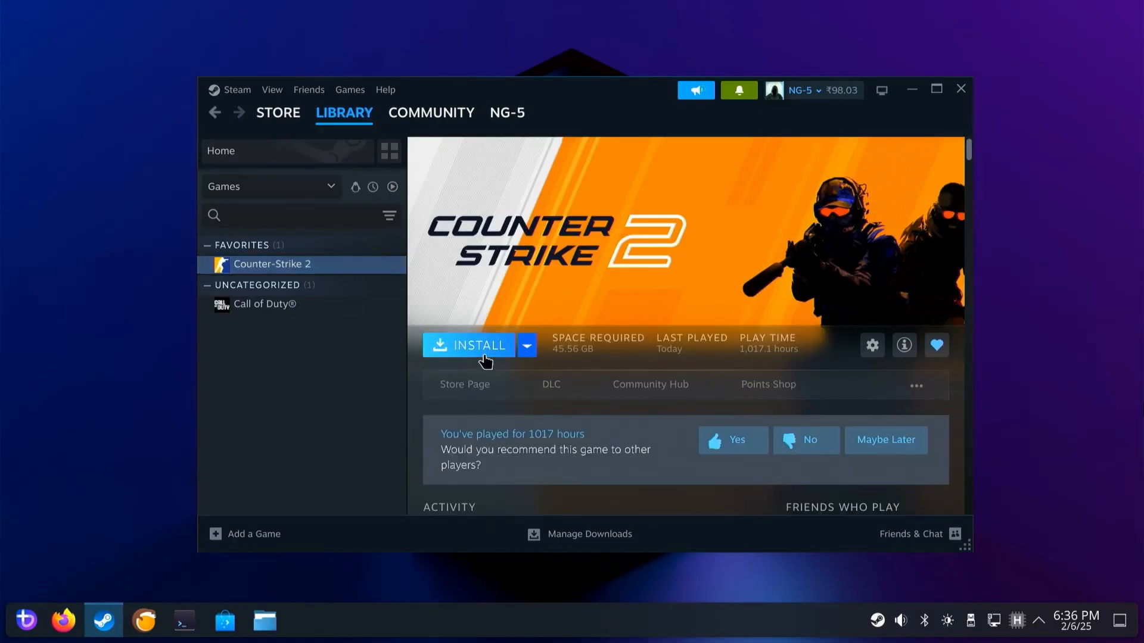
click(467, 346)
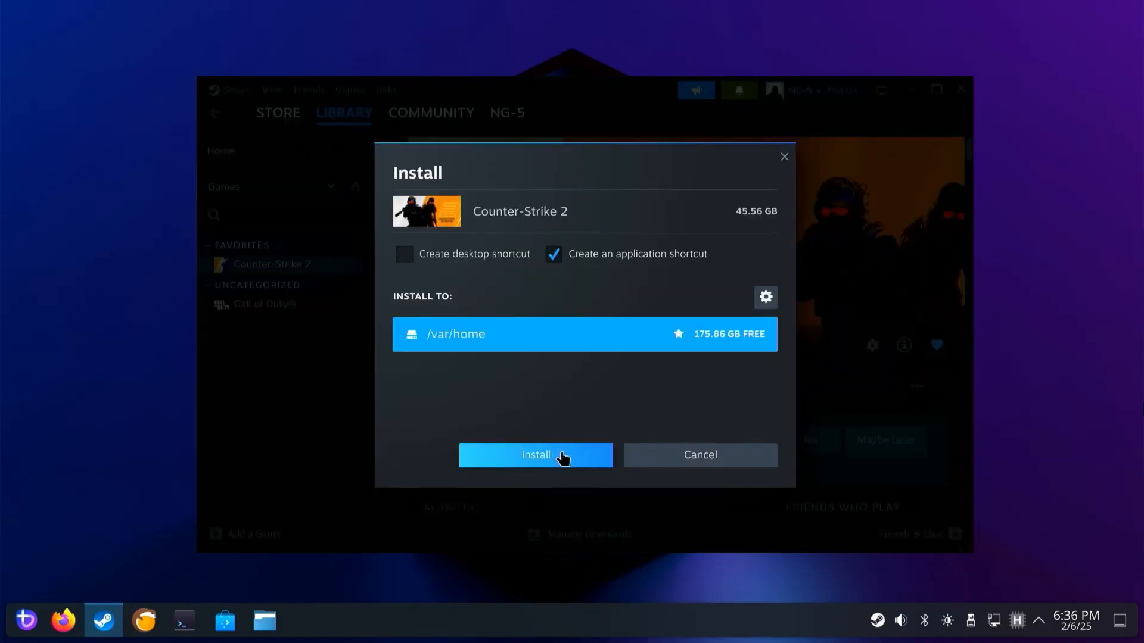
click(535, 454)
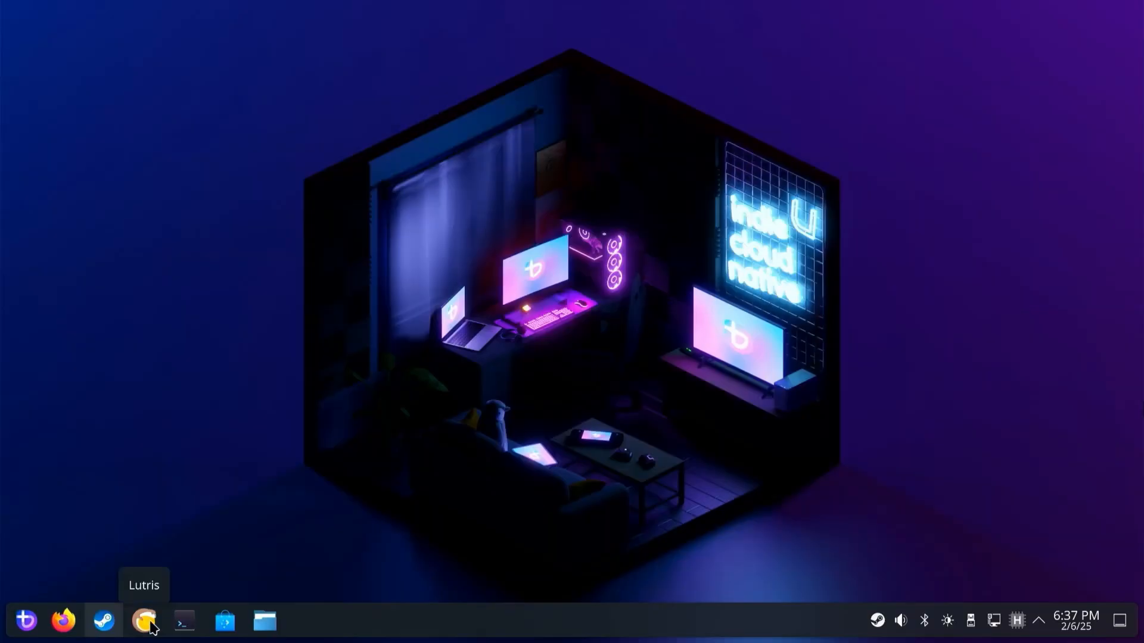
Launch Lutris and reach the Sources page of its Preferences.
click(144, 620)
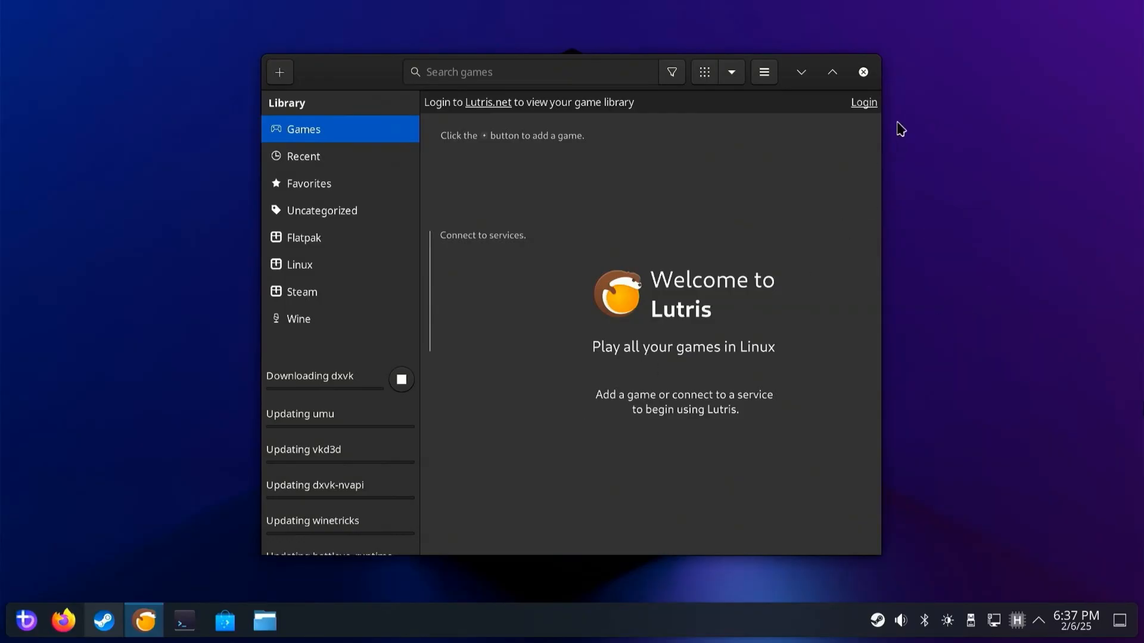
click(863, 102)
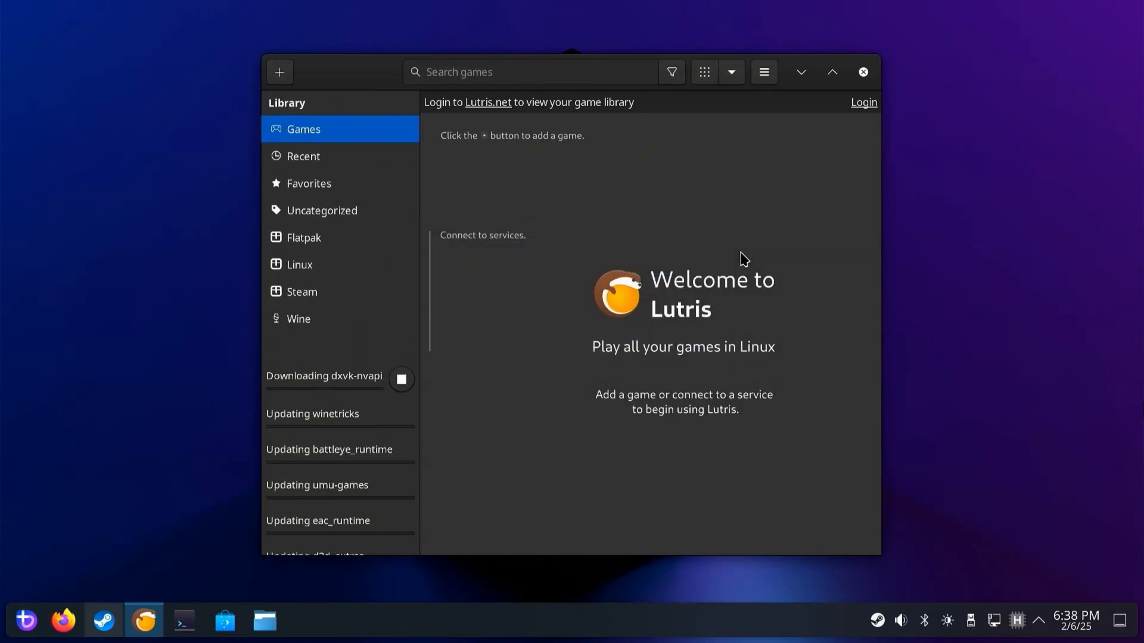
click(764, 71)
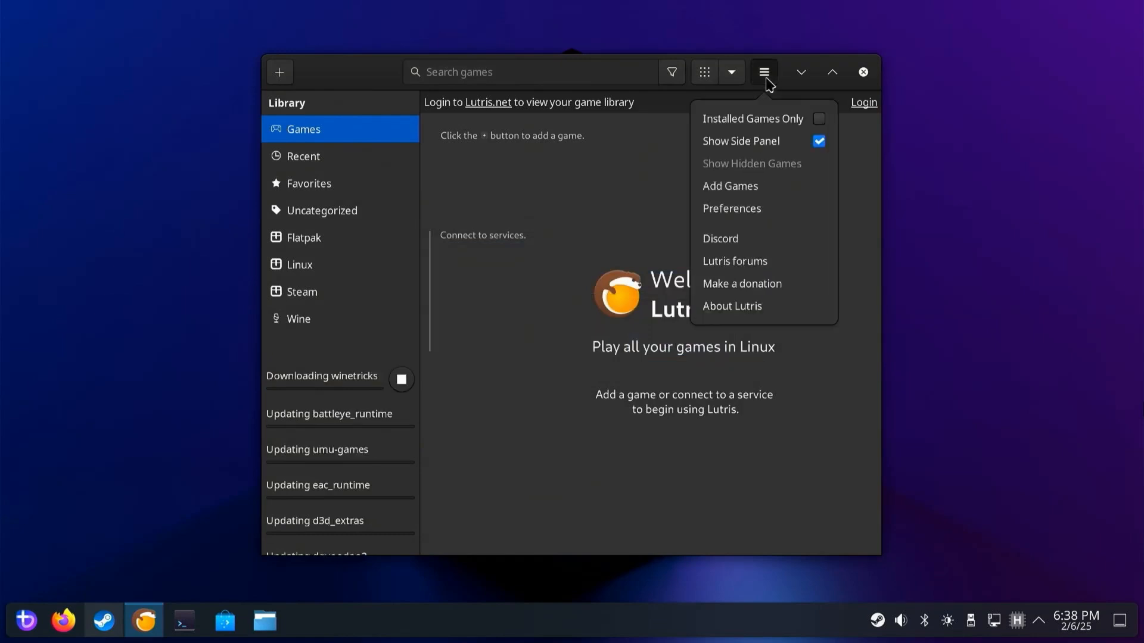
click(730, 210)
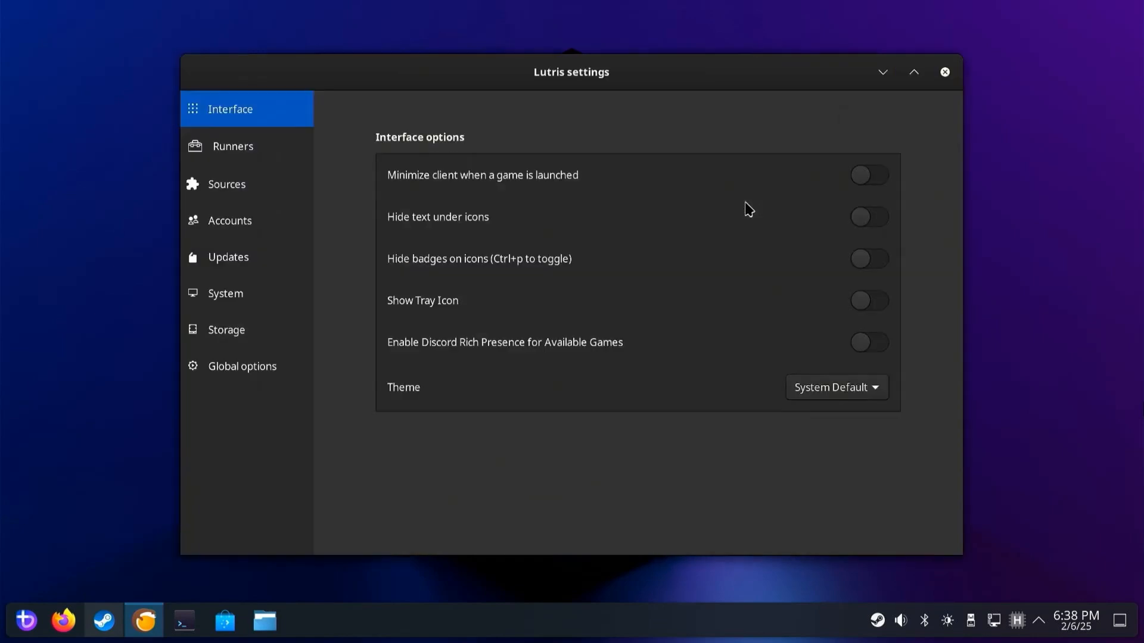
mouse_move(226, 191)
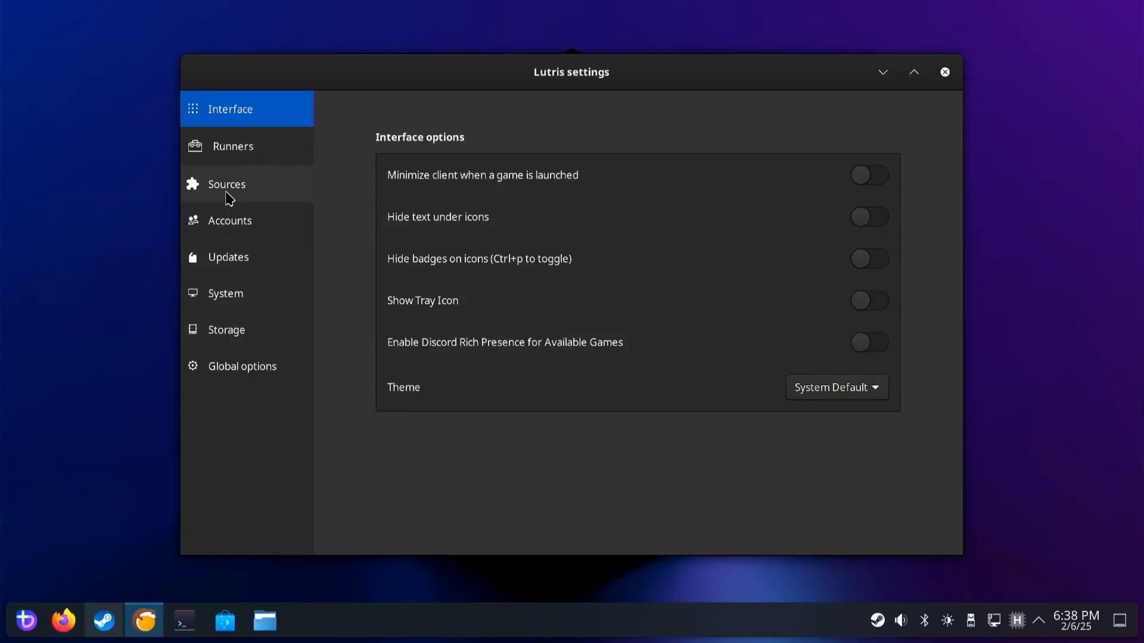
click(226, 183)
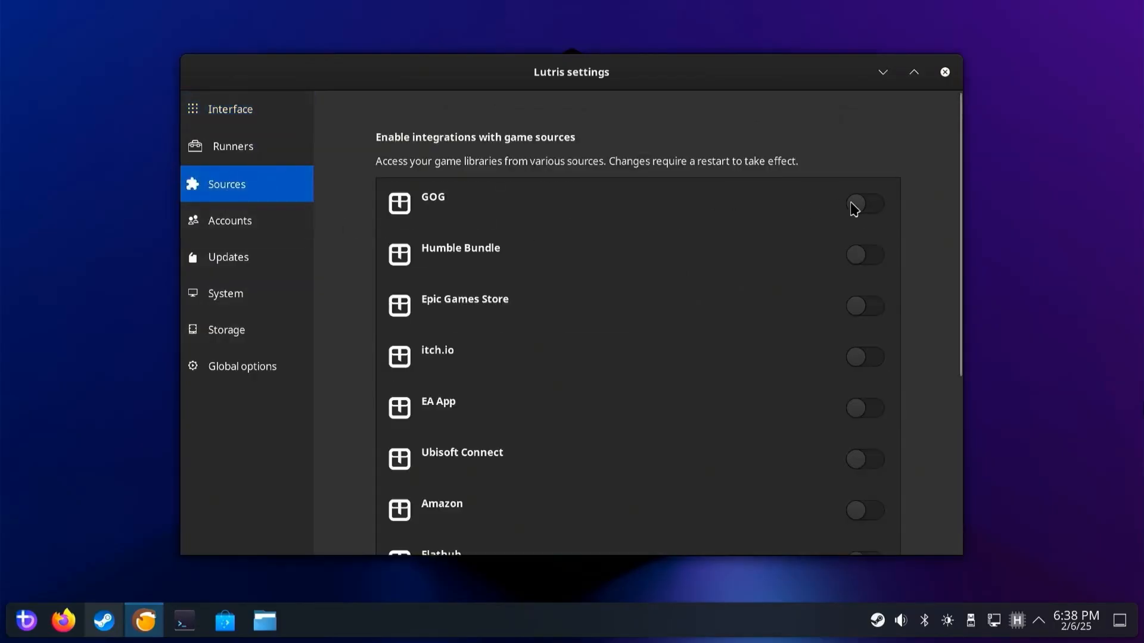
Enable the GOG, Epic Games Store and EA App sources, dismiss the GOG login and close Lutris.
click(864, 204)
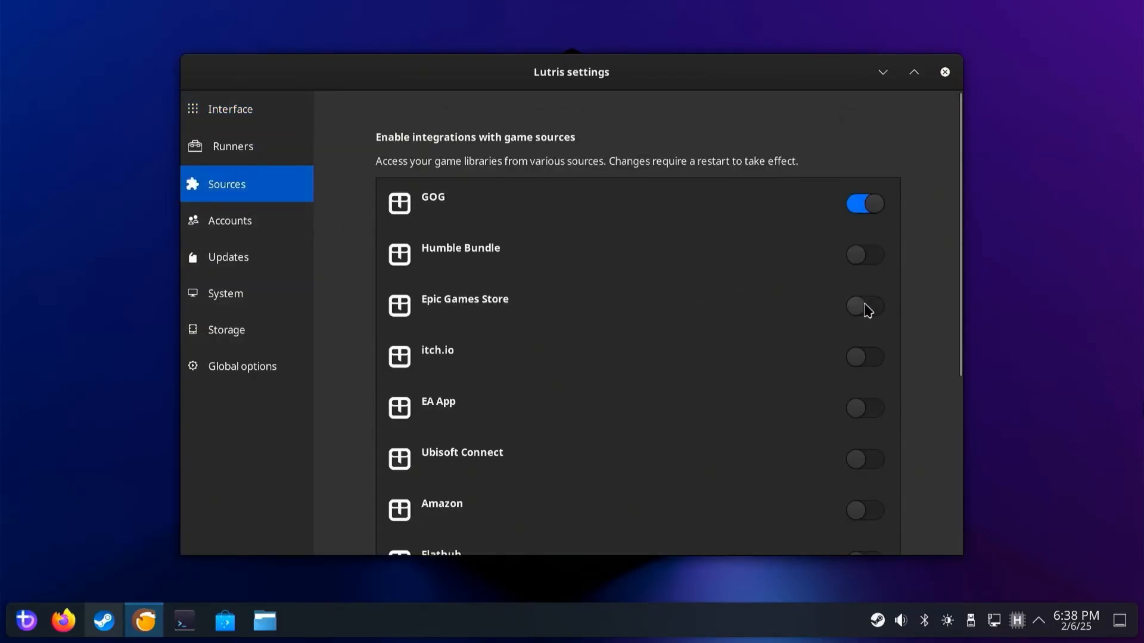
click(865, 409)
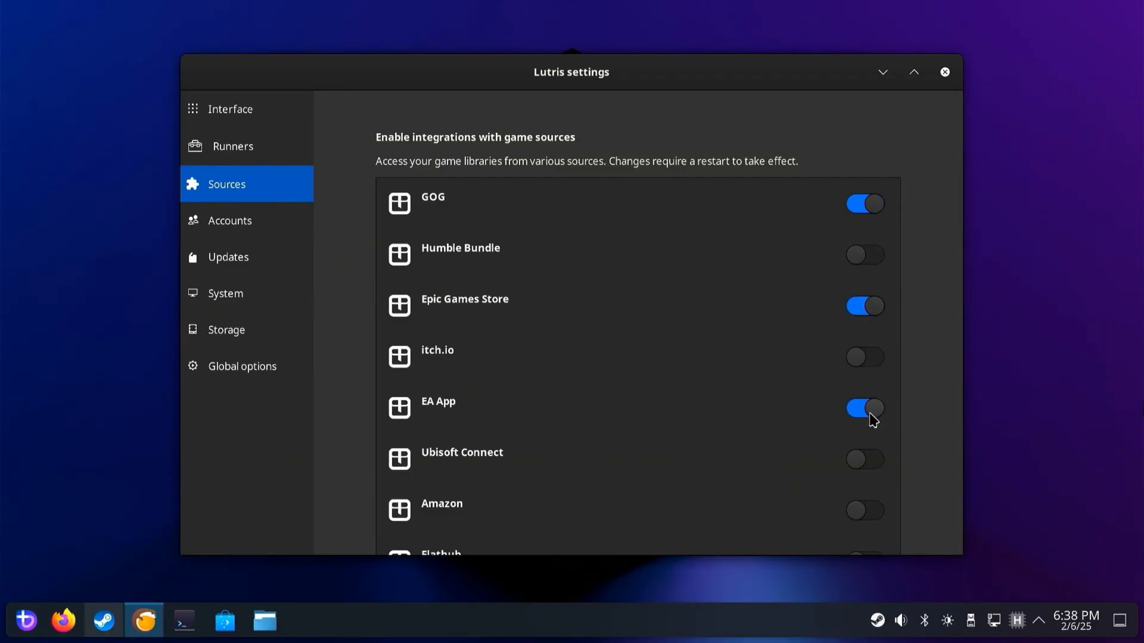
scroll(down, 3)
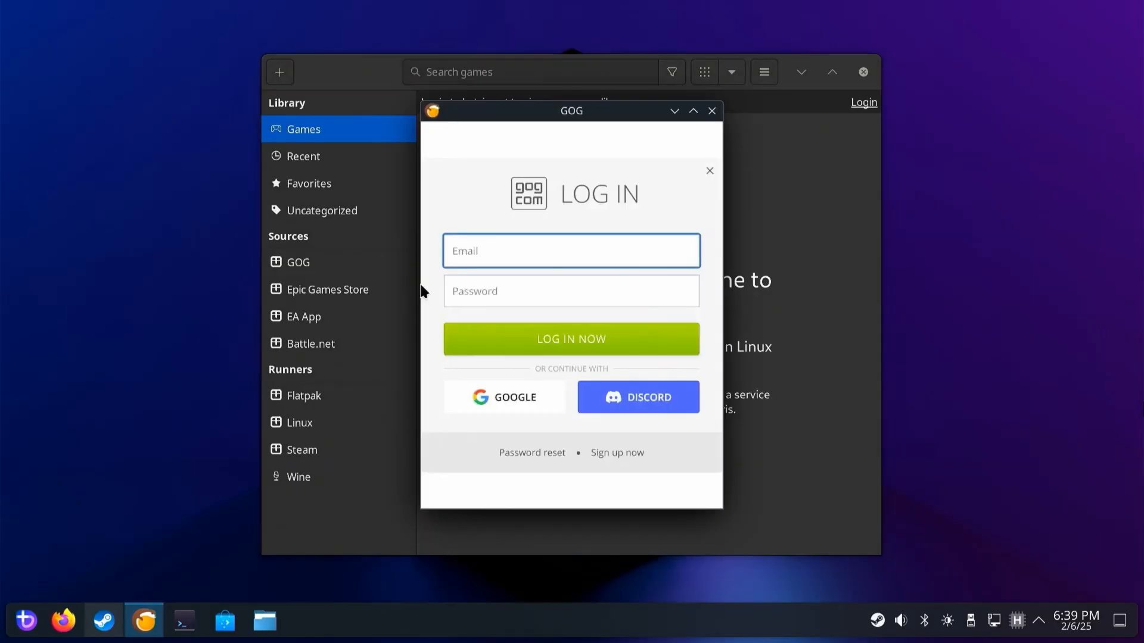
mouse_move(520, 414)
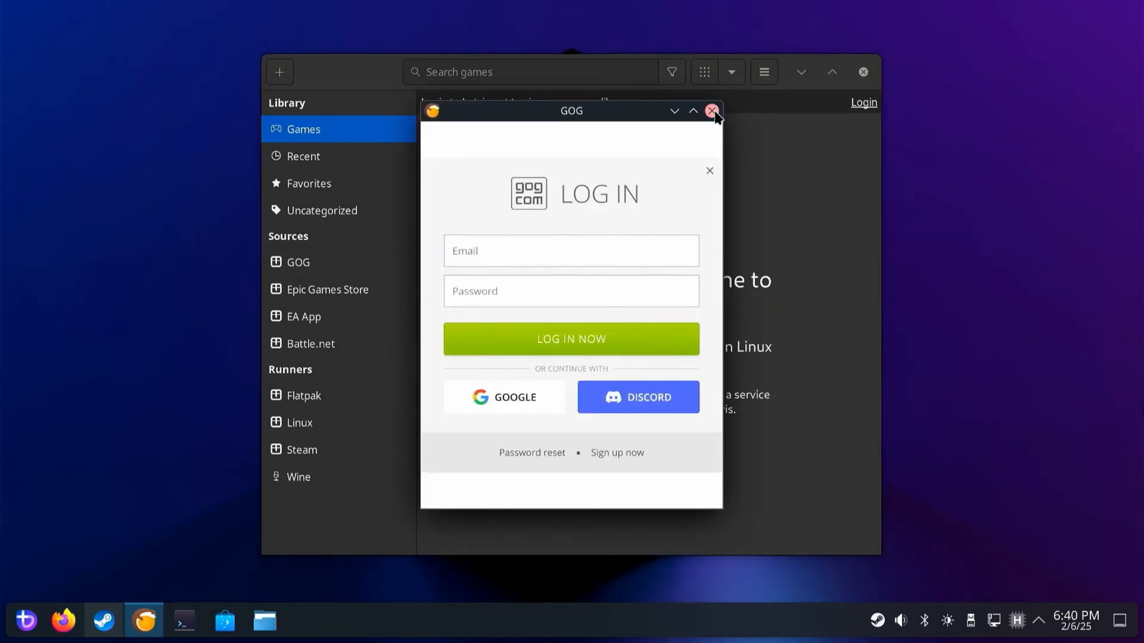
click(710, 109)
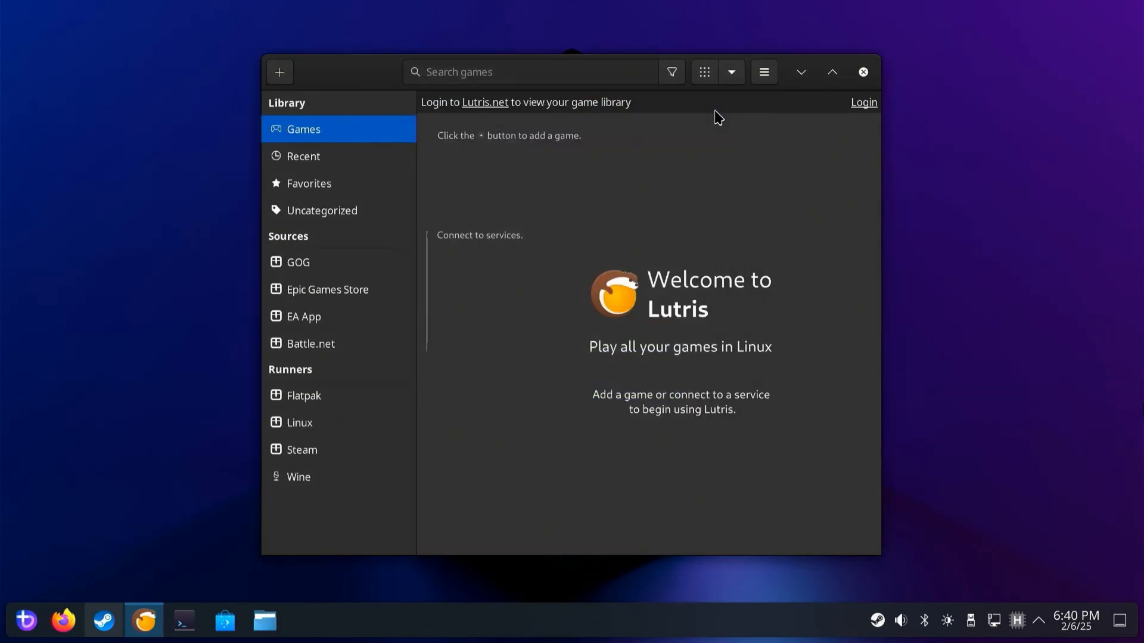
click(861, 71)
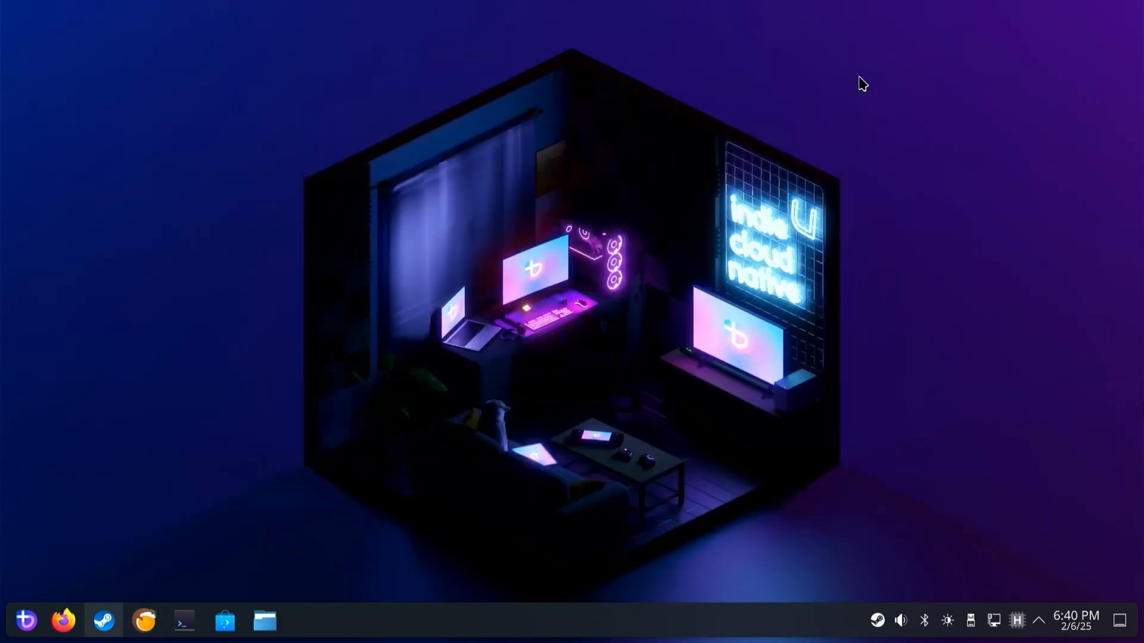
Play Counter-Strike 2 from Steam, skipping the Vulkan shader processing.
click(103, 621)
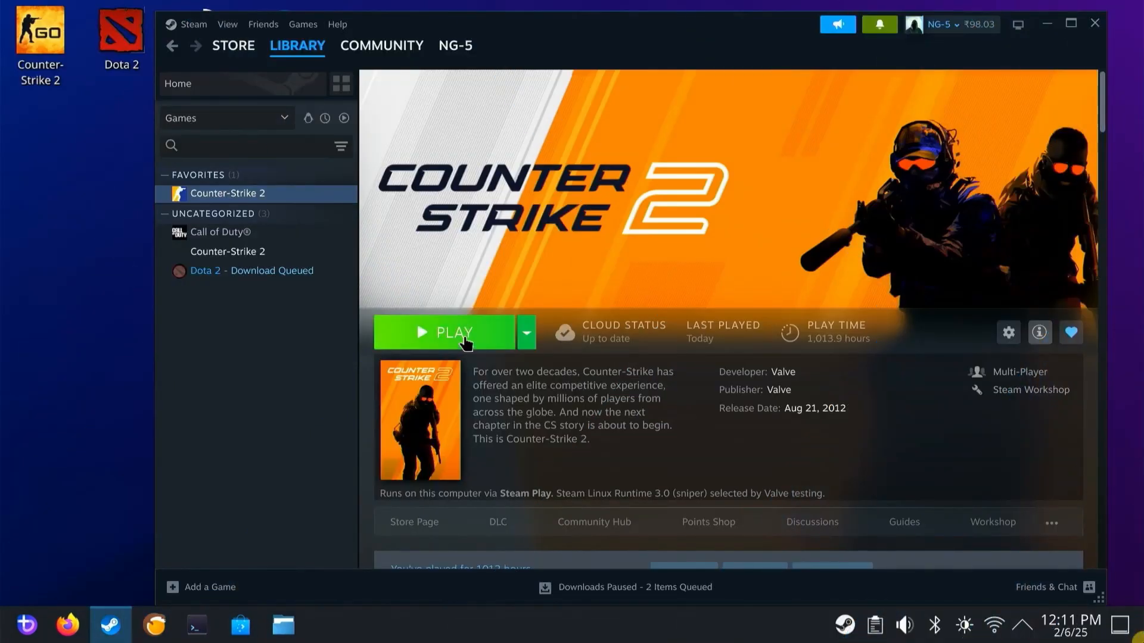
click(454, 332)
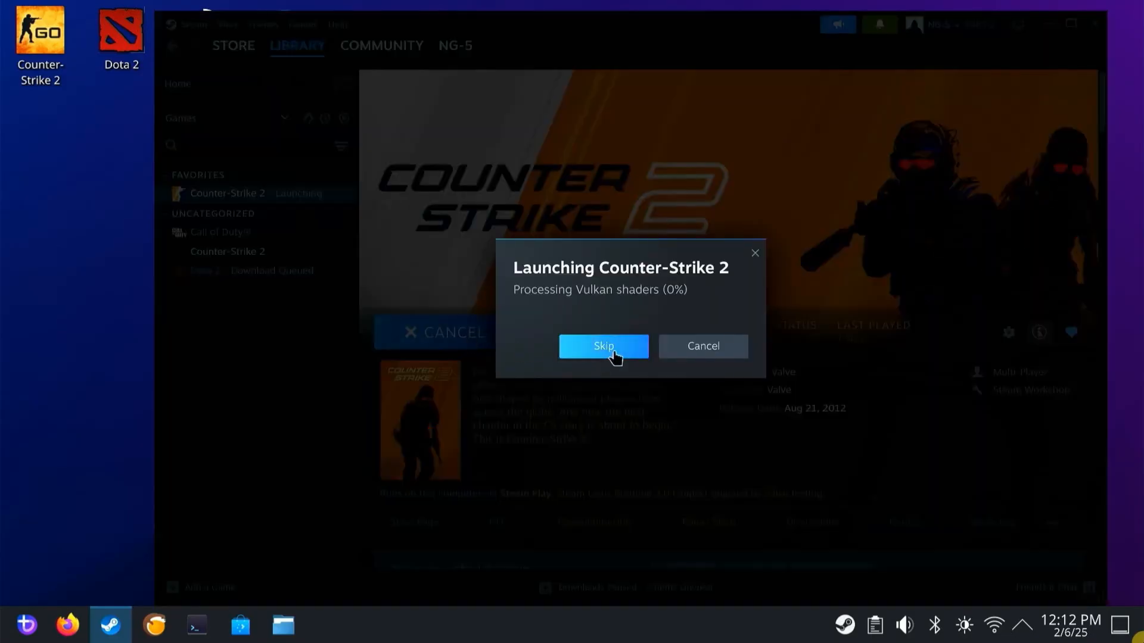
click(603, 345)
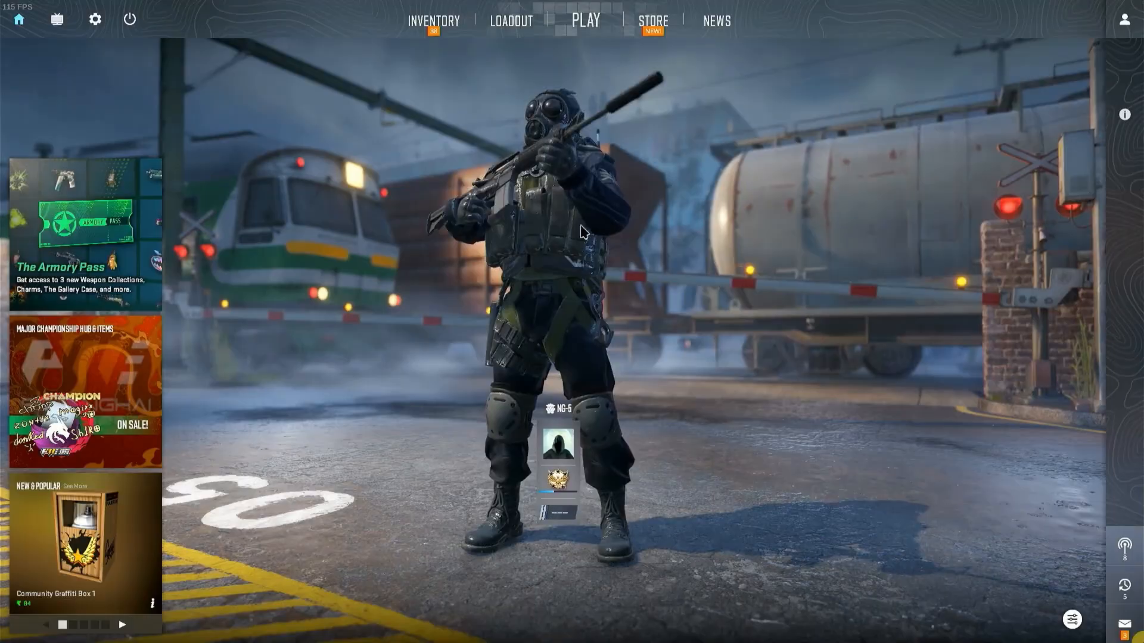
Browse Counter-Strike 2's matchmaking maps and switch to the Practice map list.
click(586, 20)
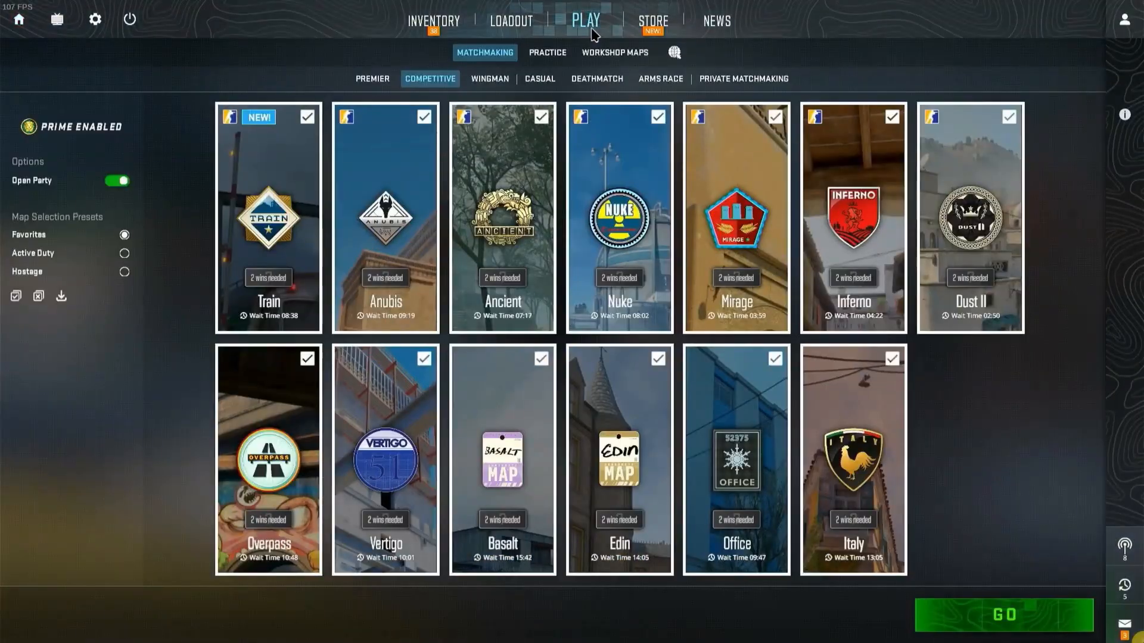
click(547, 53)
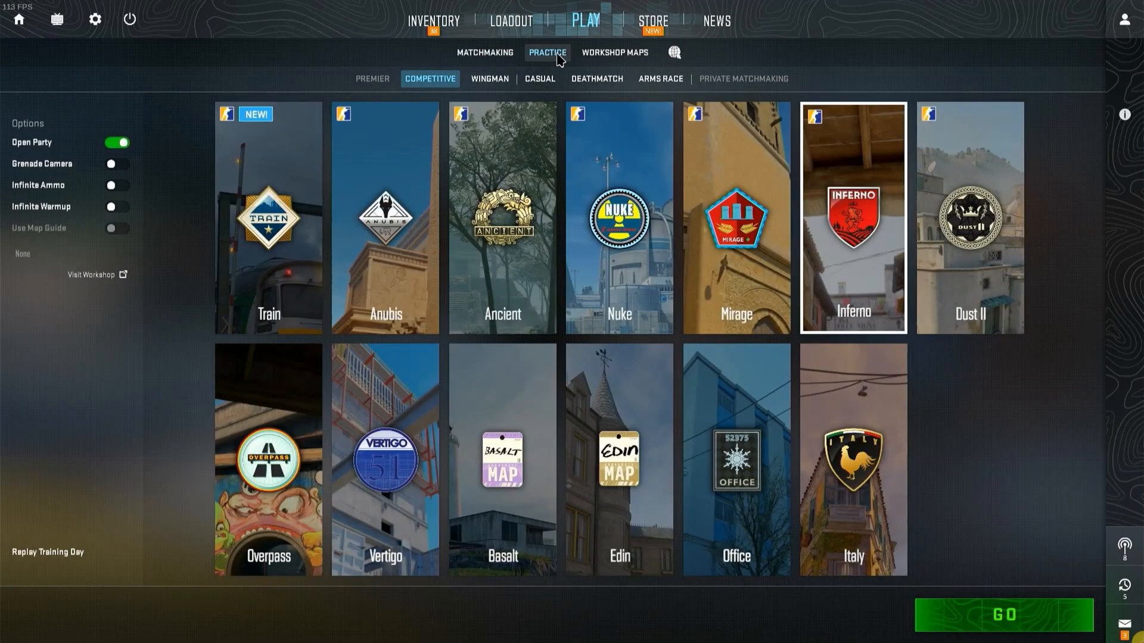
click(539, 78)
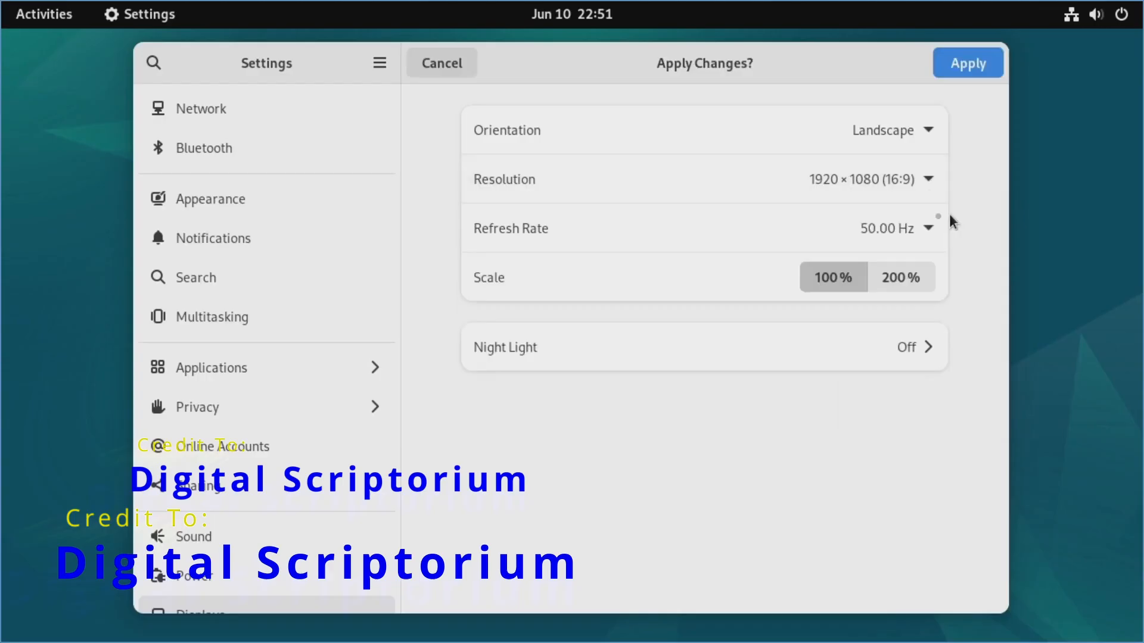
Apply and keep the changed display settings, then browse the Network and Bluetooth pages.
click(966, 63)
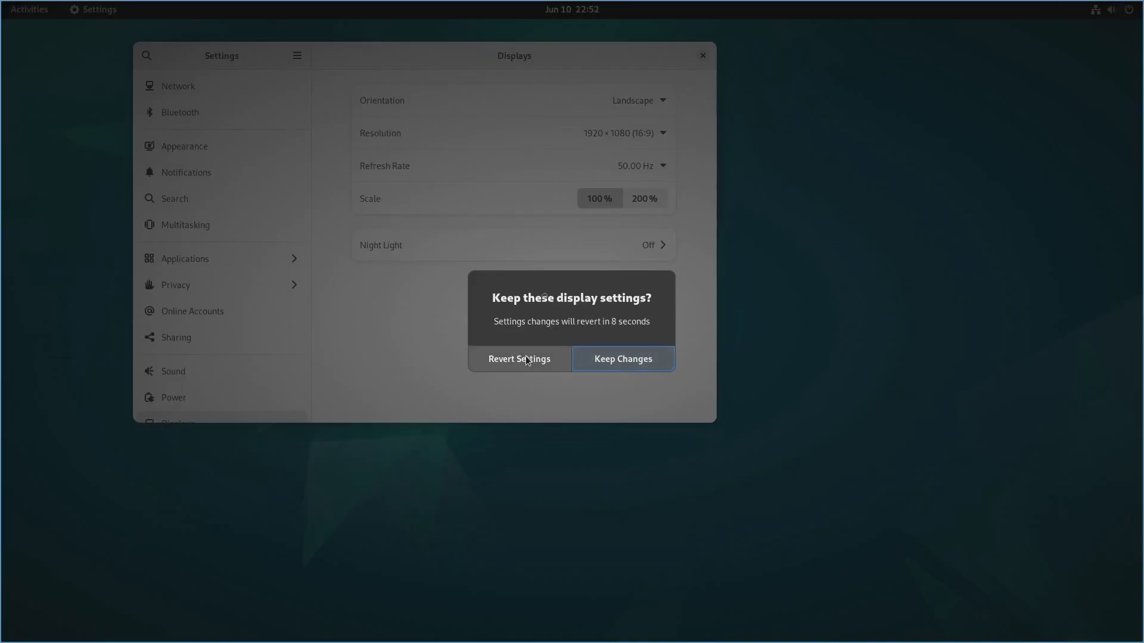
click(622, 359)
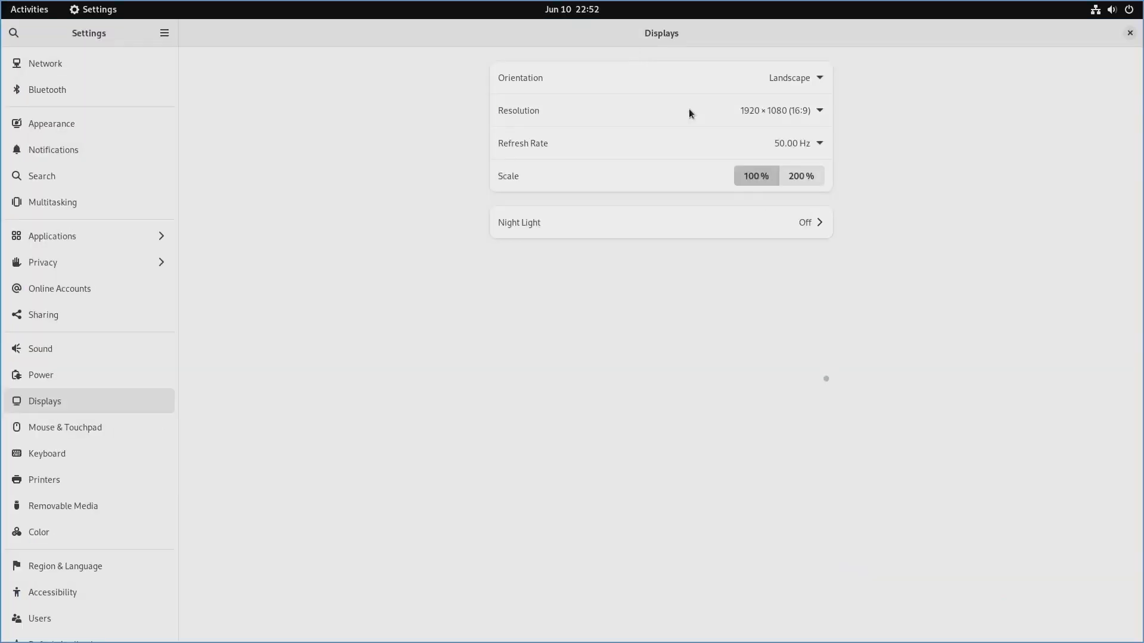
click(45, 64)
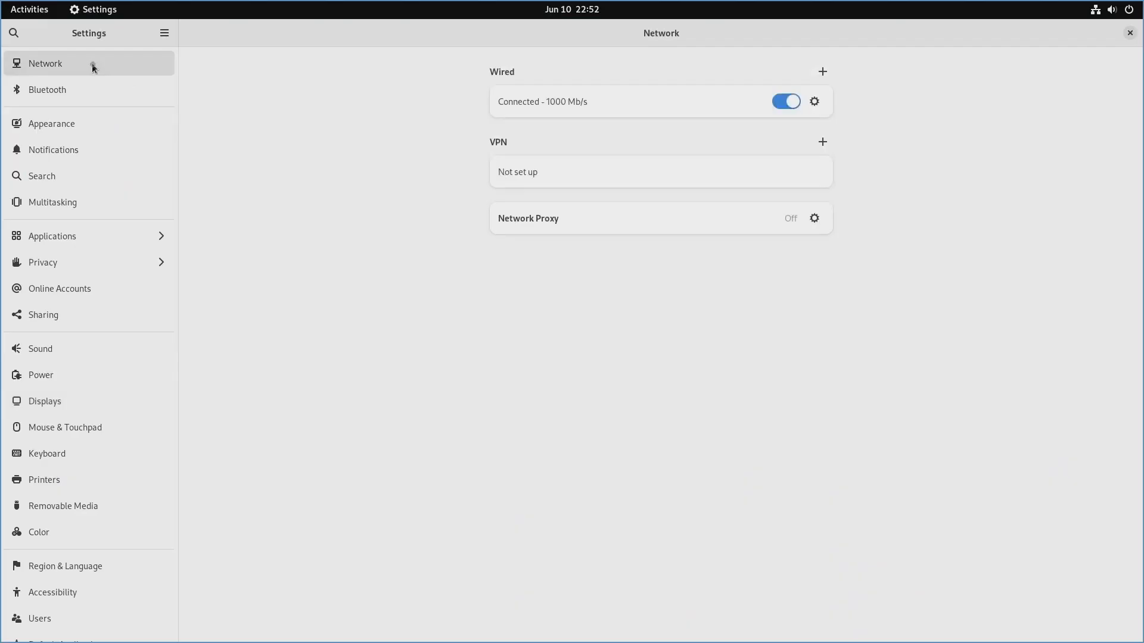
mouse_move(671, 145)
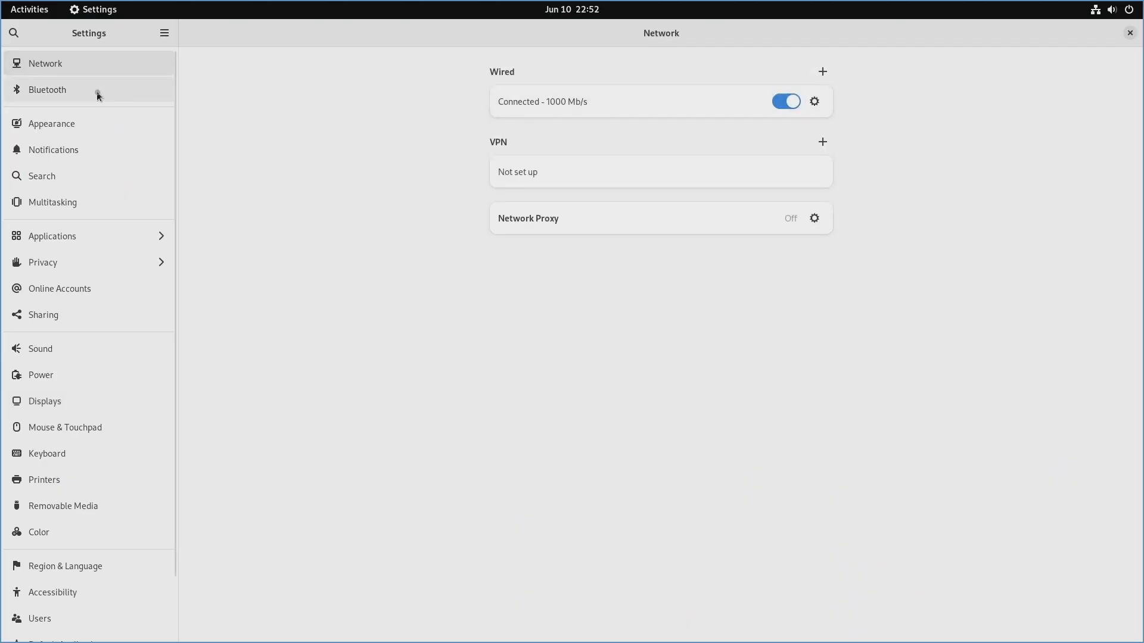
click(46, 89)
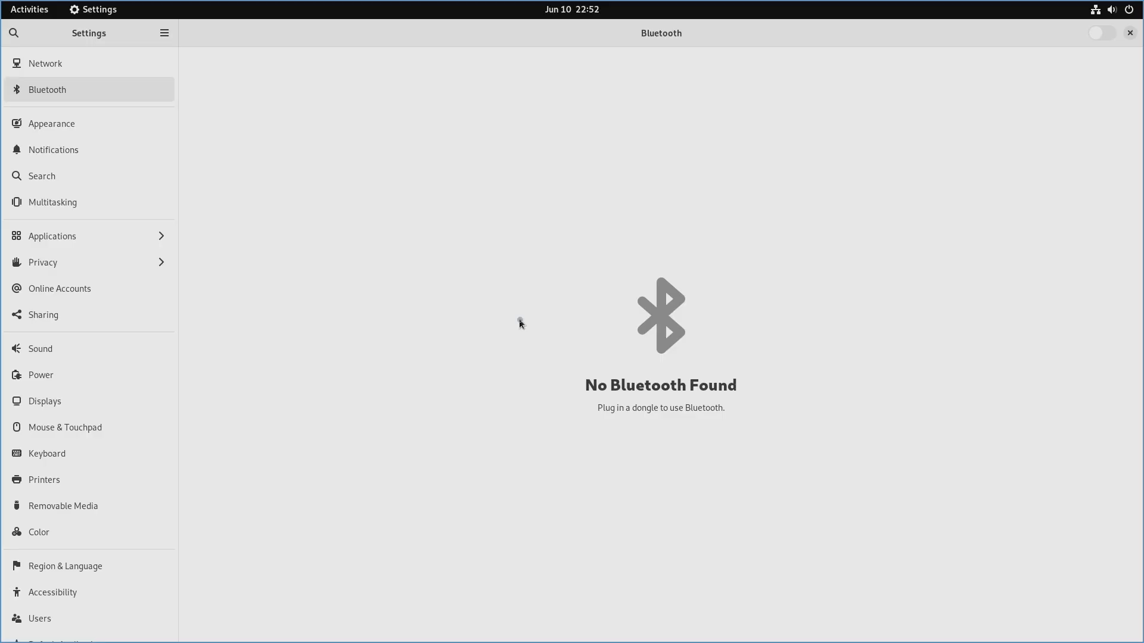
In Appearance, switch the desktop to the Dark style.
click(51, 123)
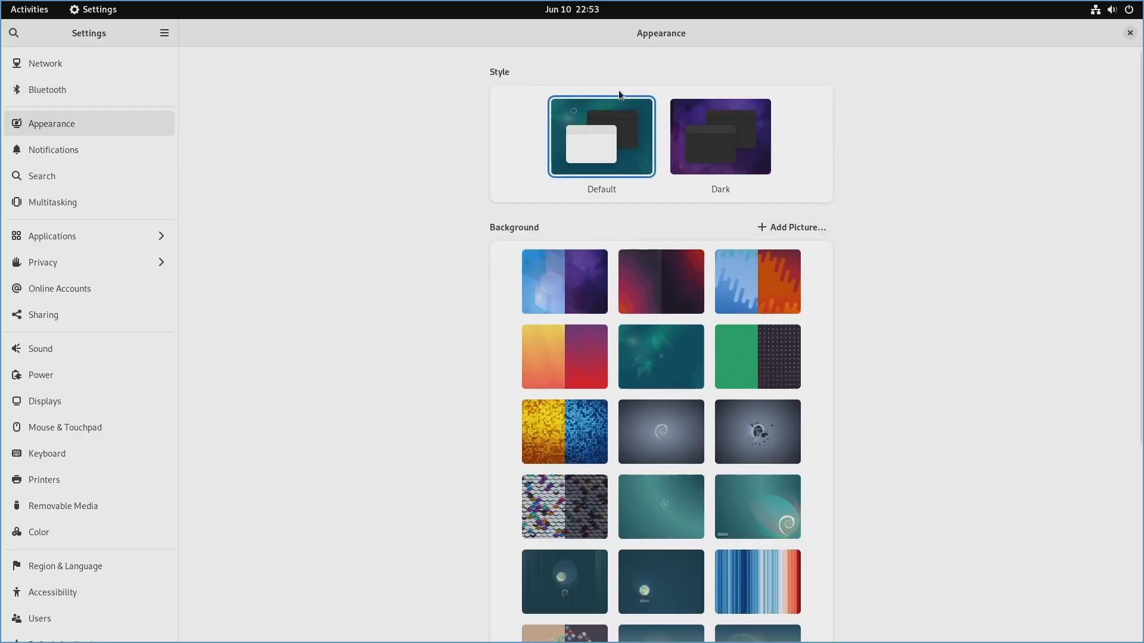
click(720, 136)
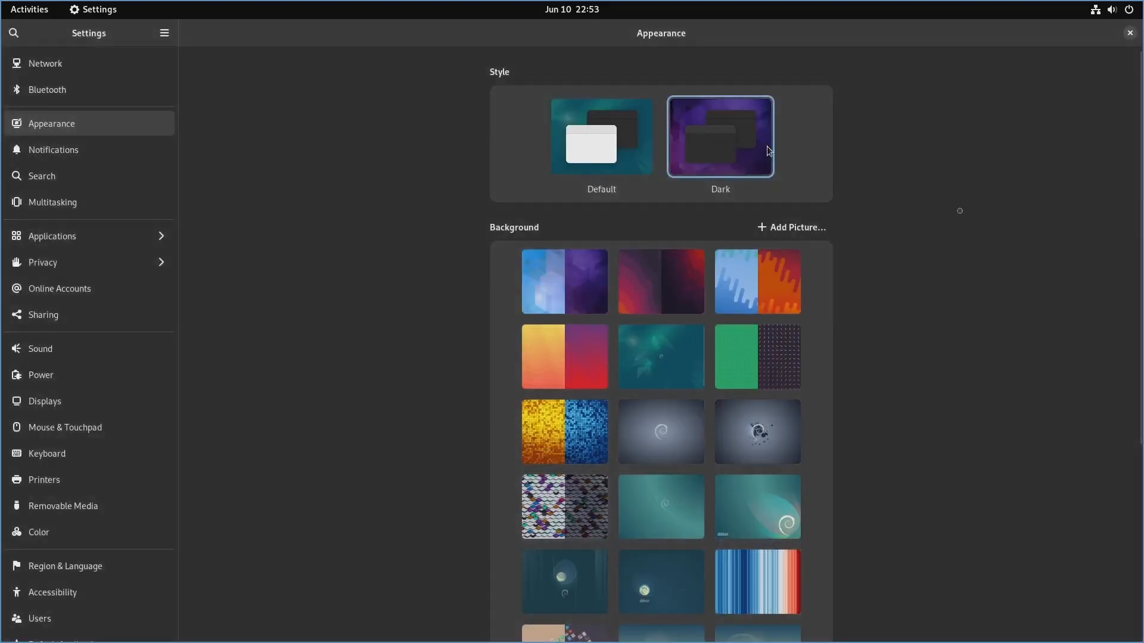
scroll(down, 3)
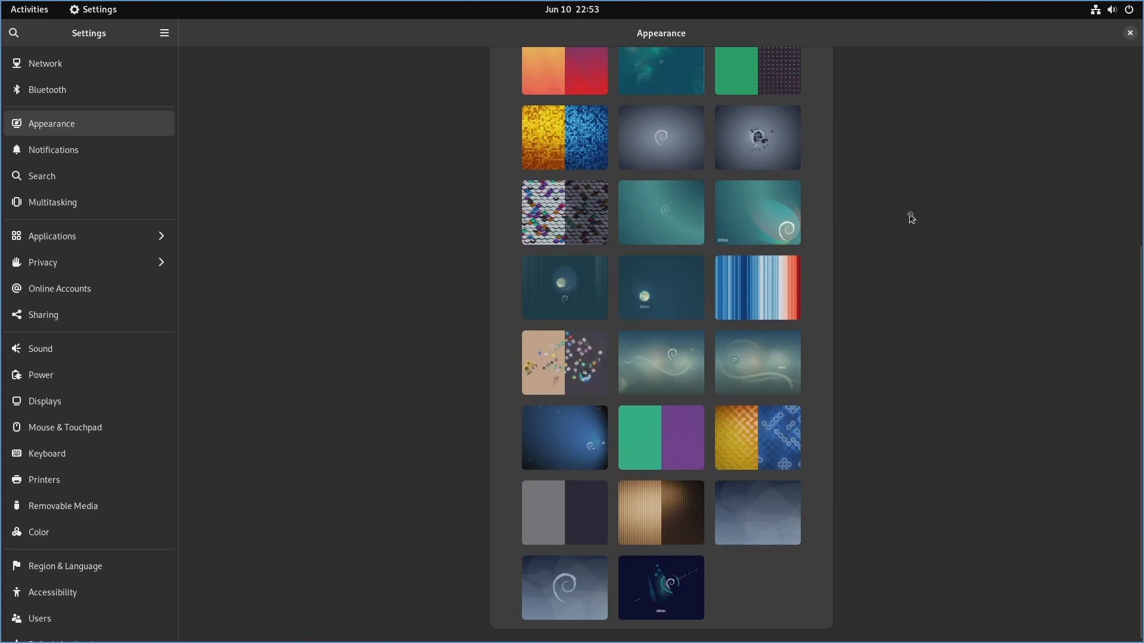
Browse Notifications, Applications, Privacy, Online Accounts, Sharing, Sound and Power (Balanced mode).
click(53, 151)
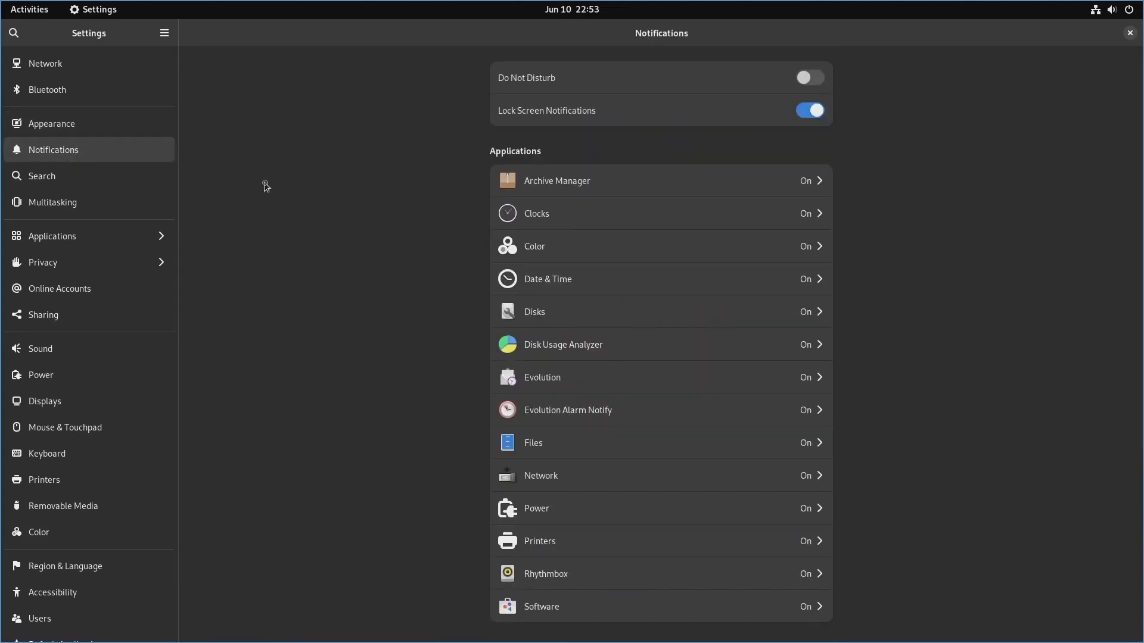
click(52, 202)
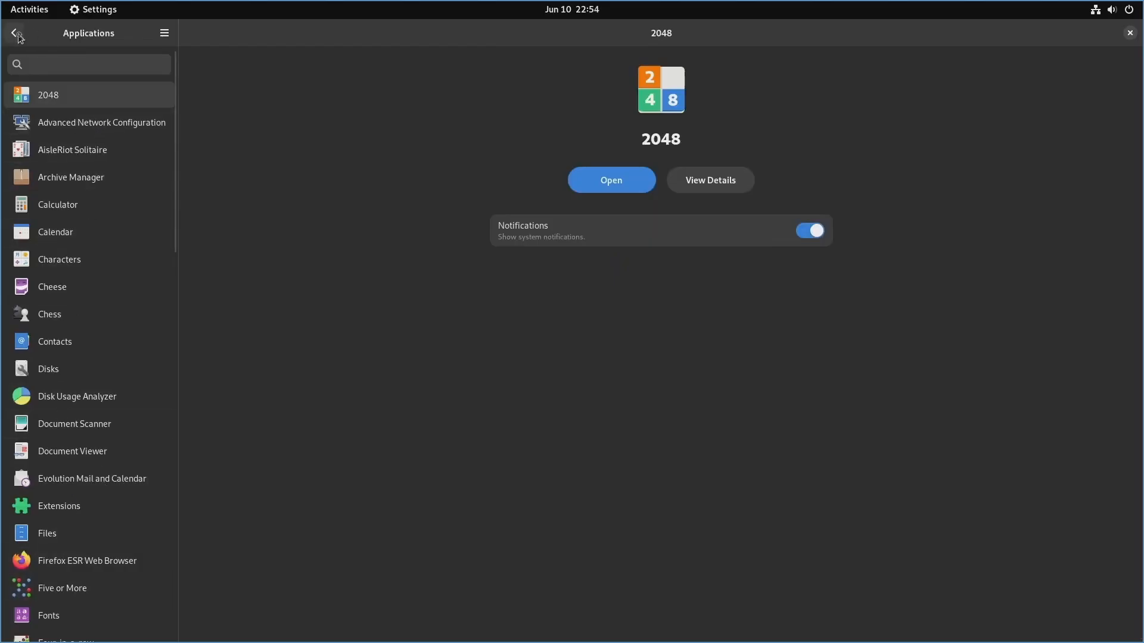
click(17, 33)
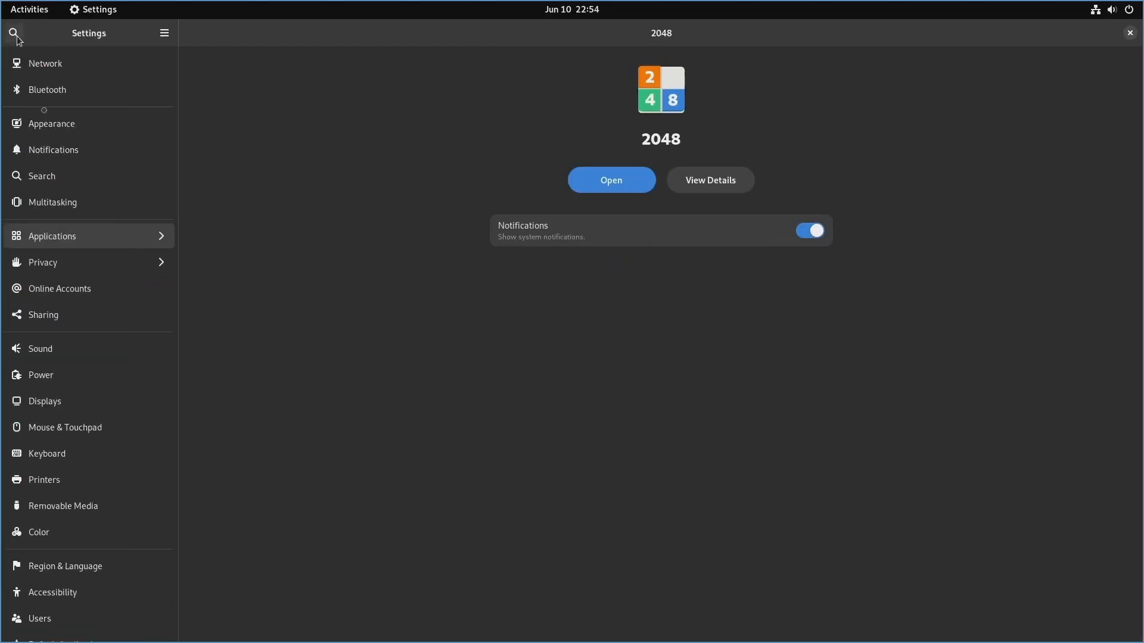
click(43, 262)
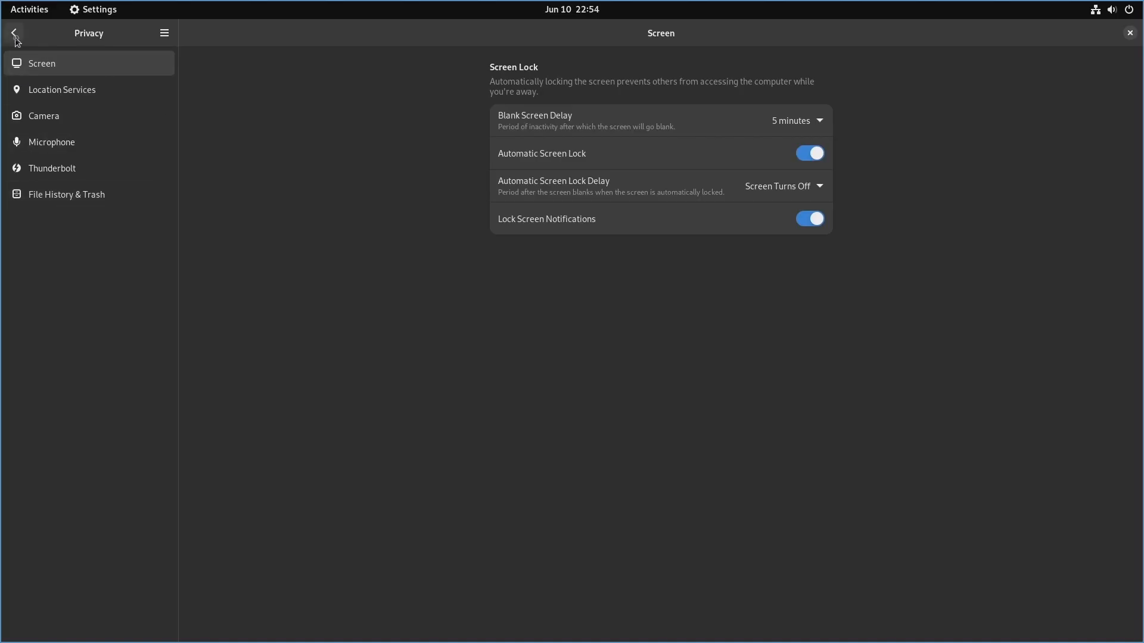
click(14, 33)
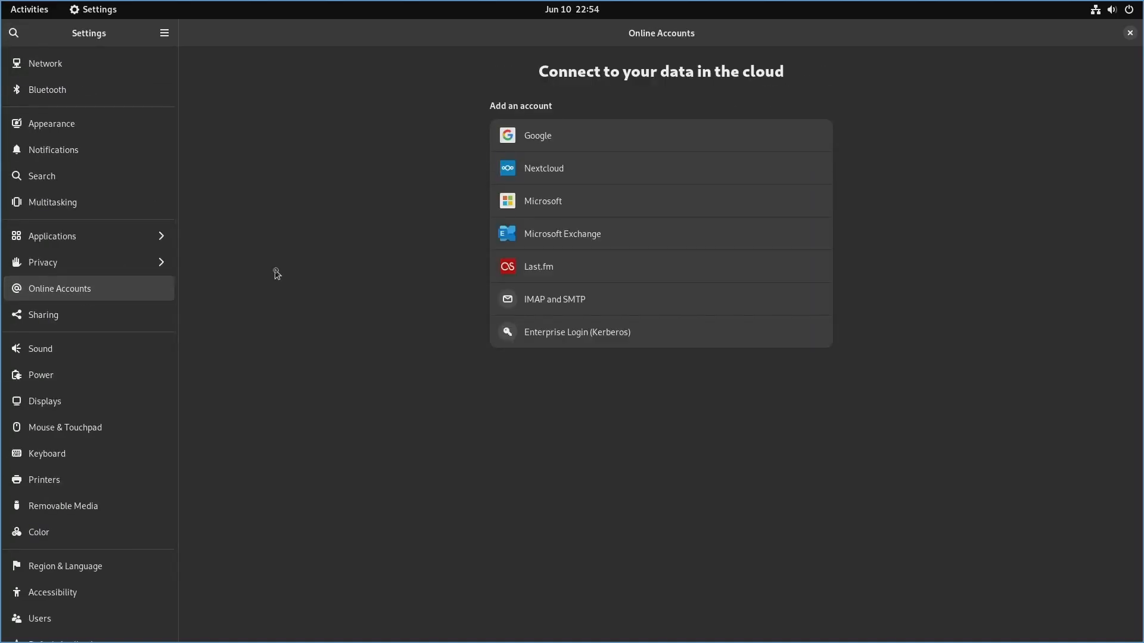
click(43, 315)
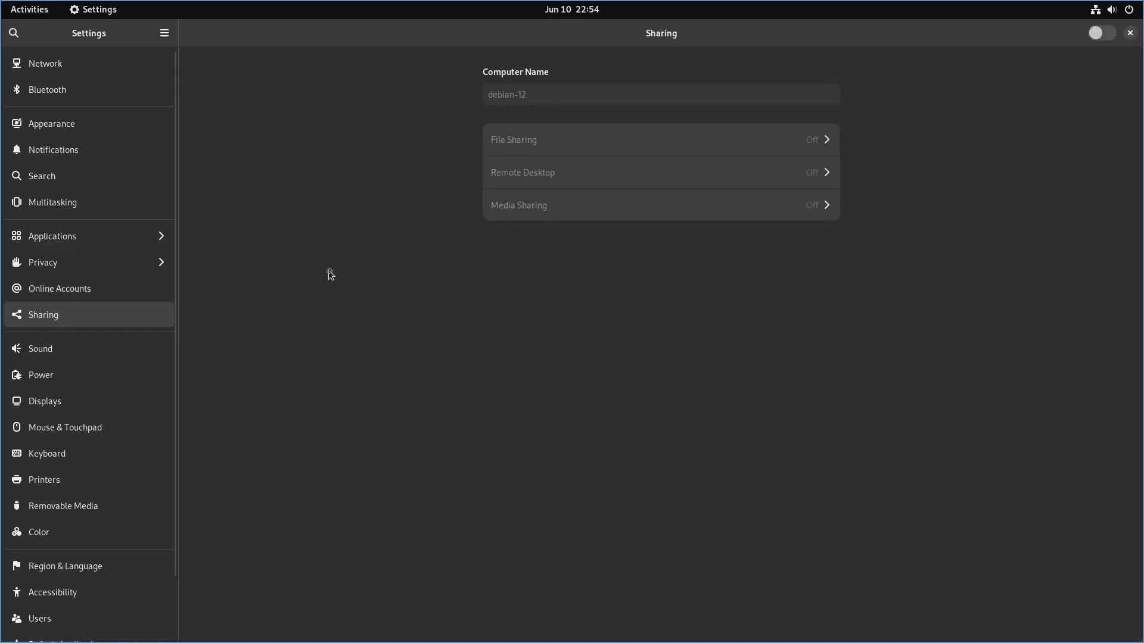
click(40, 349)
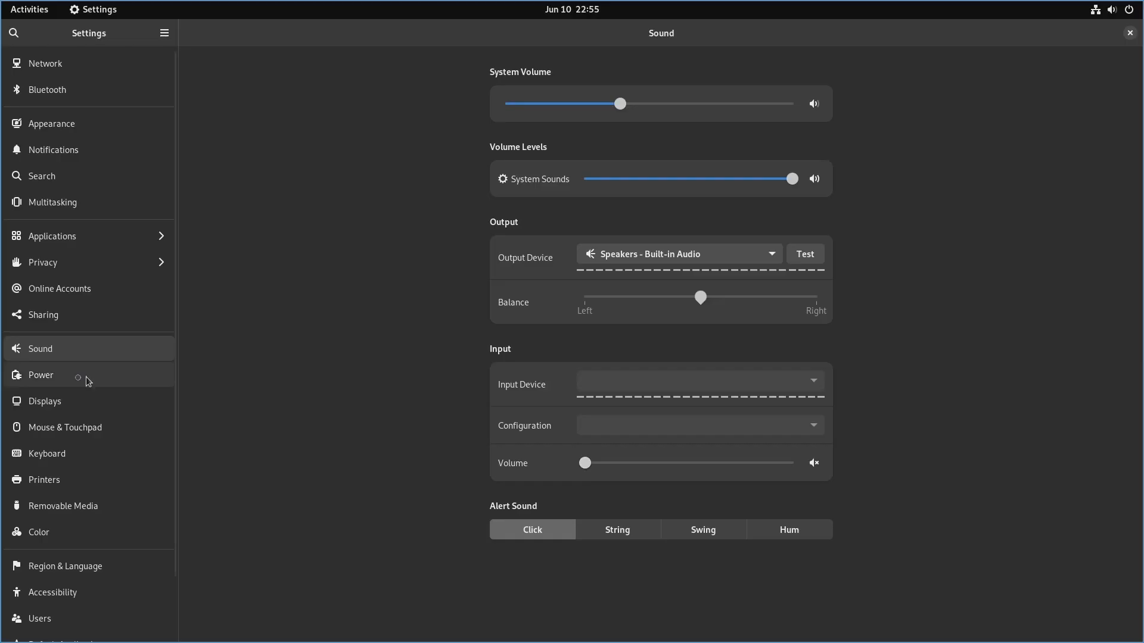
click(41, 374)
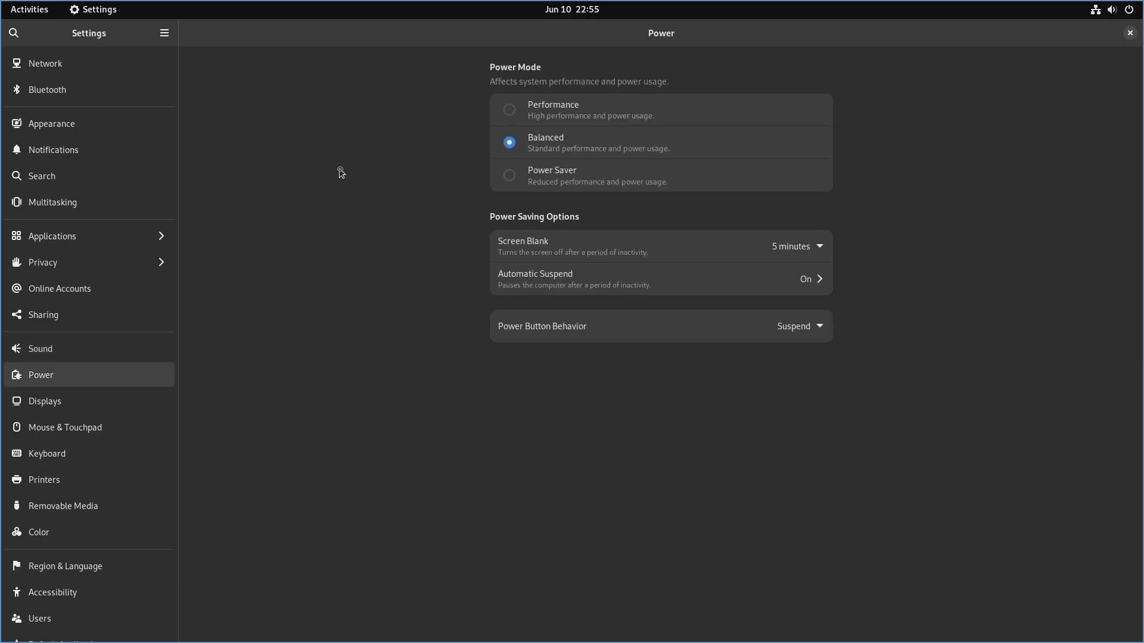
mouse_move(579, 193)
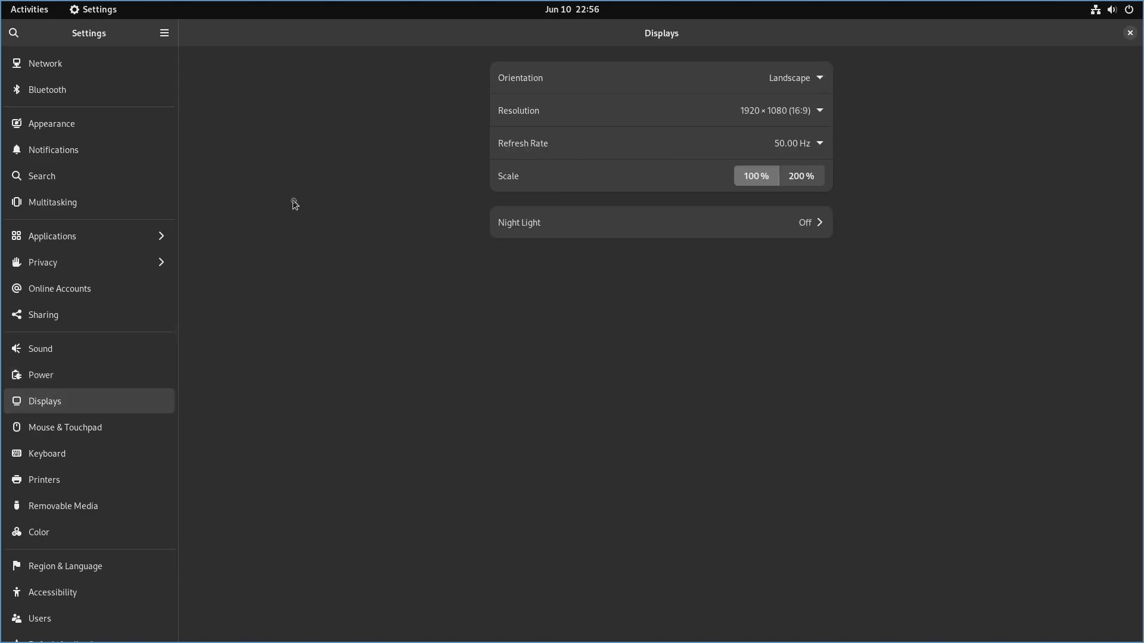
mouse_move(420, 270)
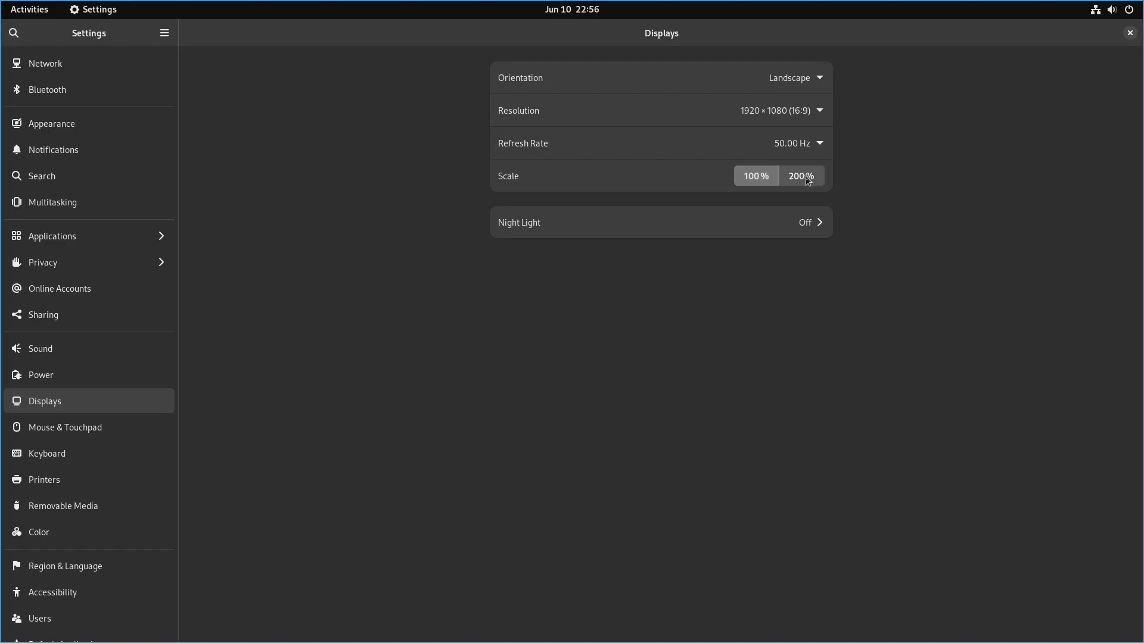
Browse the Mouse & Touchpad, Keyboard, Printers, Removable Media, Region & Language and Accessibility pages.
click(65, 426)
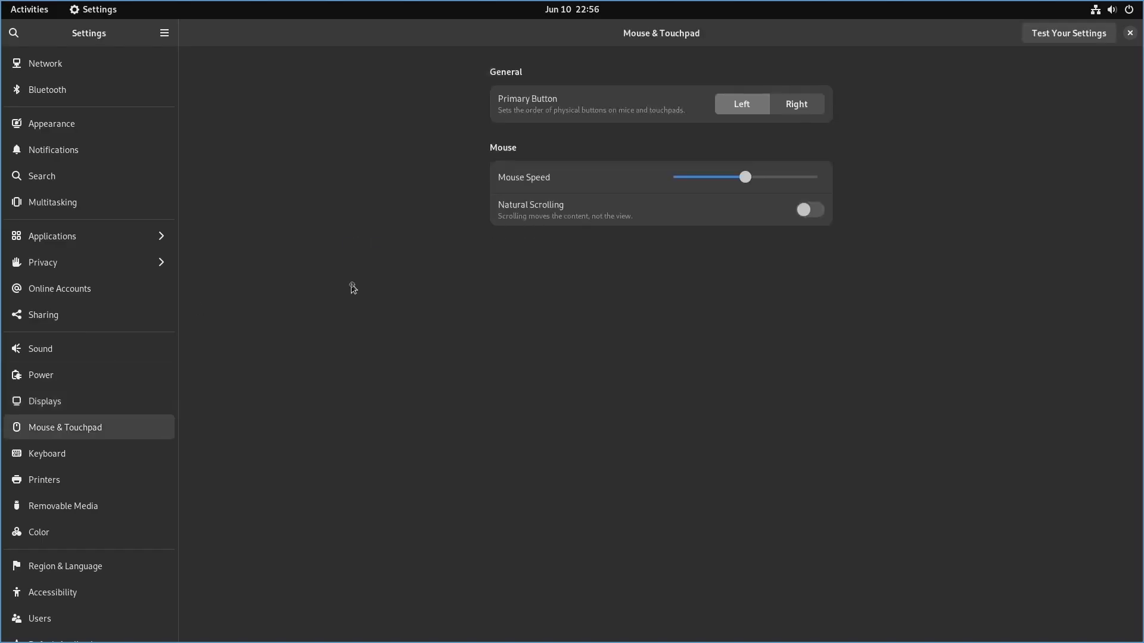
click(47, 453)
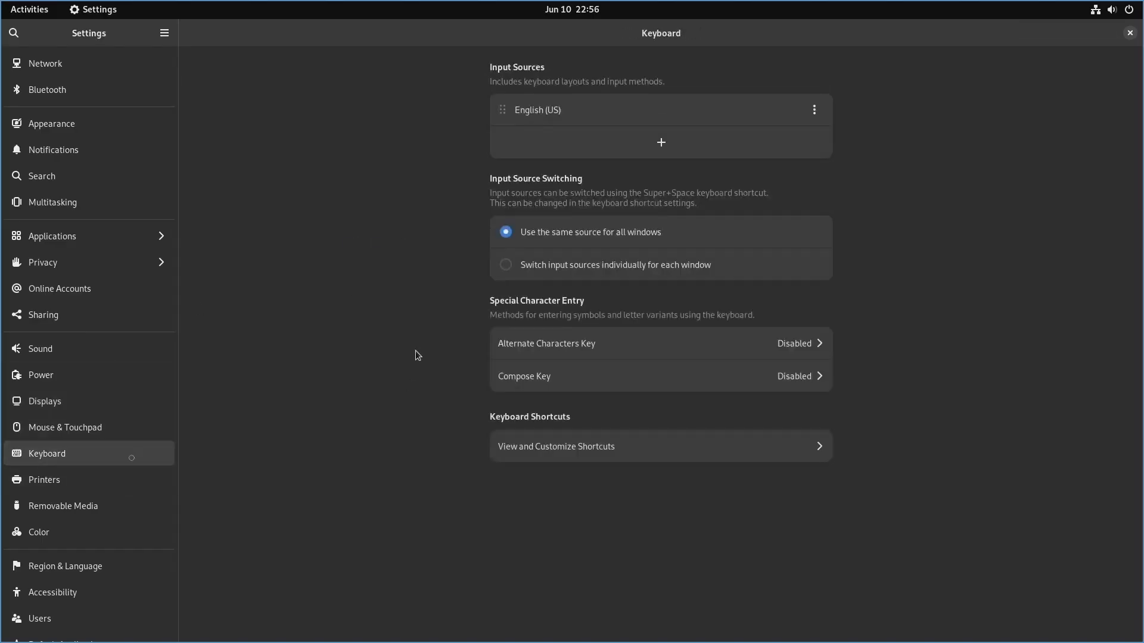
click(44, 479)
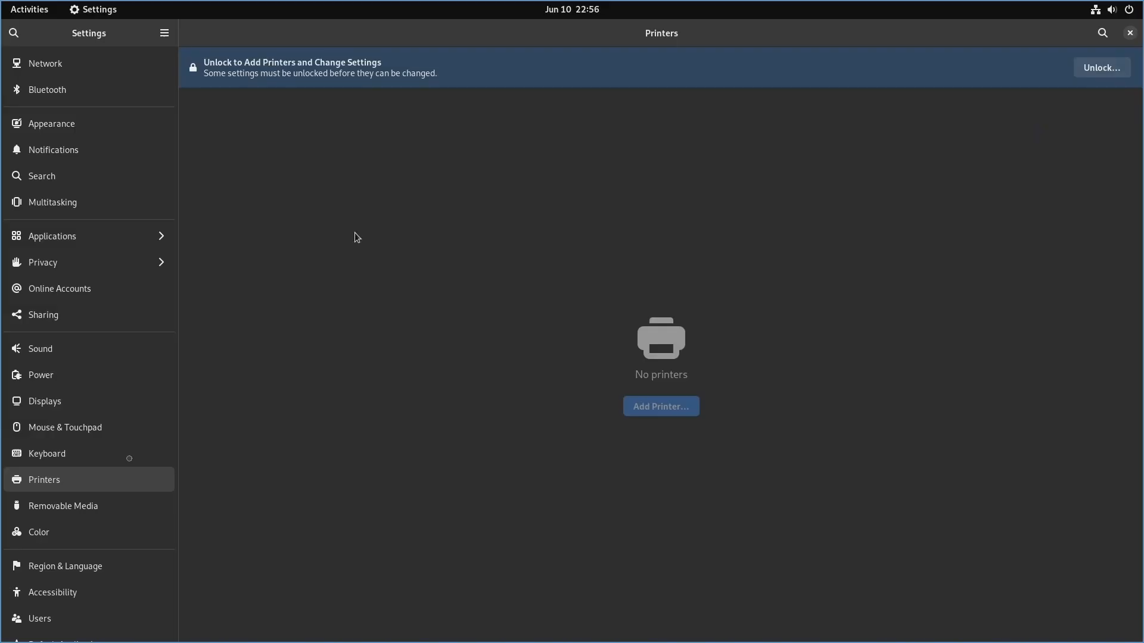
click(63, 505)
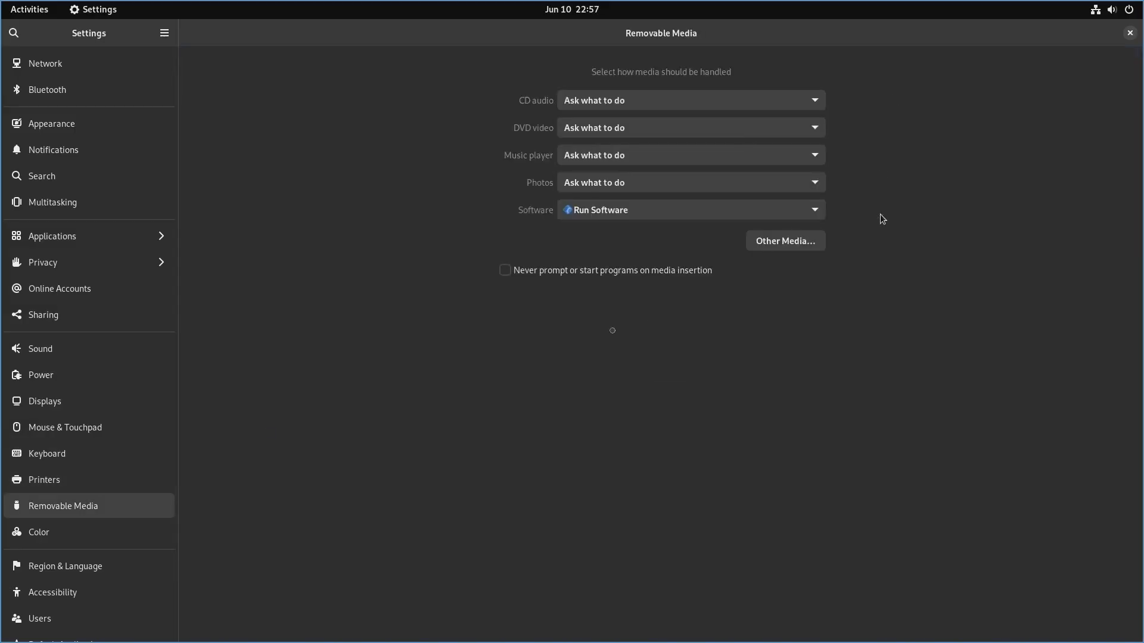
click(65, 565)
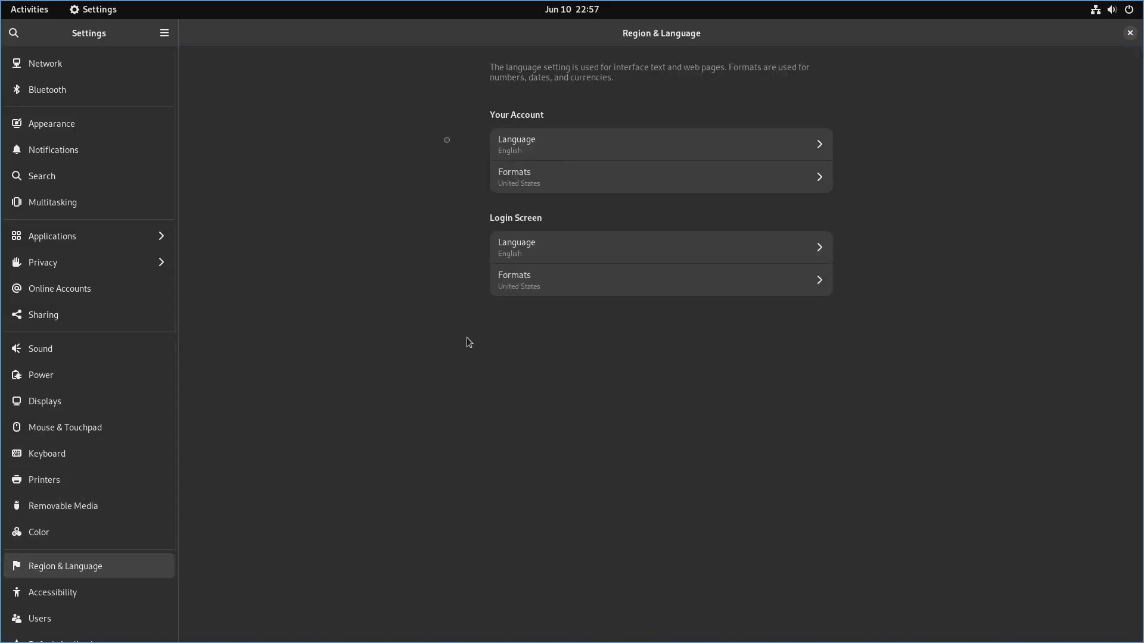
mouse_move(447, 145)
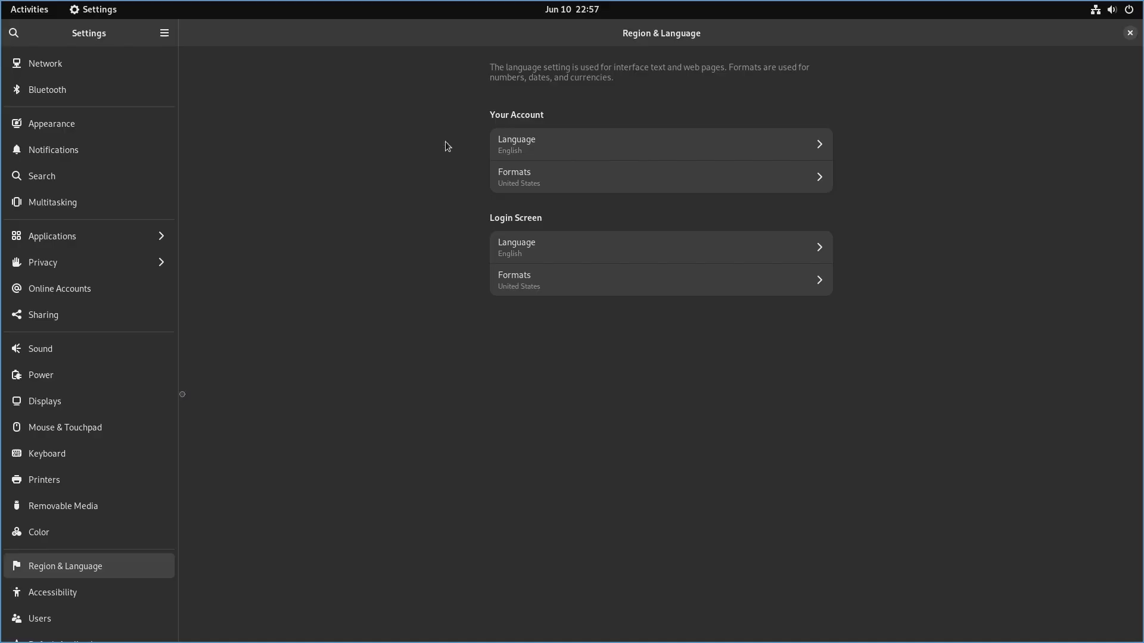
click(53, 592)
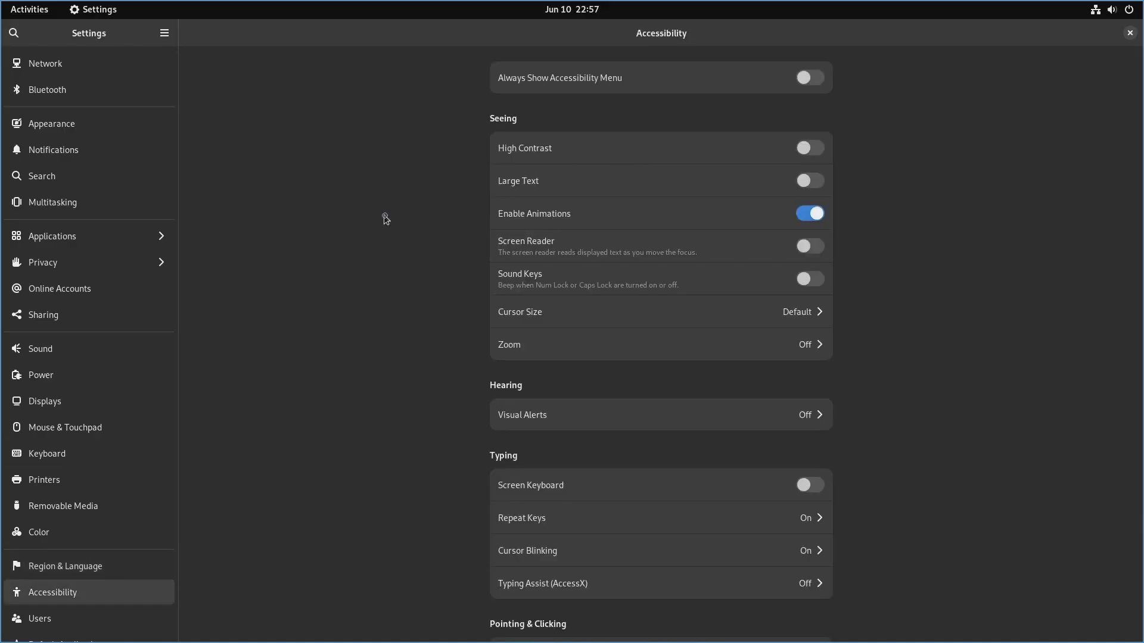
View Users and Default Applications, then Date & Time with automatic time and 24-hour format.
scroll(down, 3)
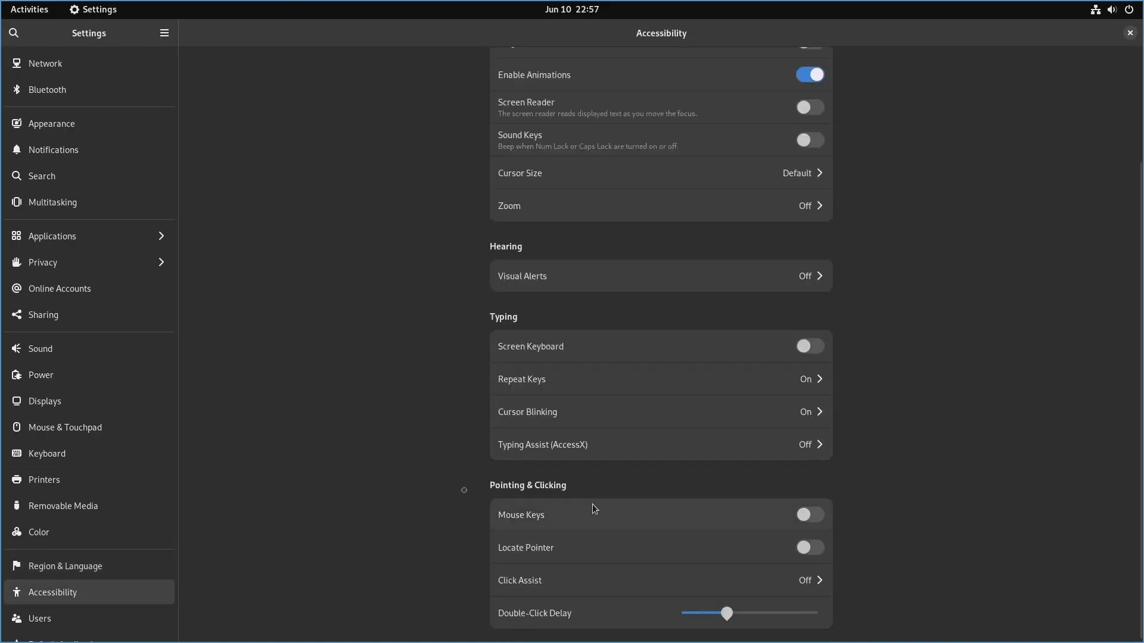
click(40, 619)
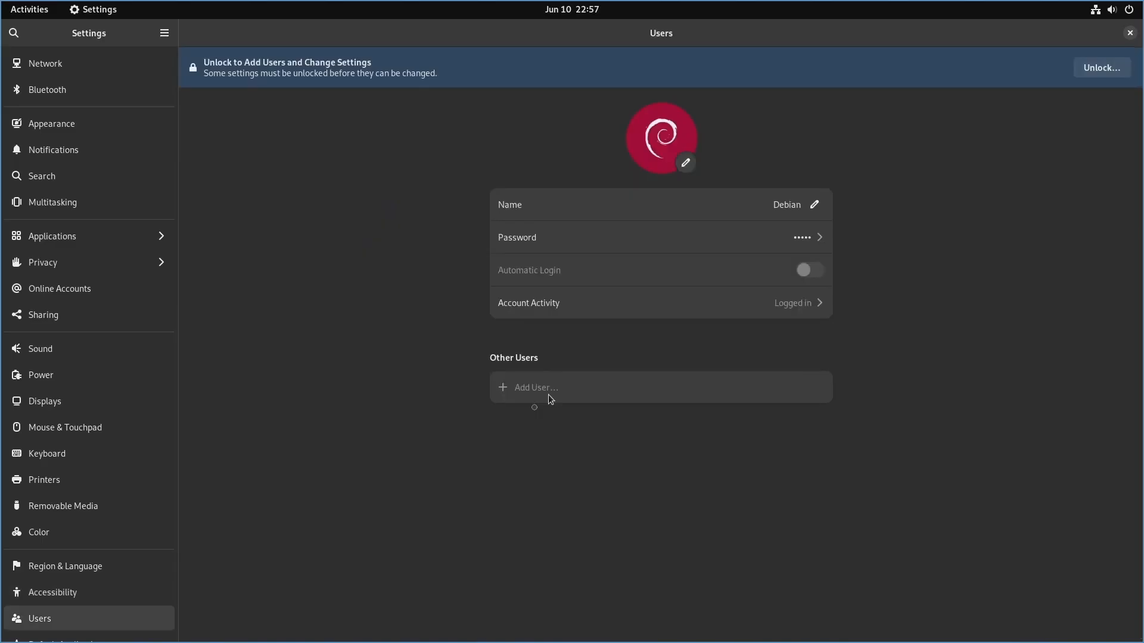
mouse_move(891, 269)
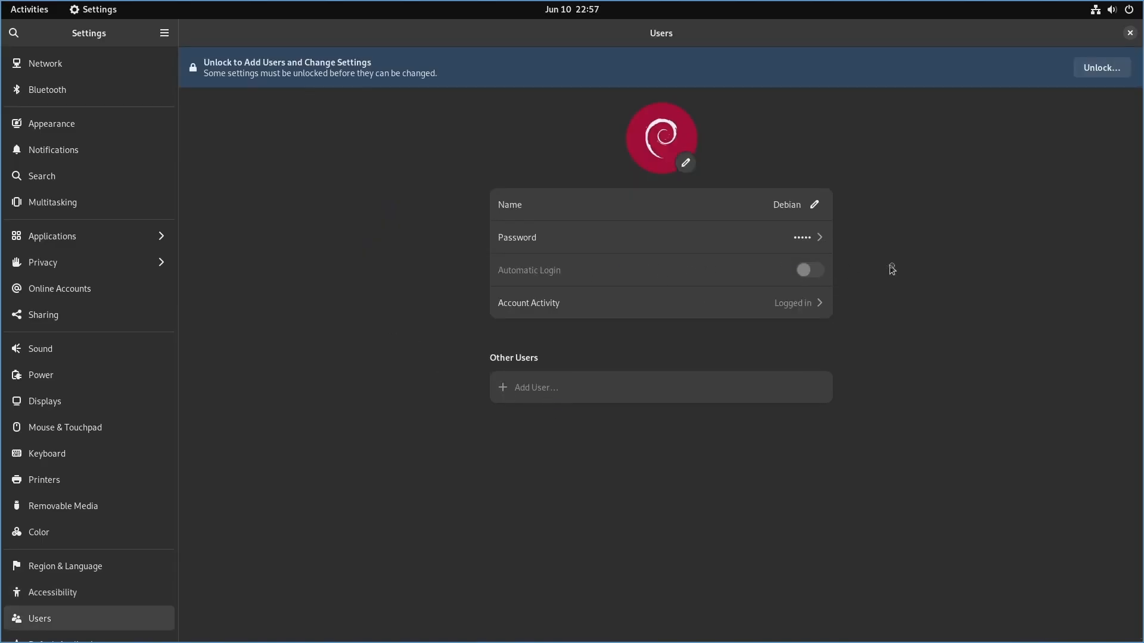
mouse_move(859, 143)
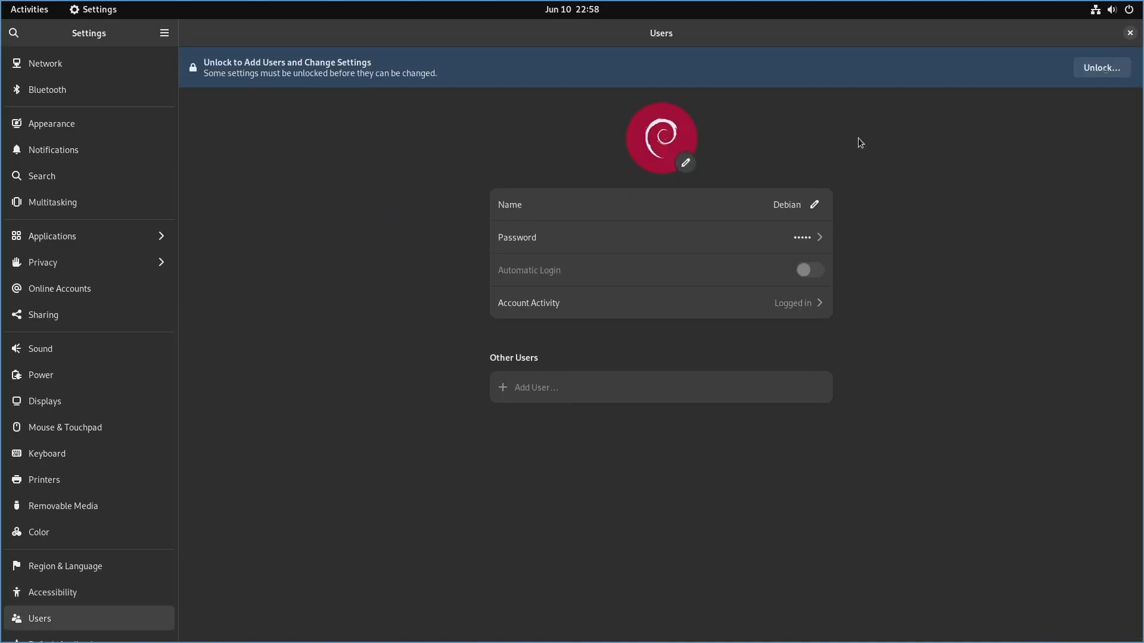
scroll(down, 3)
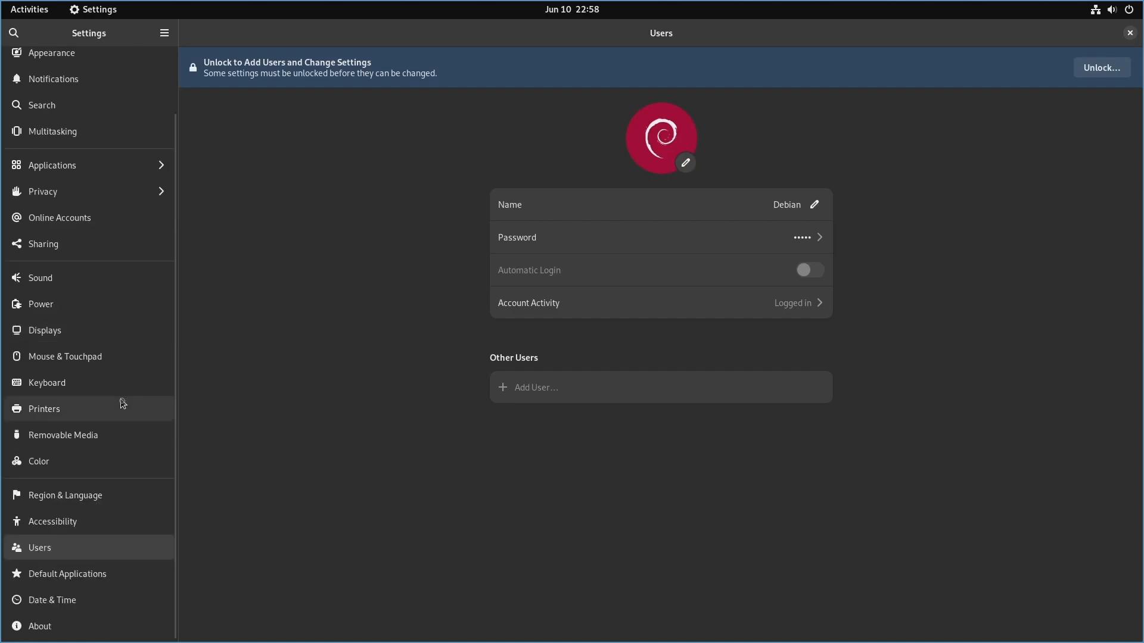
click(66, 574)
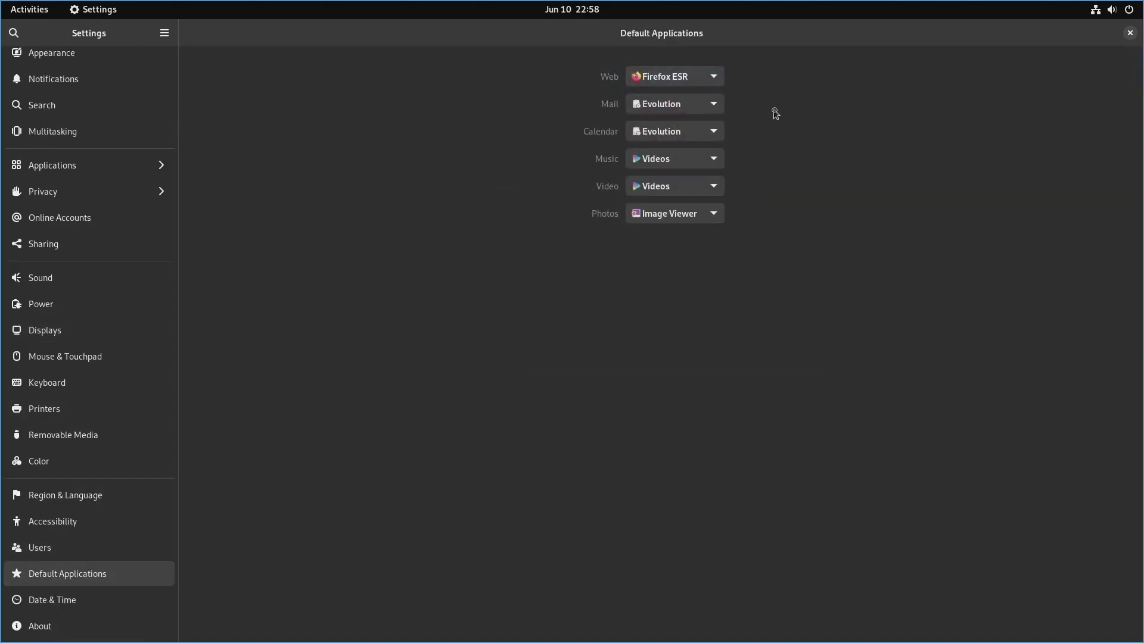
mouse_move(738, 138)
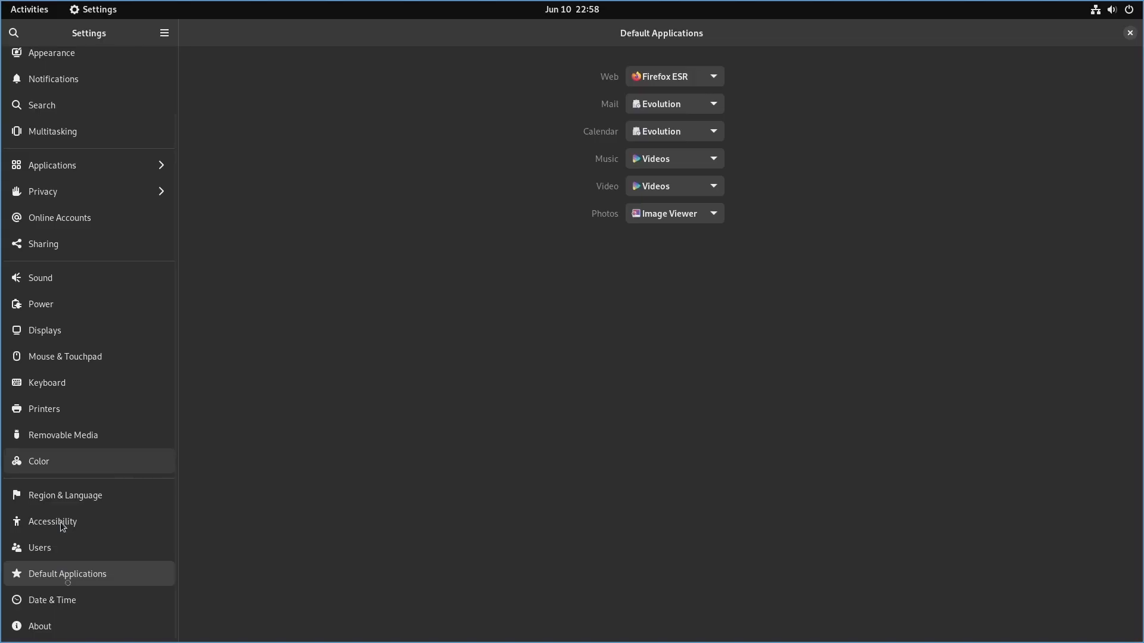
click(52, 599)
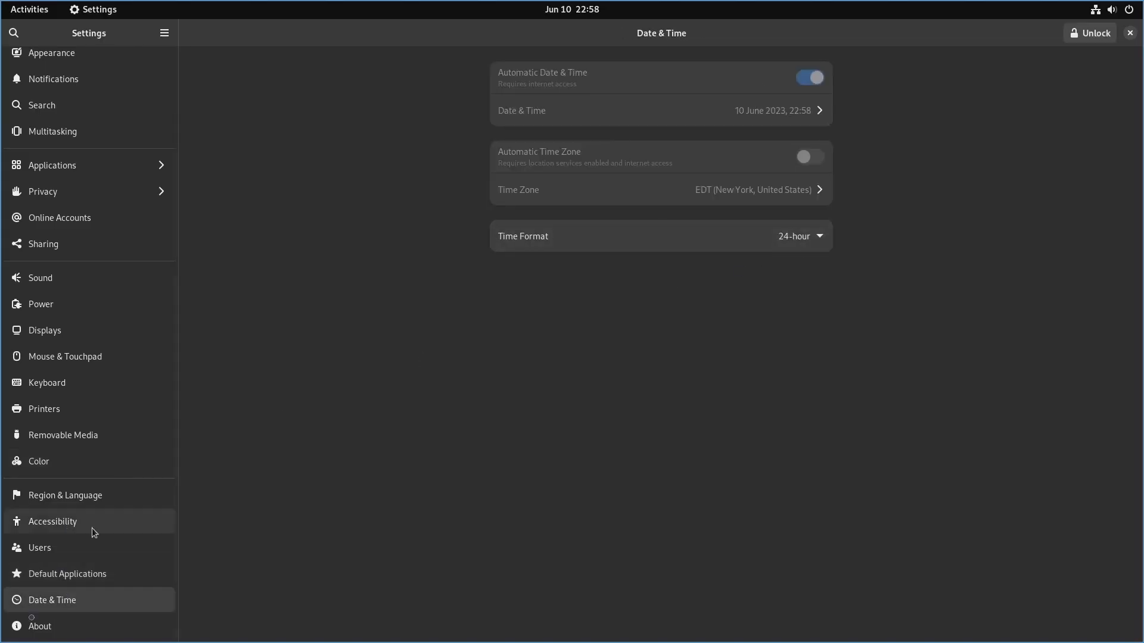
click(41, 626)
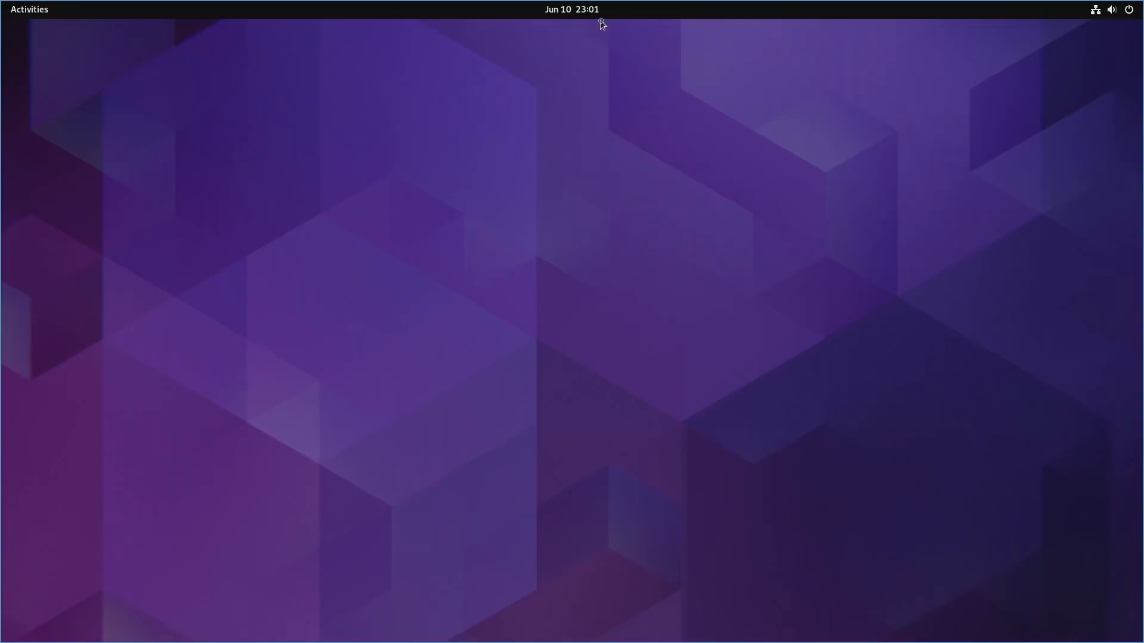
mouse_move(565, 8)
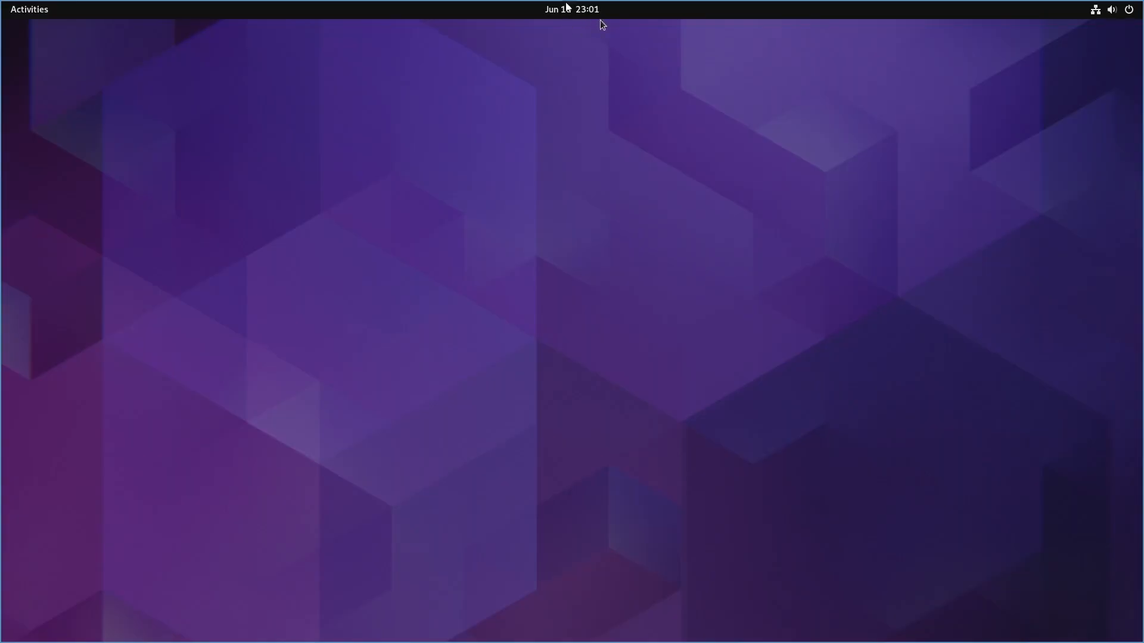
Show the quick settings panel with Wired, Balanced, Night Light and Dark Mode toggles.
click(1112, 9)
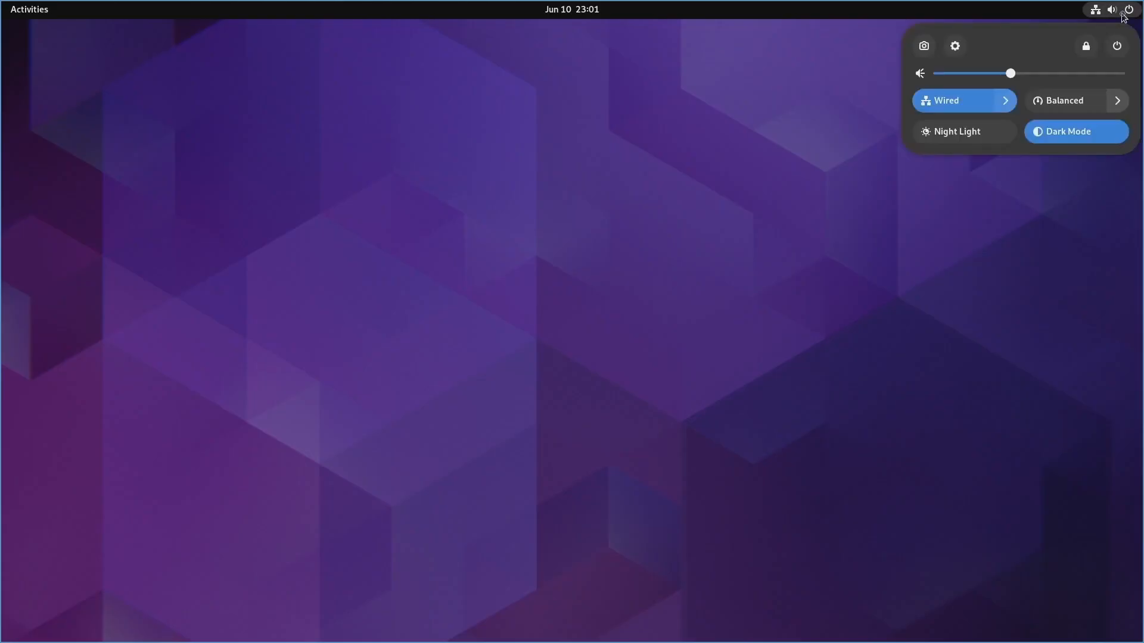
mouse_move(954, 46)
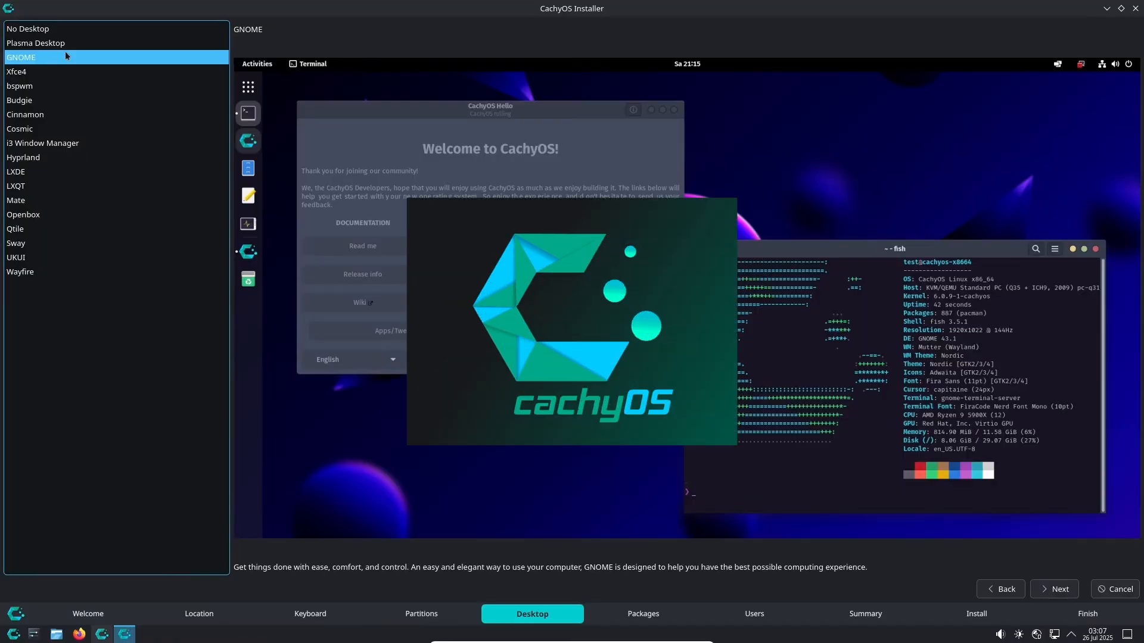
Preview the Budgie, Cosmic, LXDE and Mate desktops, then continue to the additional packages list.
click(19, 100)
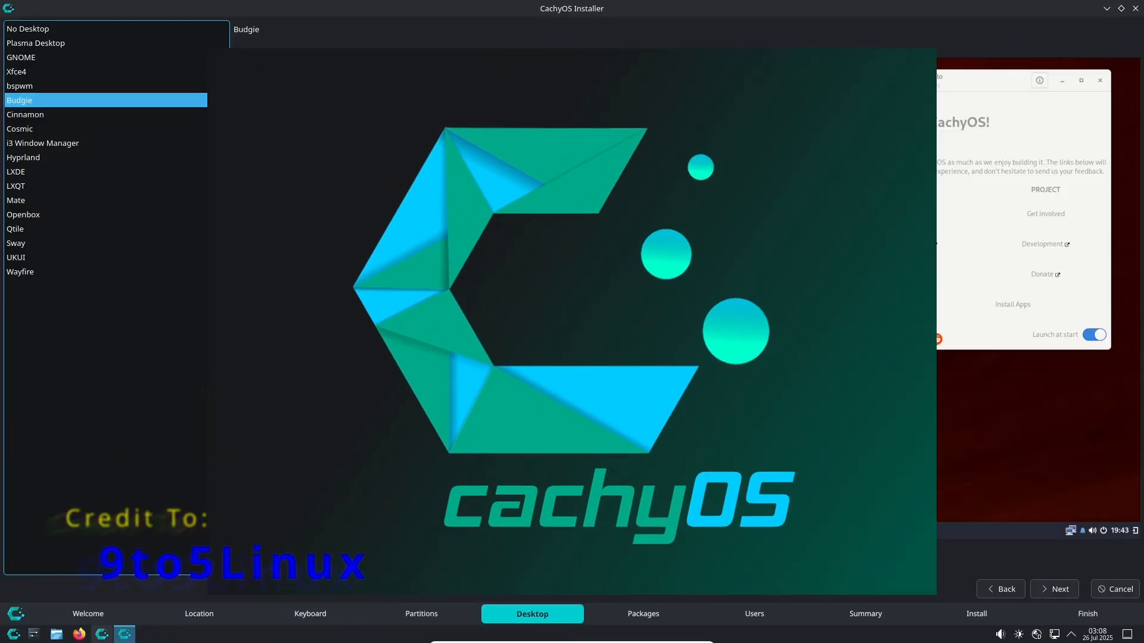
click(21, 129)
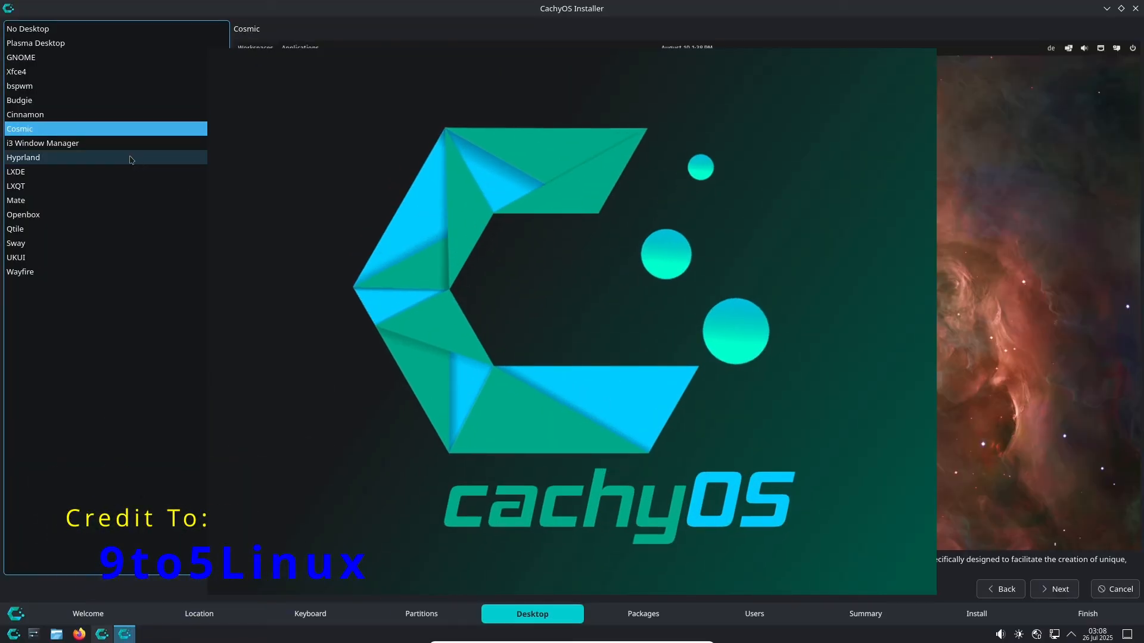
click(15, 171)
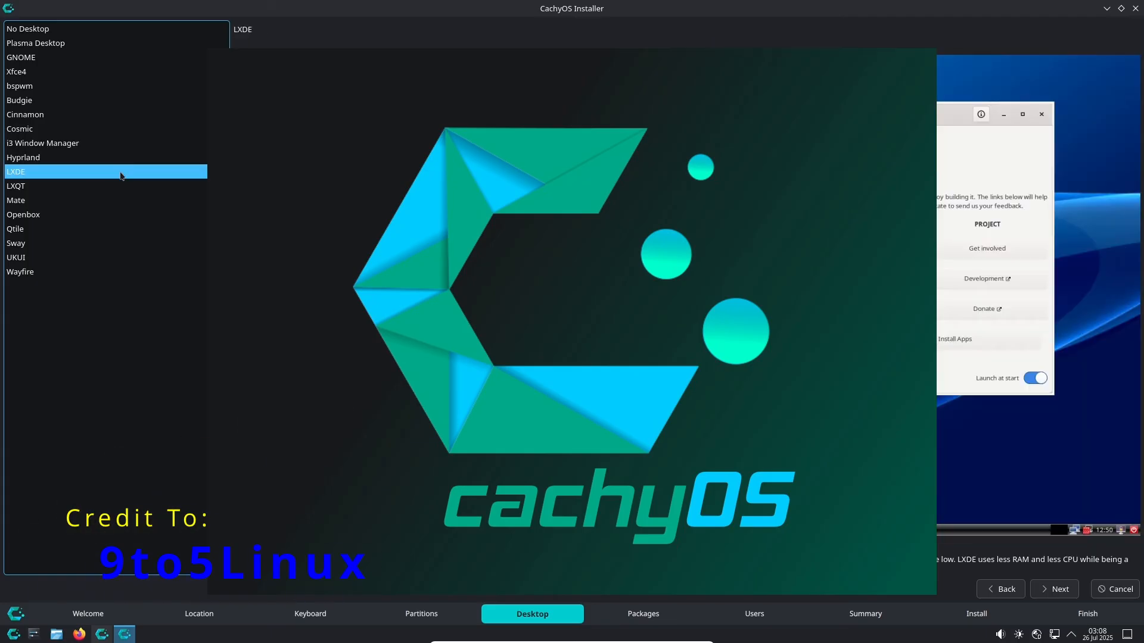
click(15, 200)
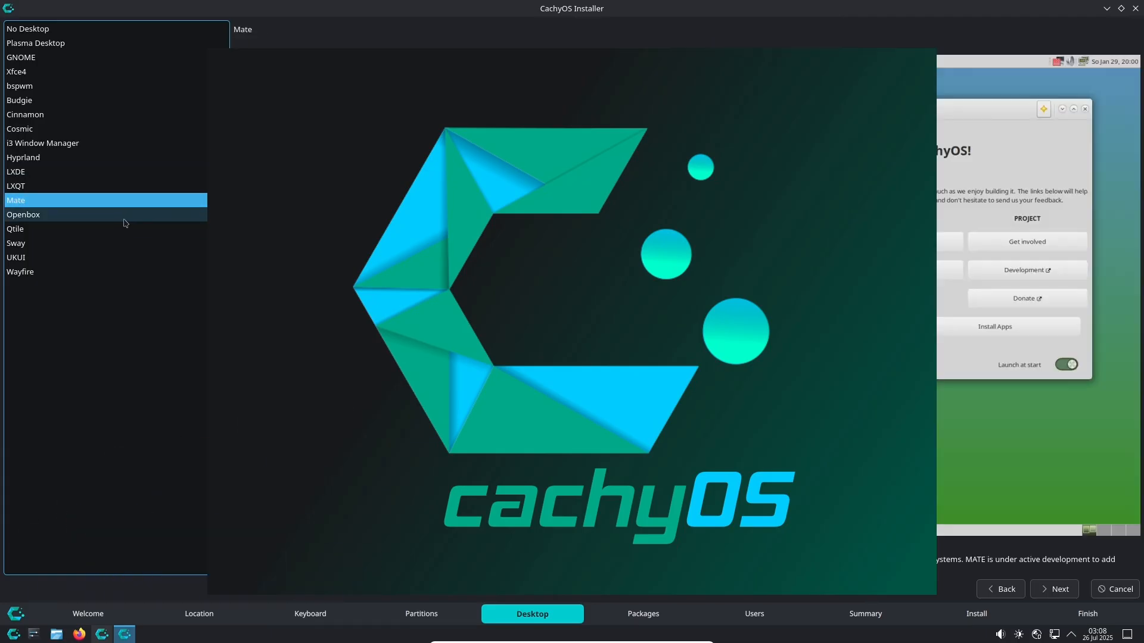
click(25, 114)
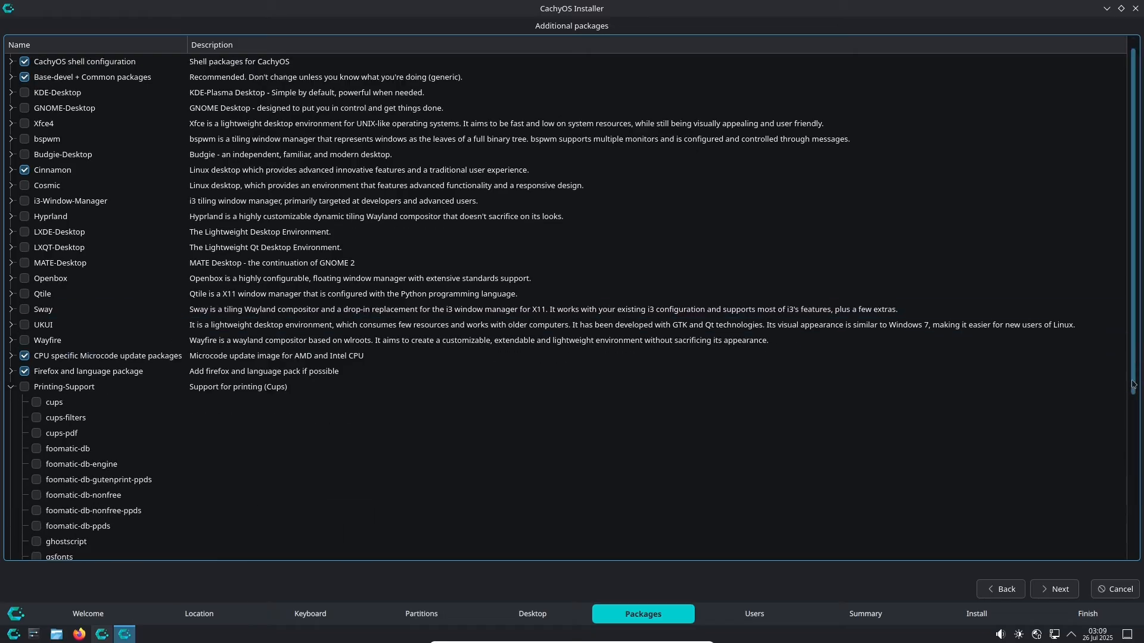
scroll(down, 3)
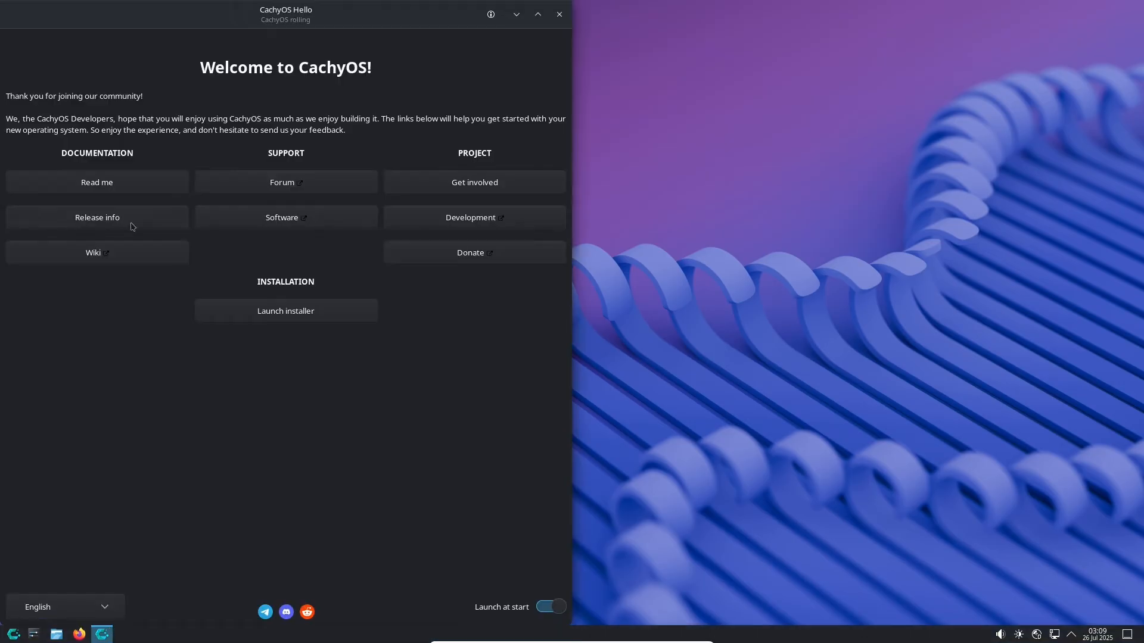
mouse_move(399, 235)
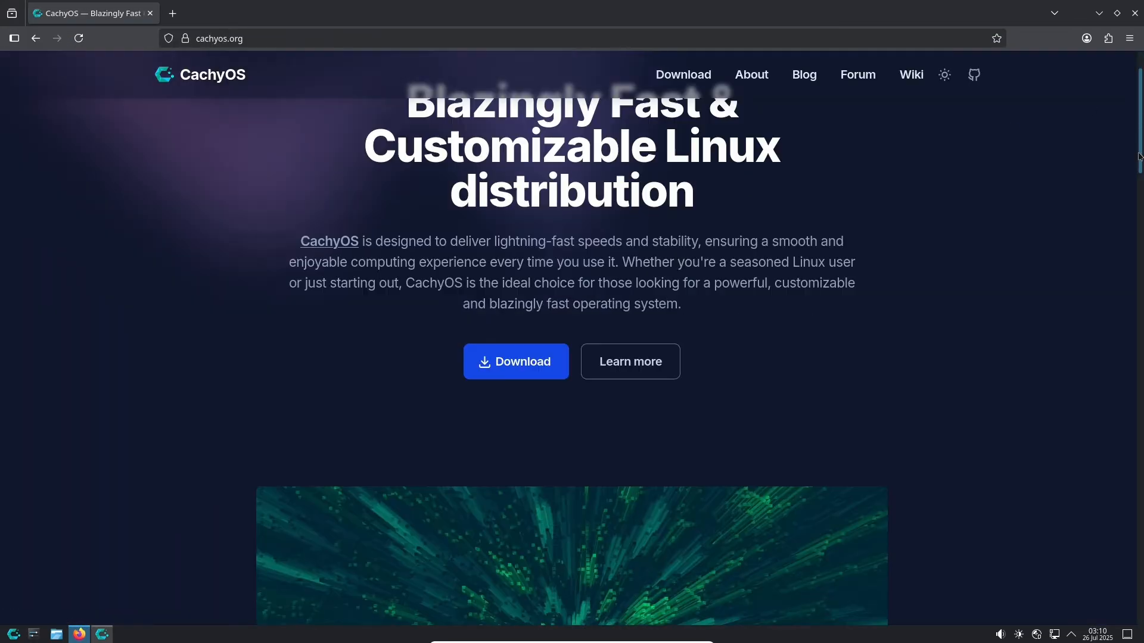
scroll(down, 3)
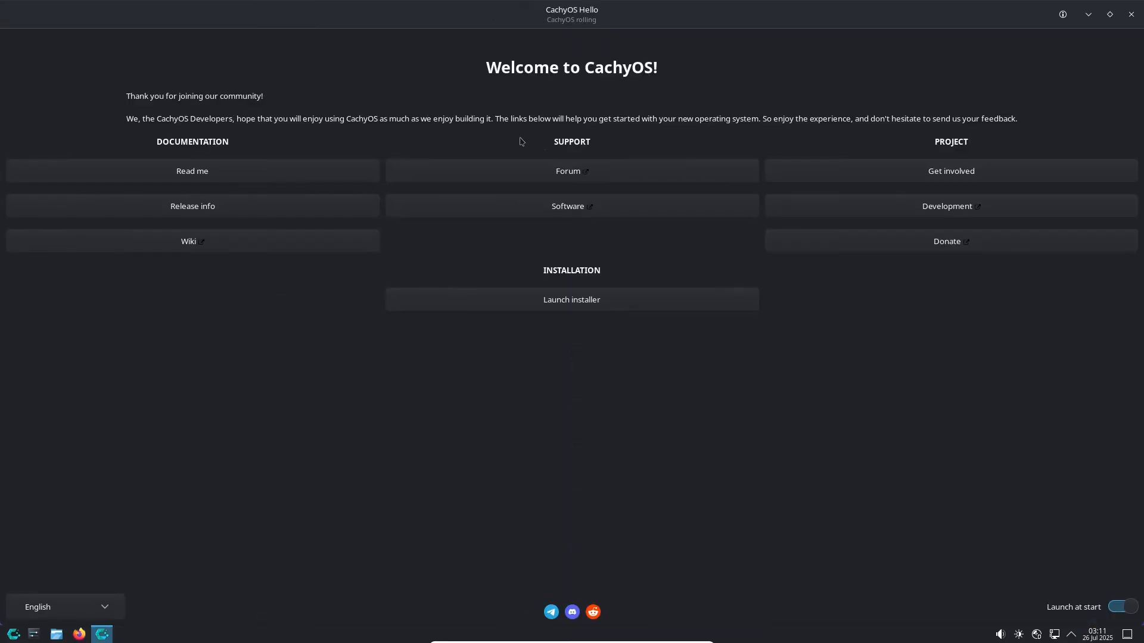
Close CachyOS Hello, launch Konsole from the application launcher and confirm closing the sudo tab.
click(1131, 15)
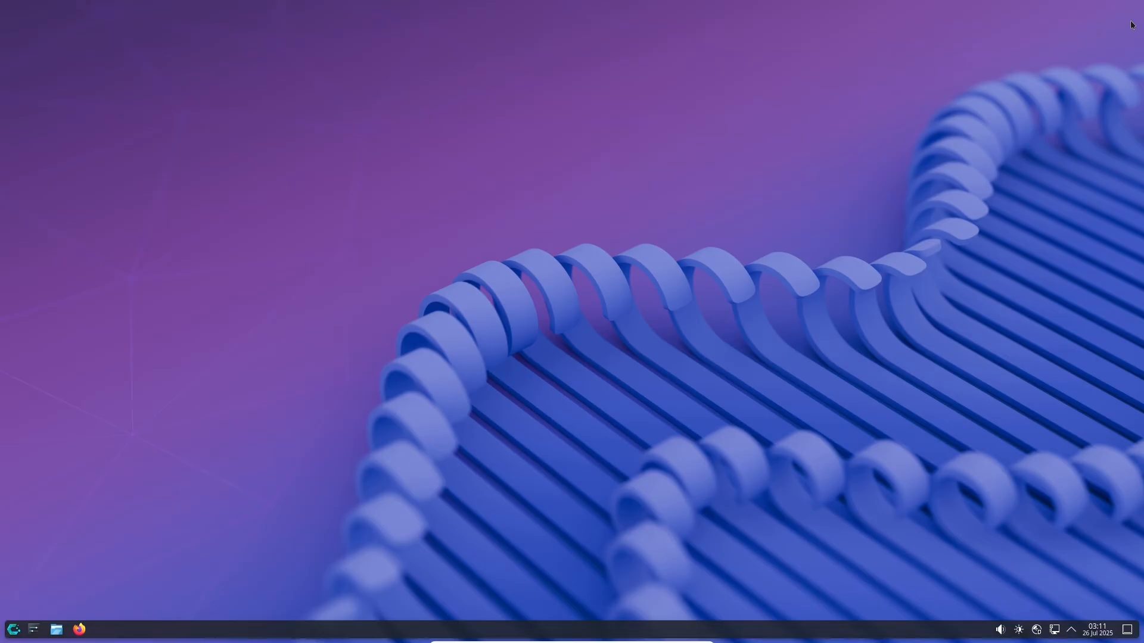
mouse_move(13, 630)
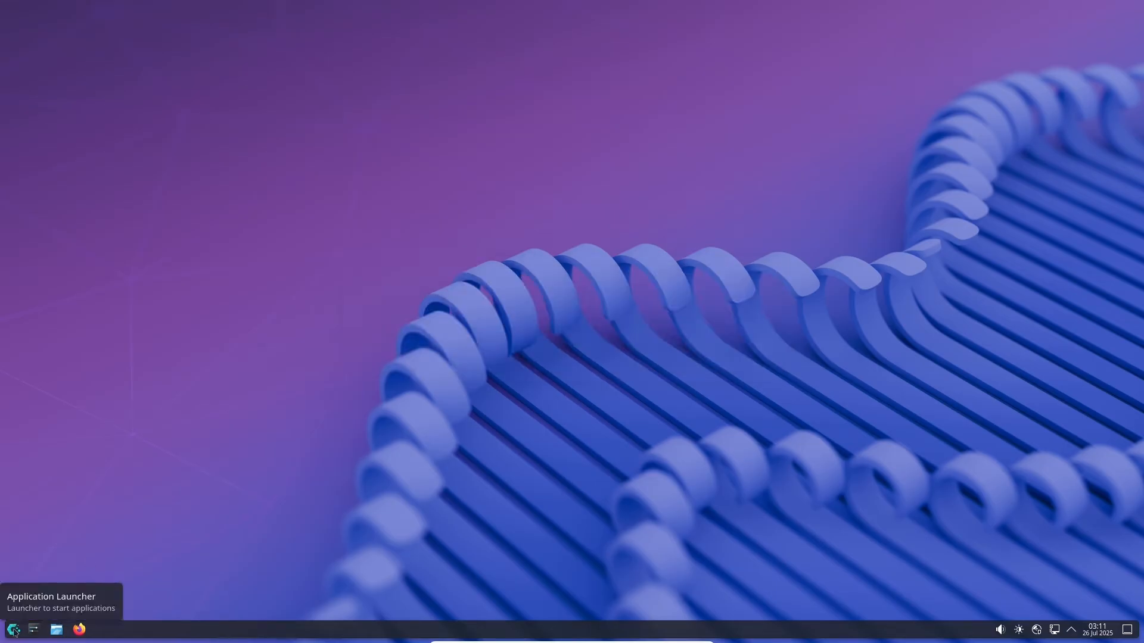
click(12, 629)
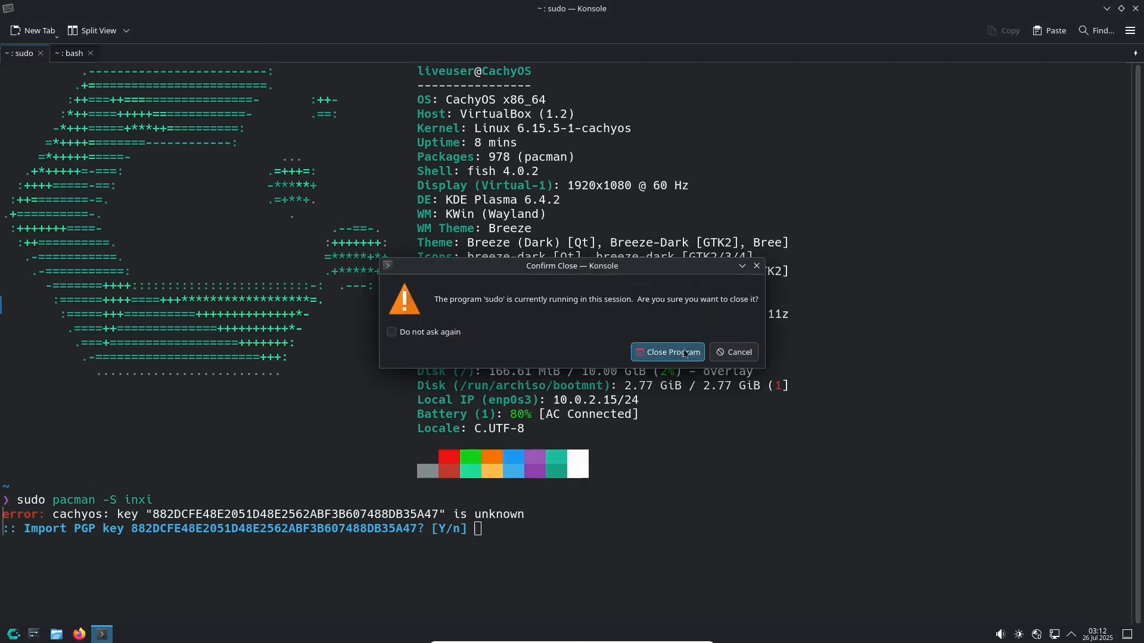
click(666, 352)
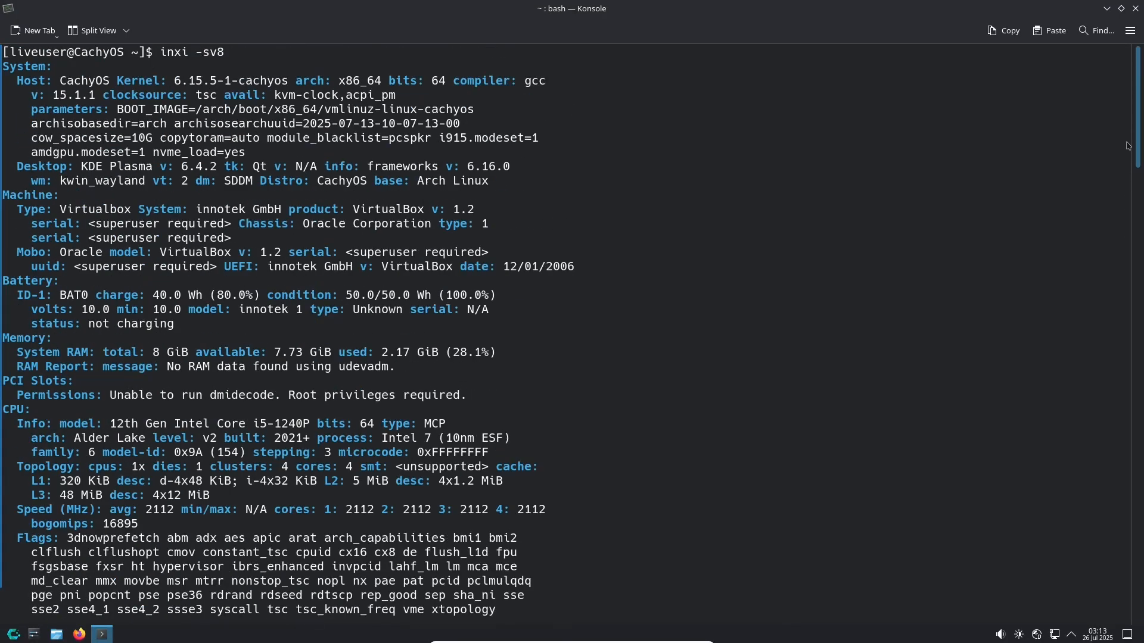
Clear the terminal, accept the unknown CachyOS signing key and run pacman -S htop.
text(clea)
text(sudo pacman -Sy btop)
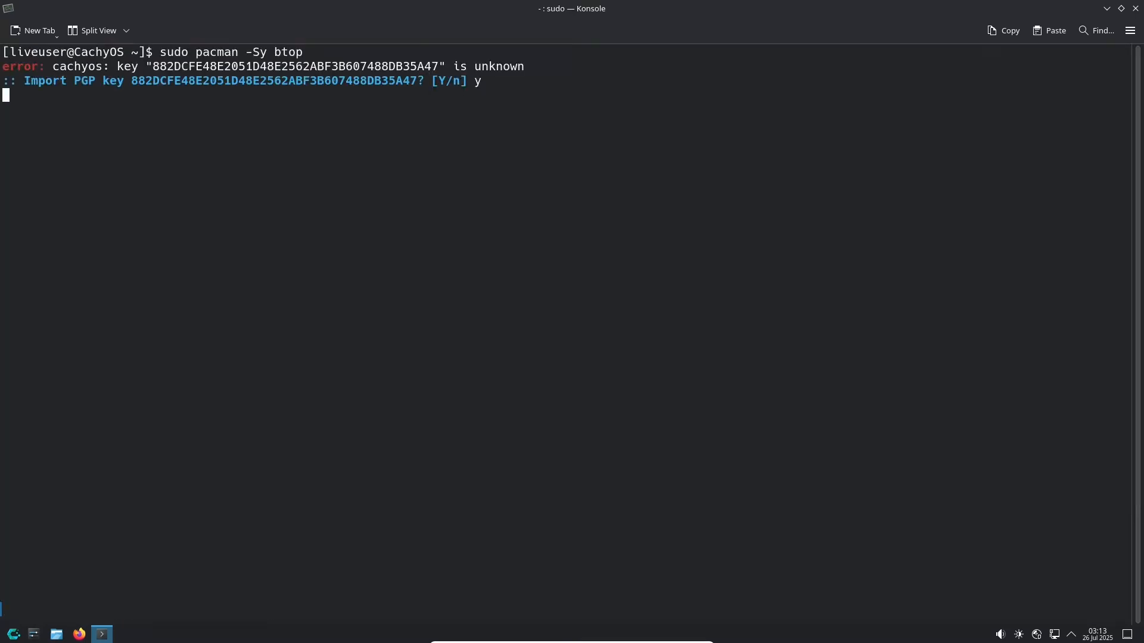
key(Return)
text(sudo)
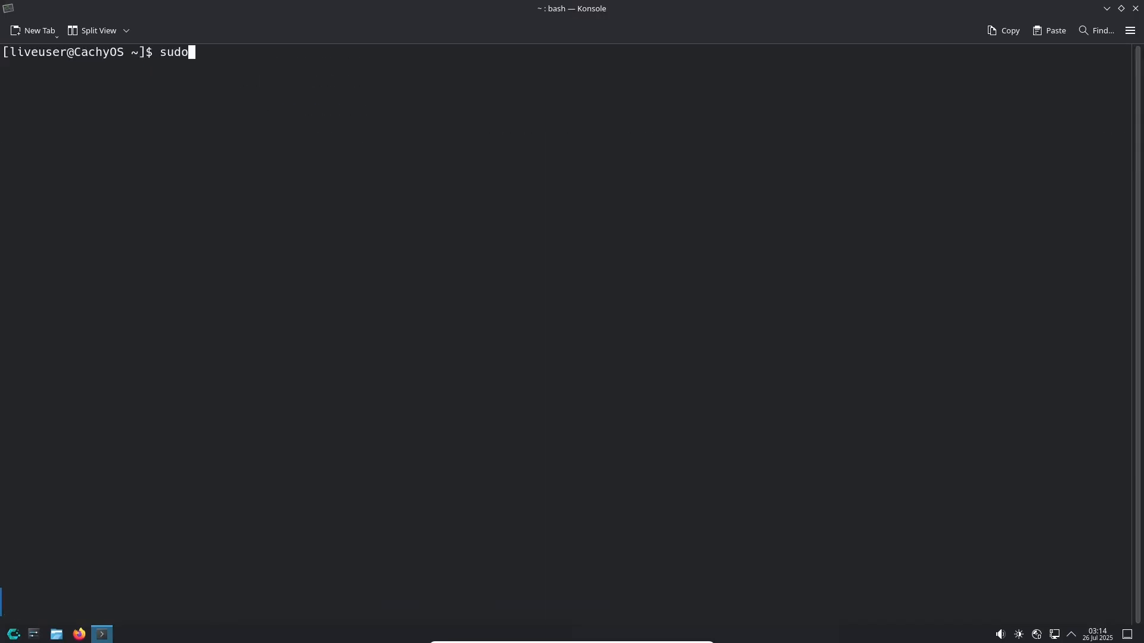
text(pacman -S htop)
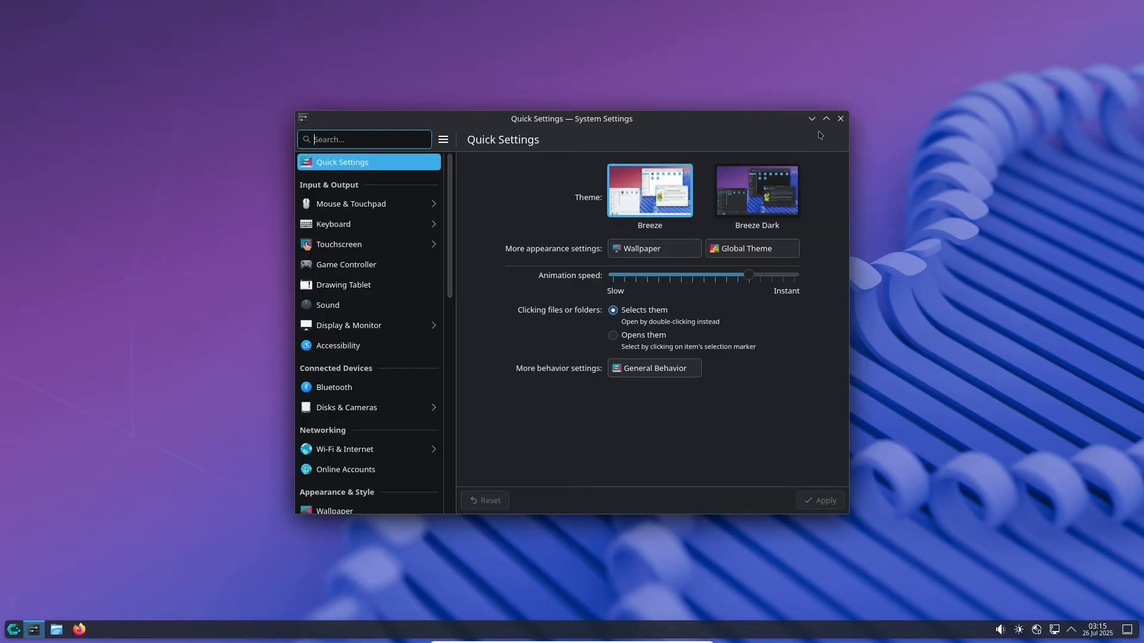
In Colors & Themes choose the Sweet scheme, then select the MS Windows 9x application style.
click(824, 118)
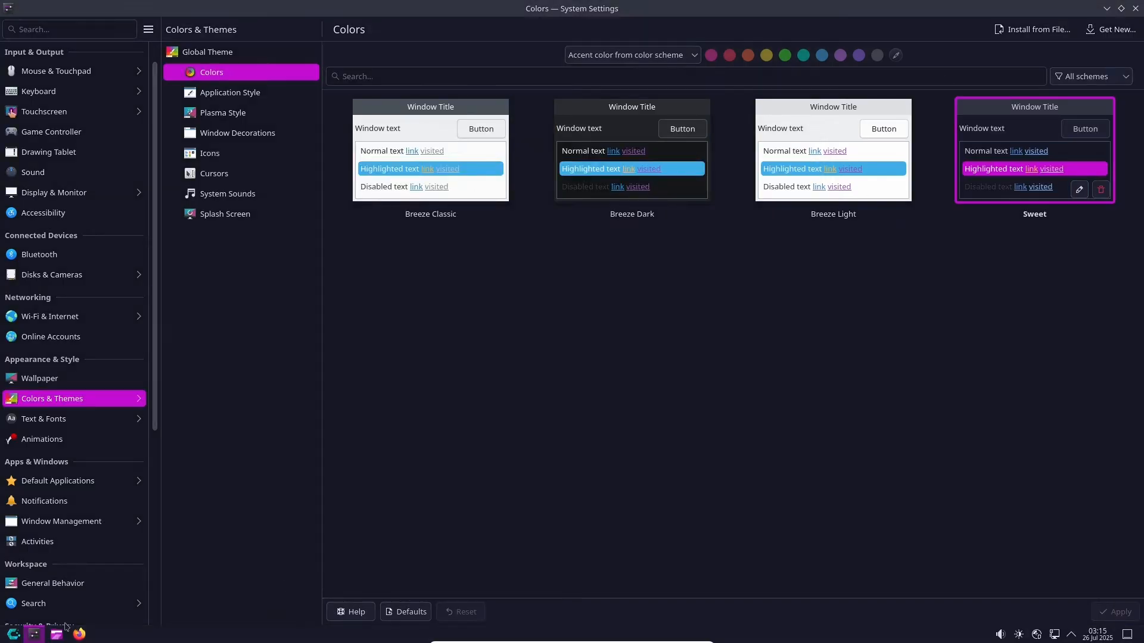
click(230, 92)
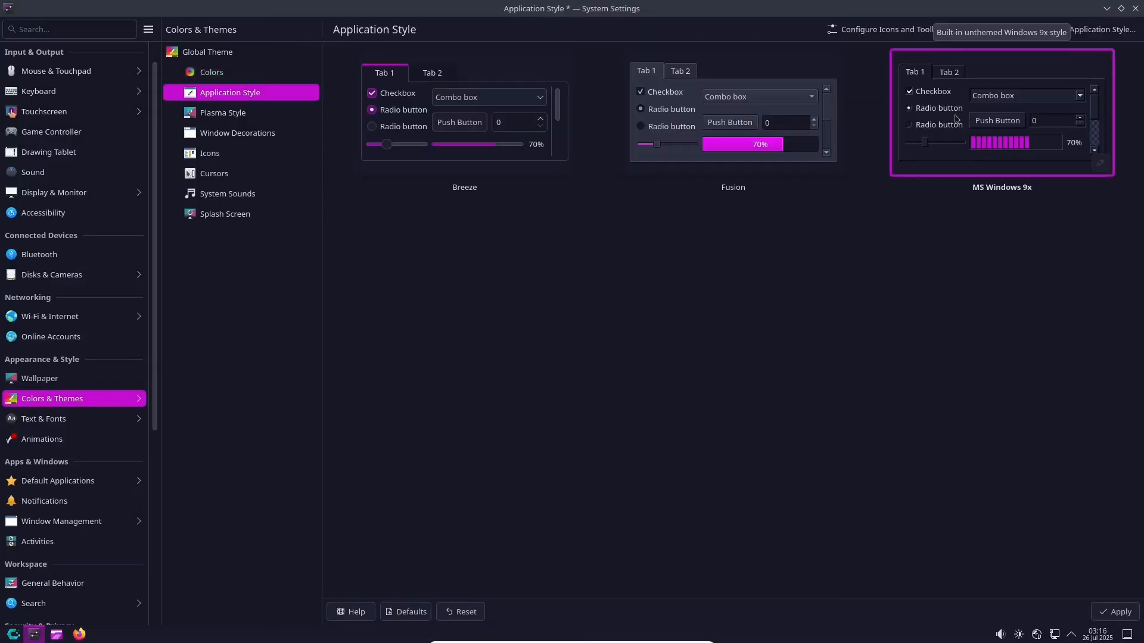
click(223, 112)
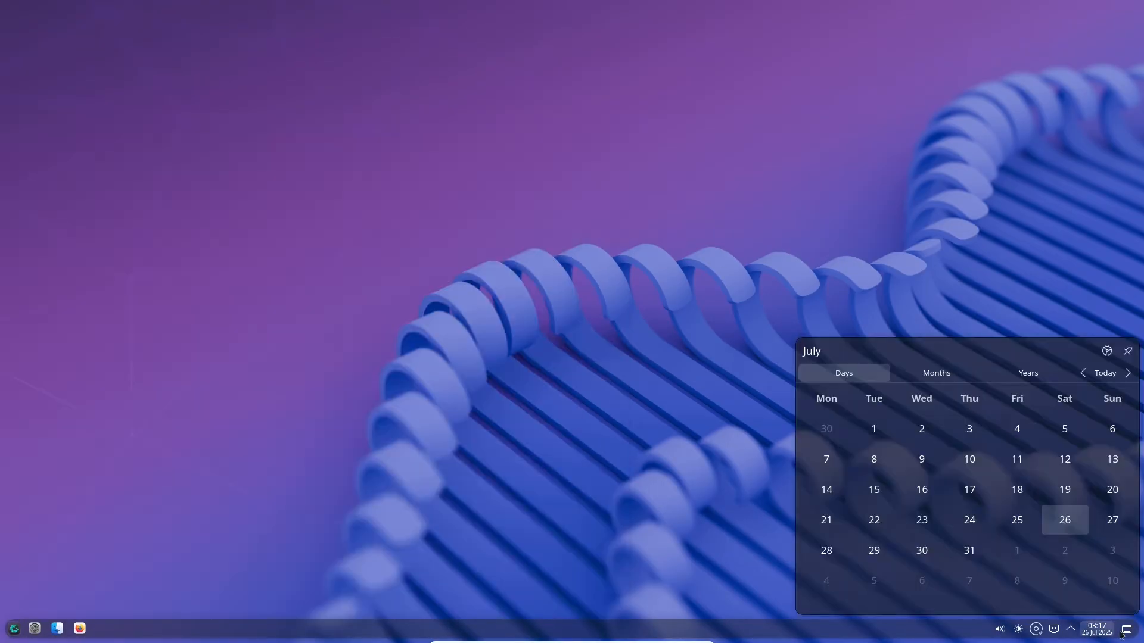
Enter edit mode, browse the widget browser and Get New Widgets store, then leave edit mode.
right_click(58, 628)
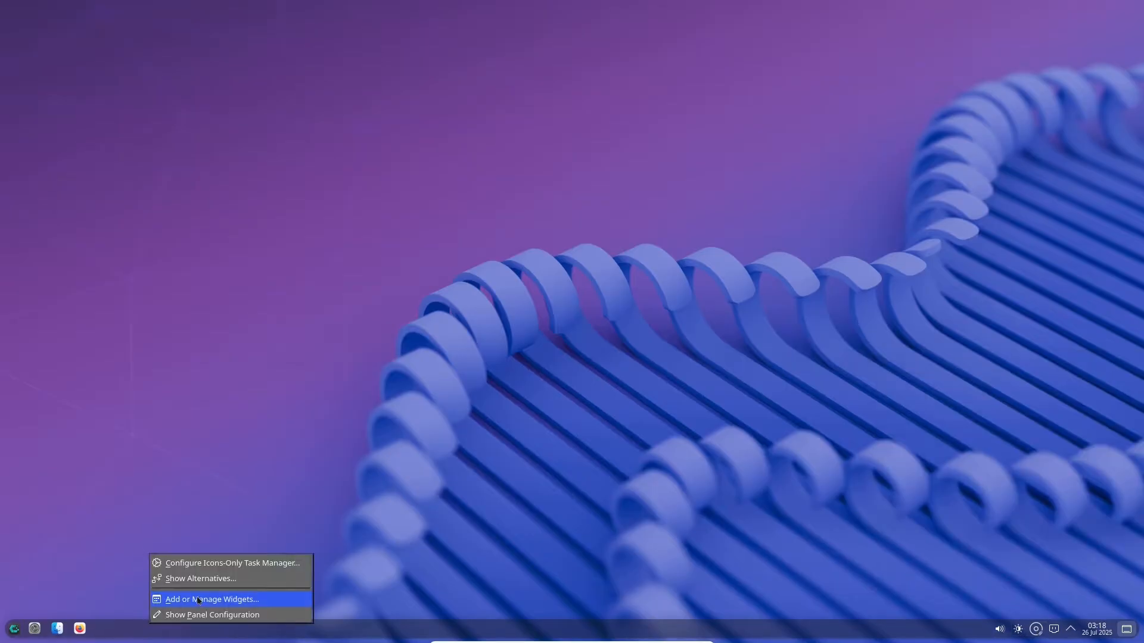
click(212, 600)
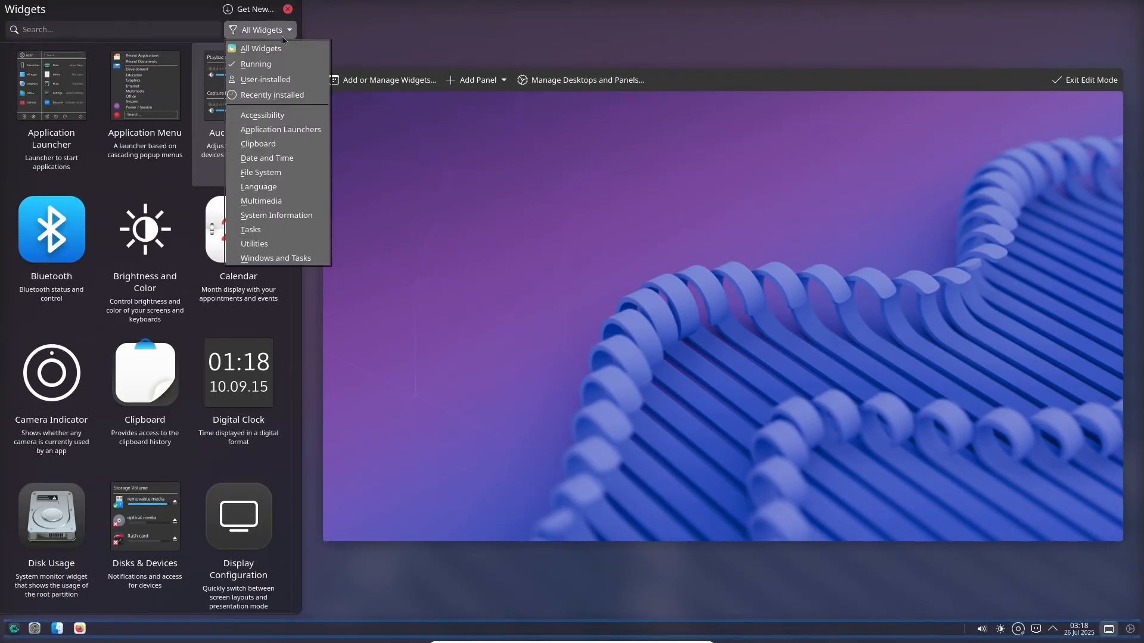
click(252, 8)
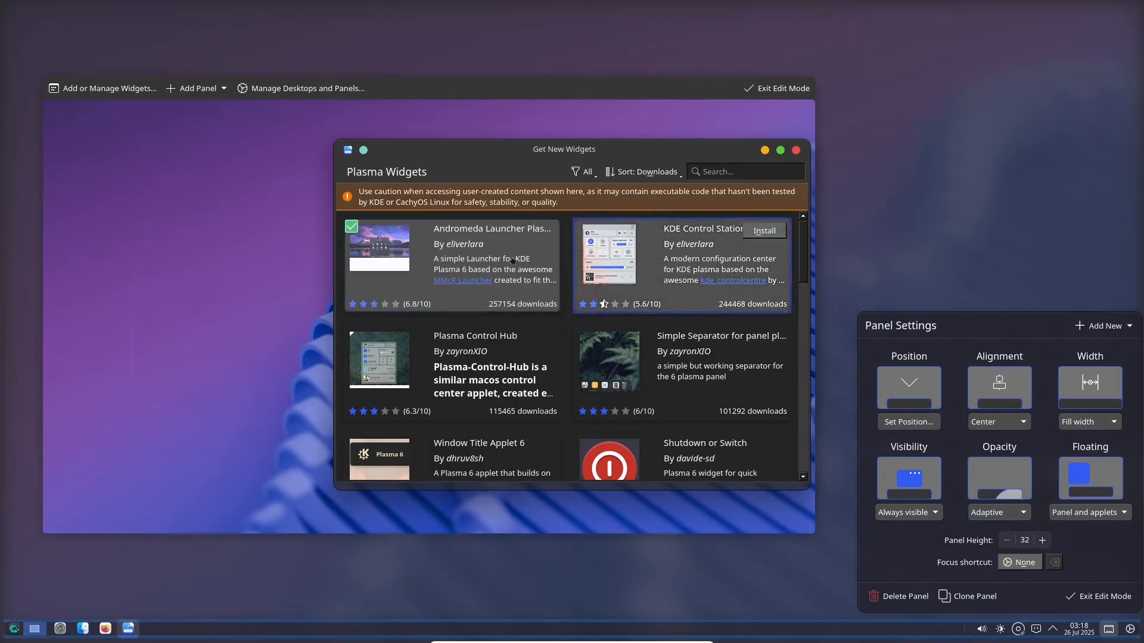
click(795, 150)
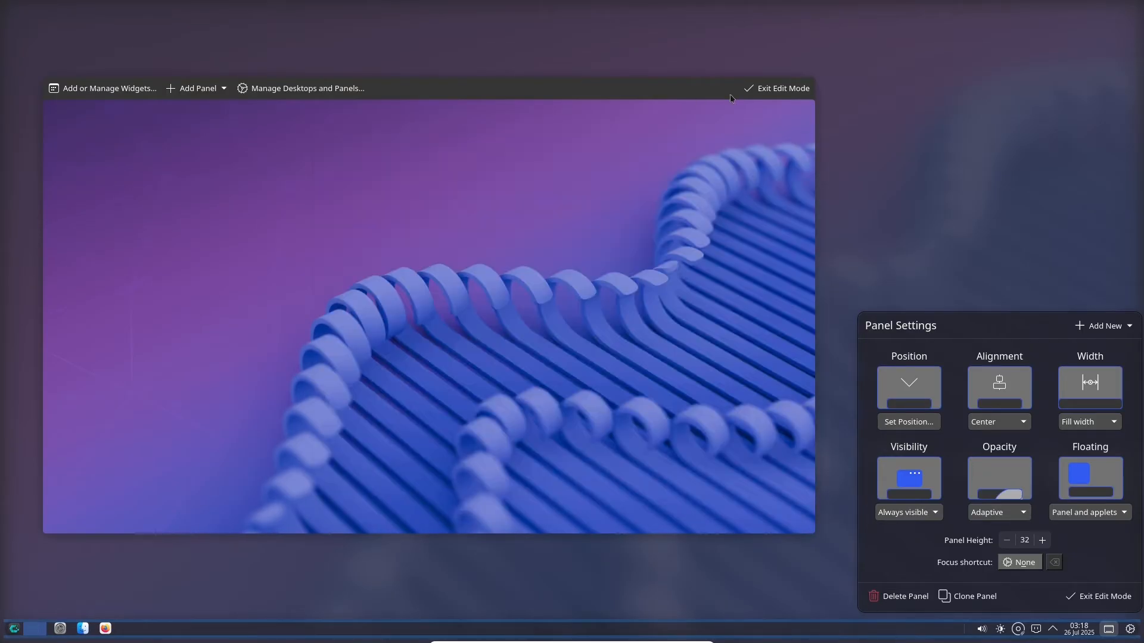
click(108, 88)
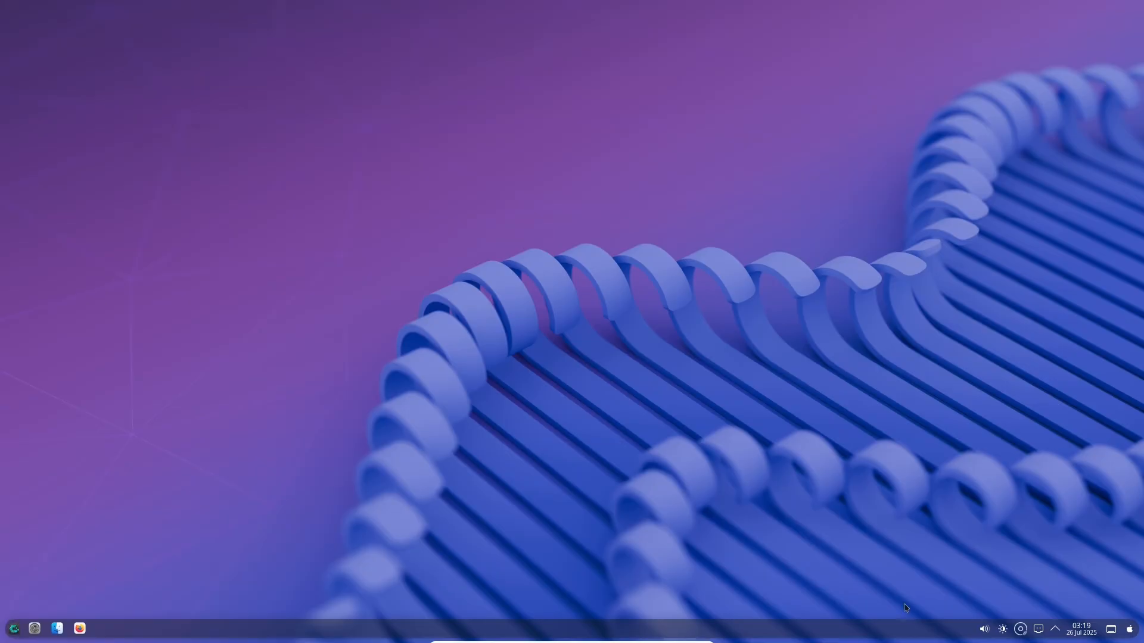
Reopen the widget browser and bring up the Get New Widgets download catalogue again.
click(984, 629)
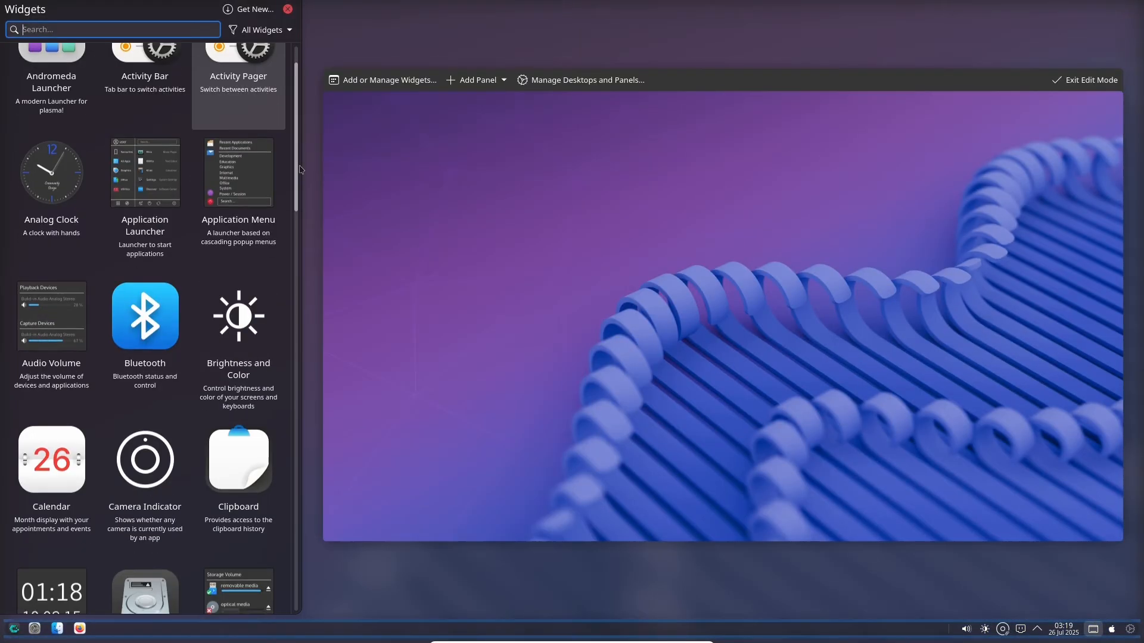
scroll(down, 3)
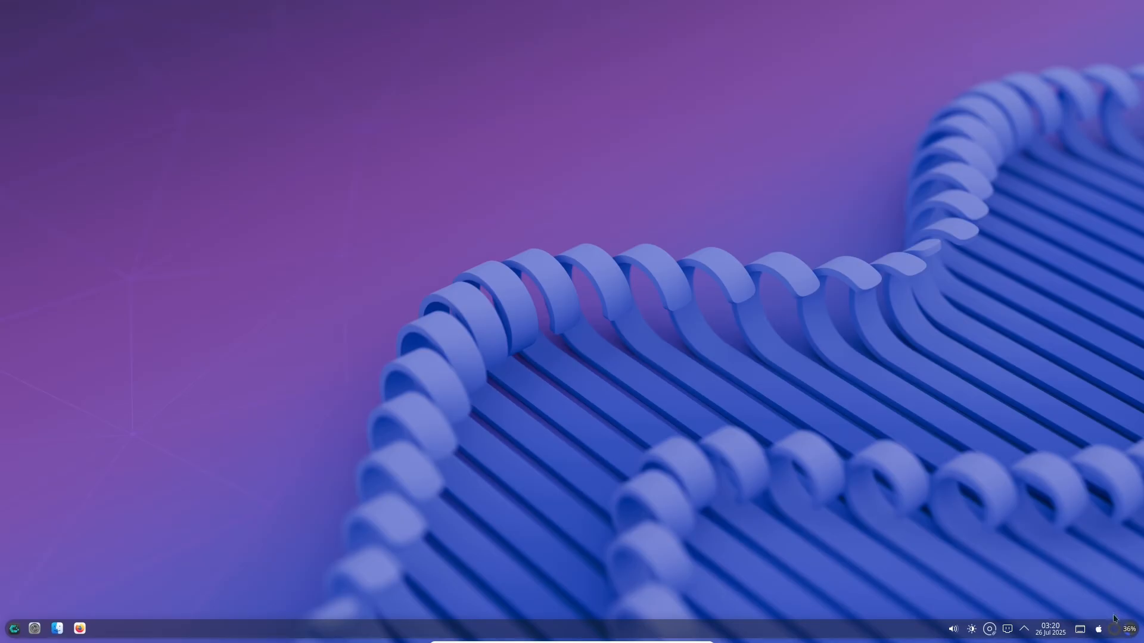
click(14, 628)
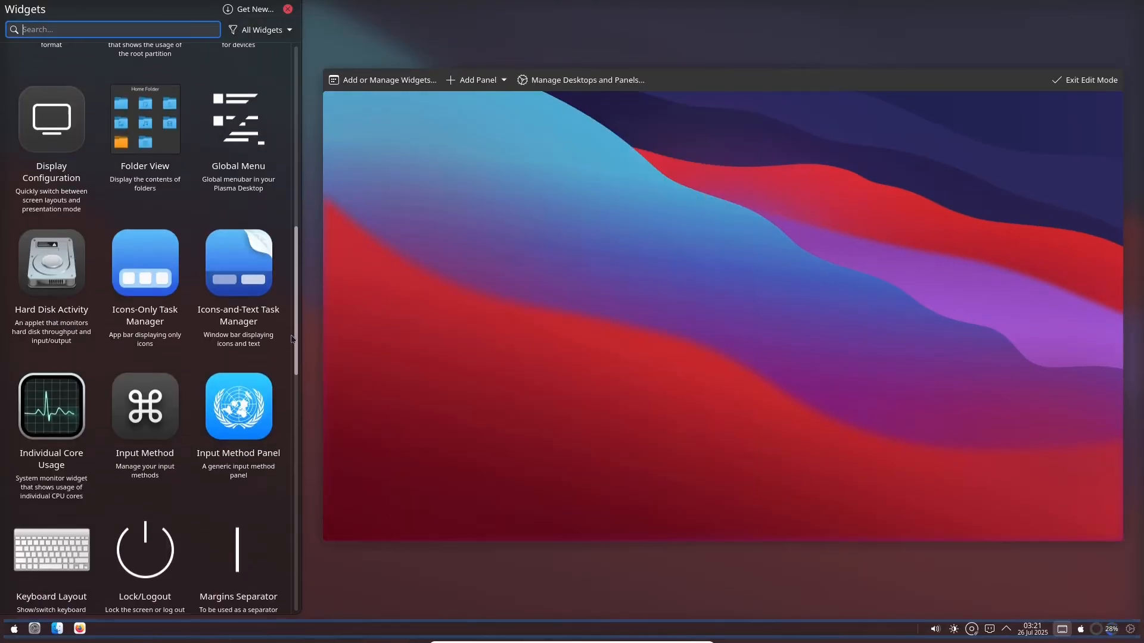
click(250, 8)
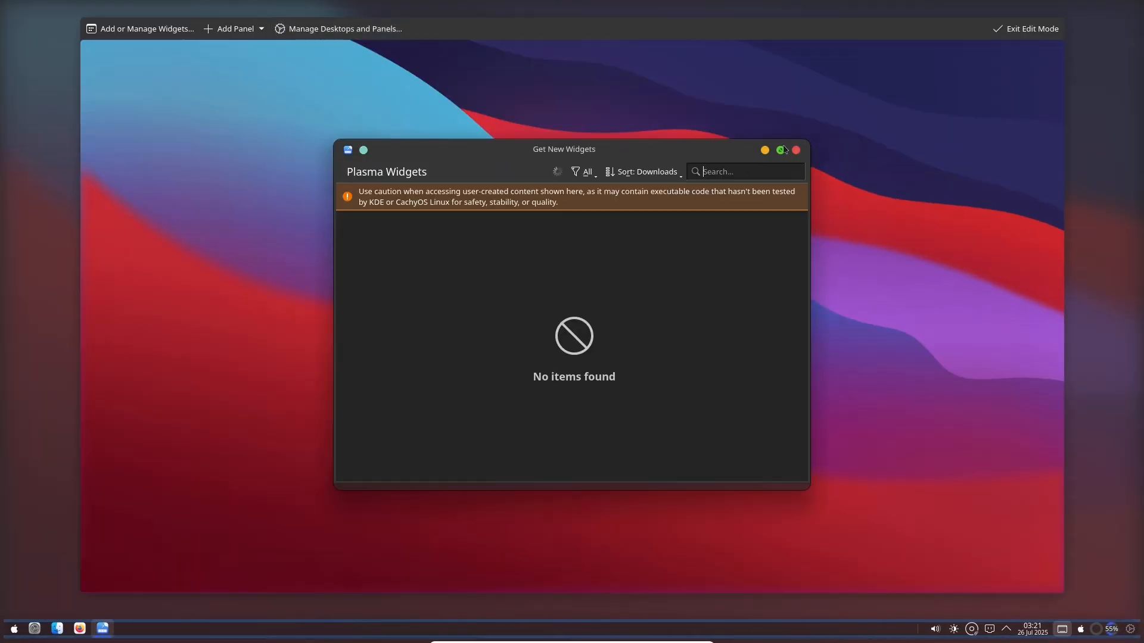
click(781, 150)
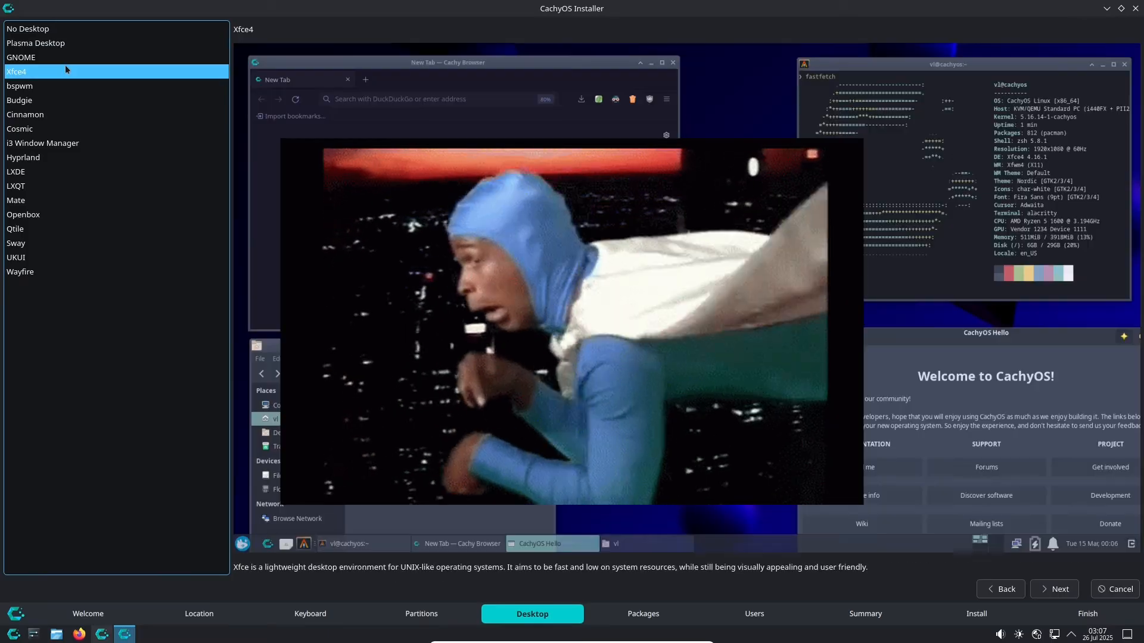
Preview the Cinnamon, i3 Window Manager and LXQT desktops, then continue to the additional packages list.
click(58, 115)
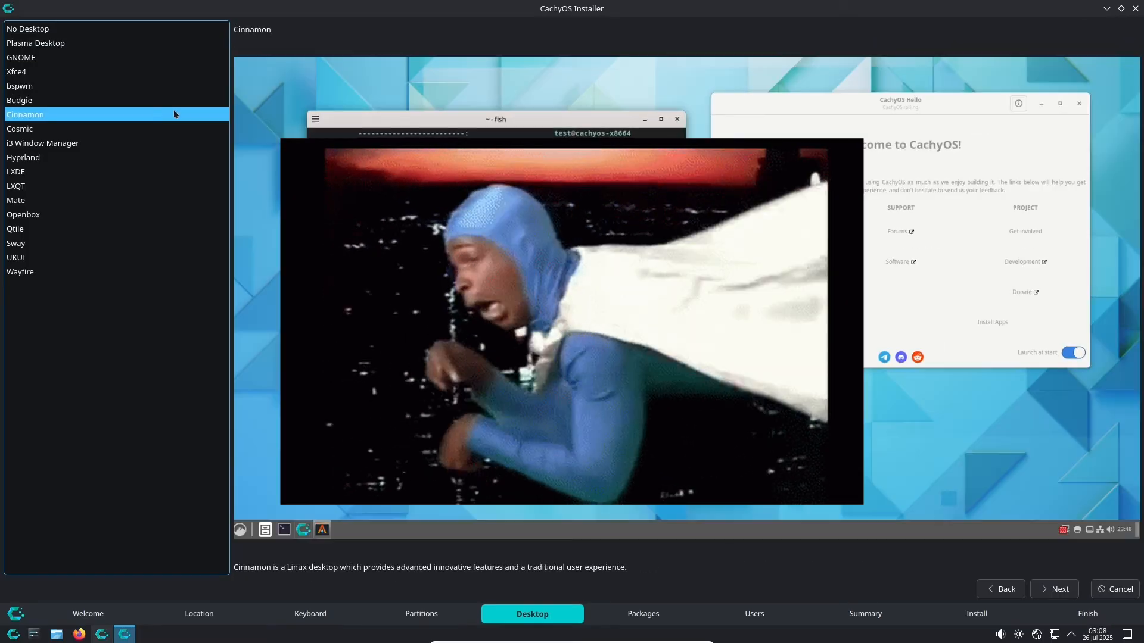
click(43, 143)
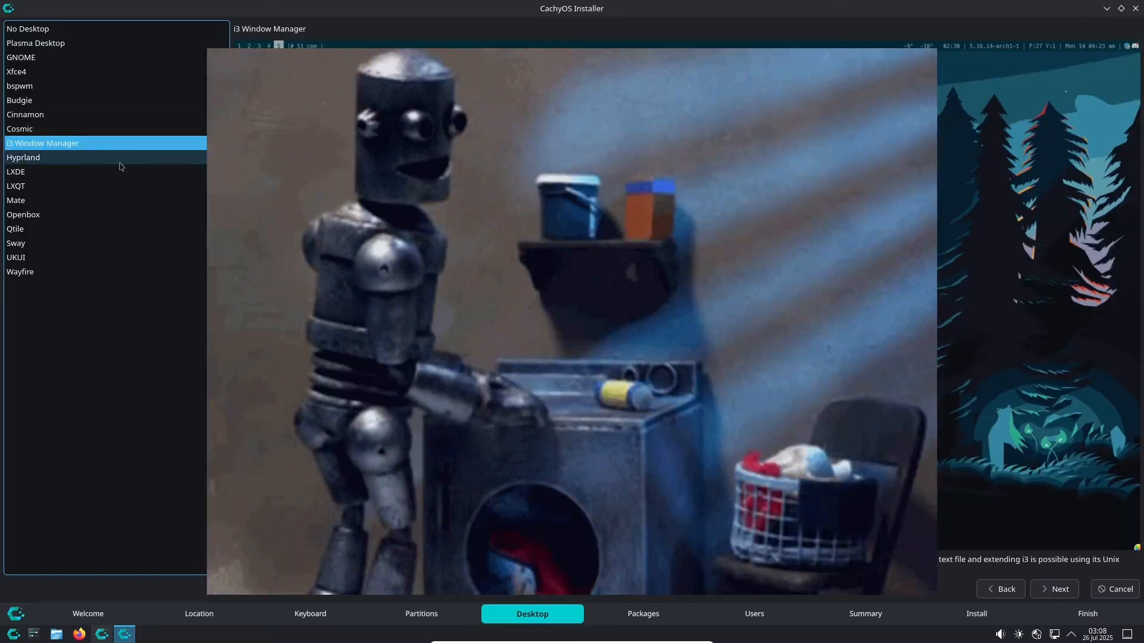
click(15, 186)
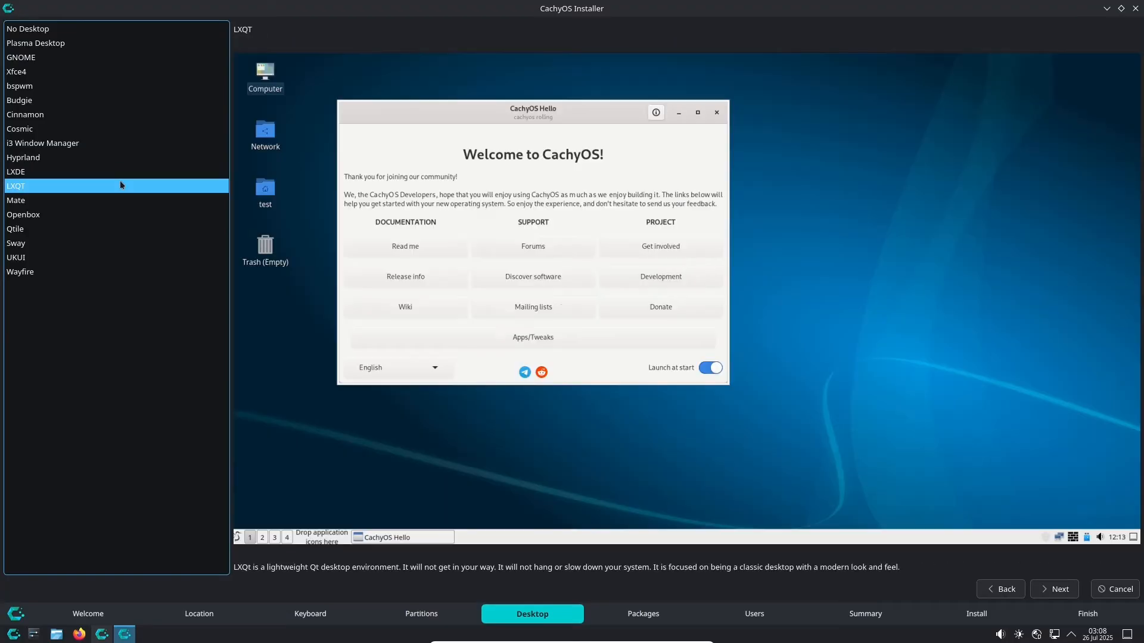
click(15, 229)
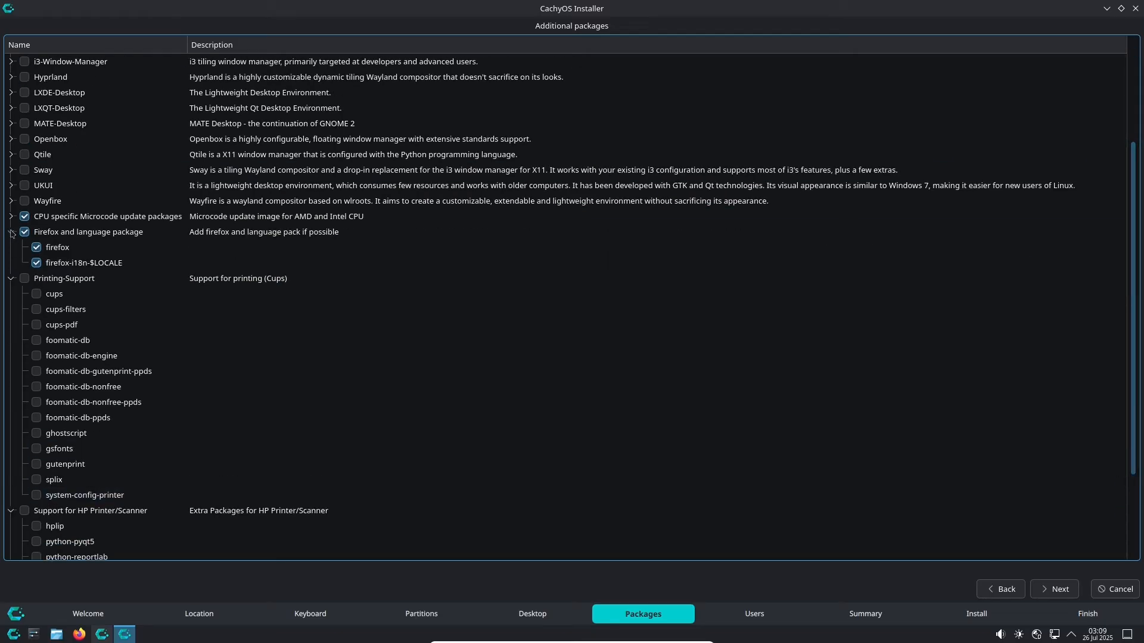
click(1053, 589)
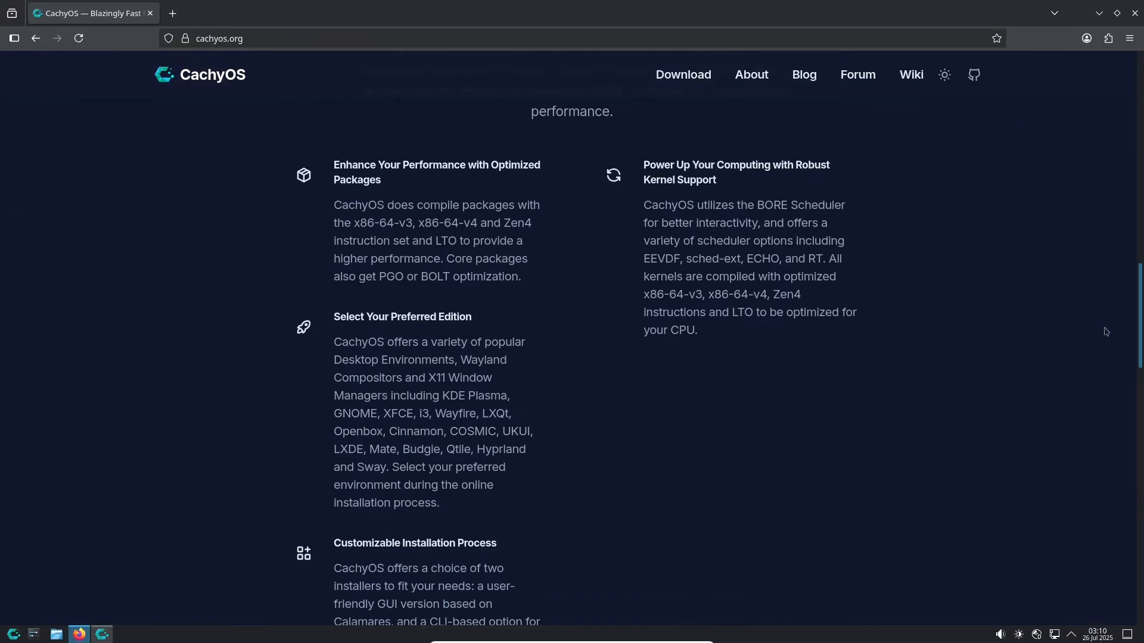
Show cachyos.org's Download page with the Desktop Edition, then launch Konsole from the application launcher.
click(681, 74)
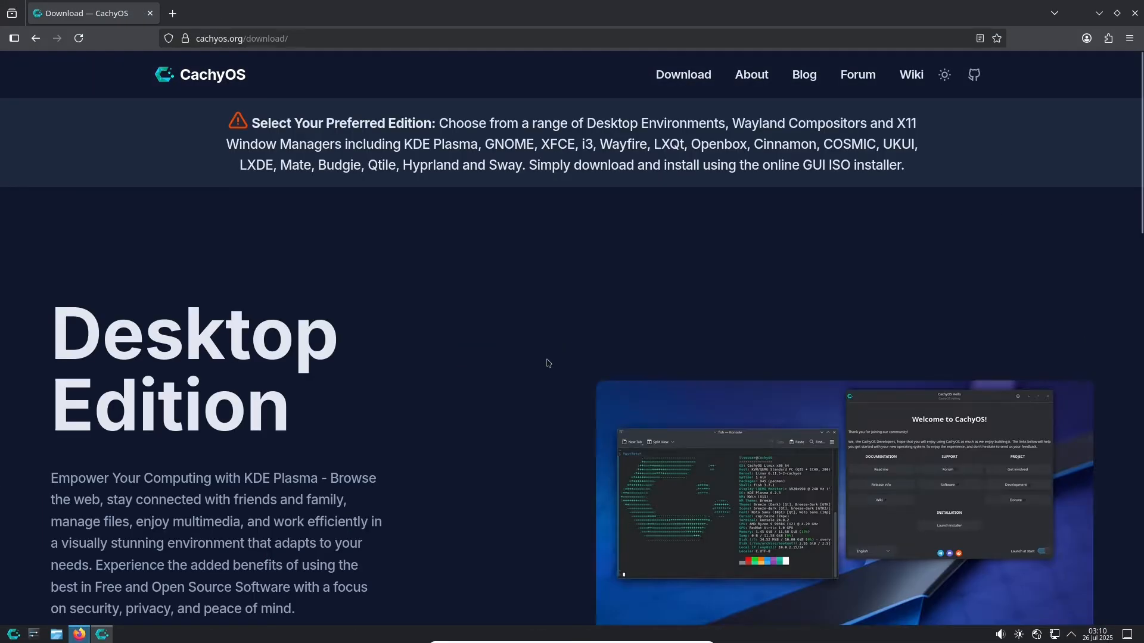
scroll(down, 3)
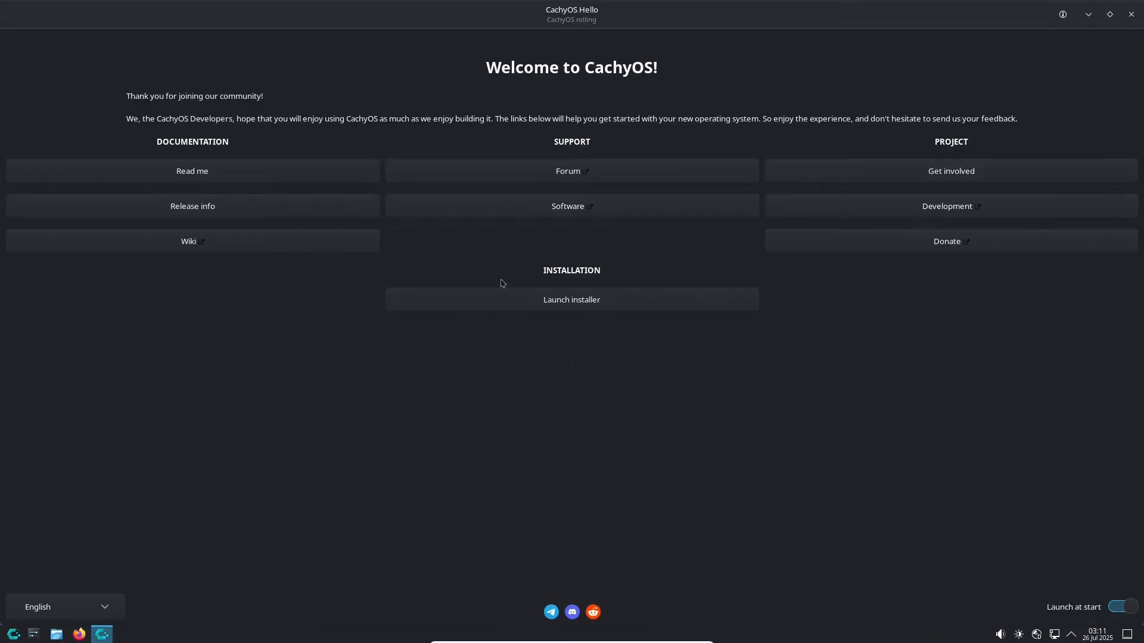
click(571, 299)
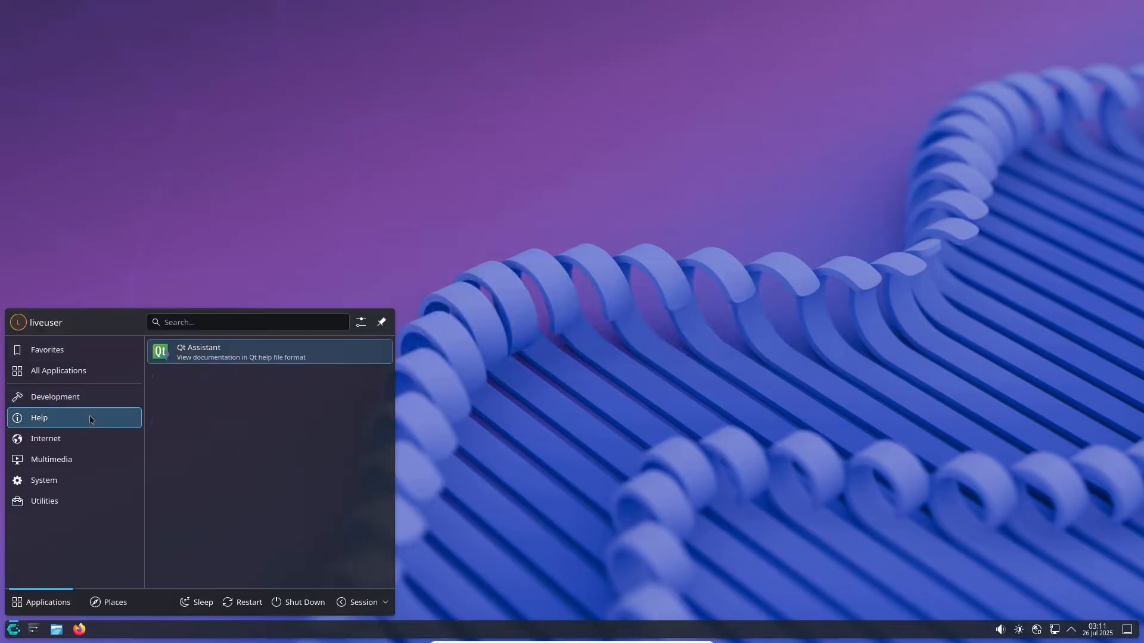
click(44, 314)
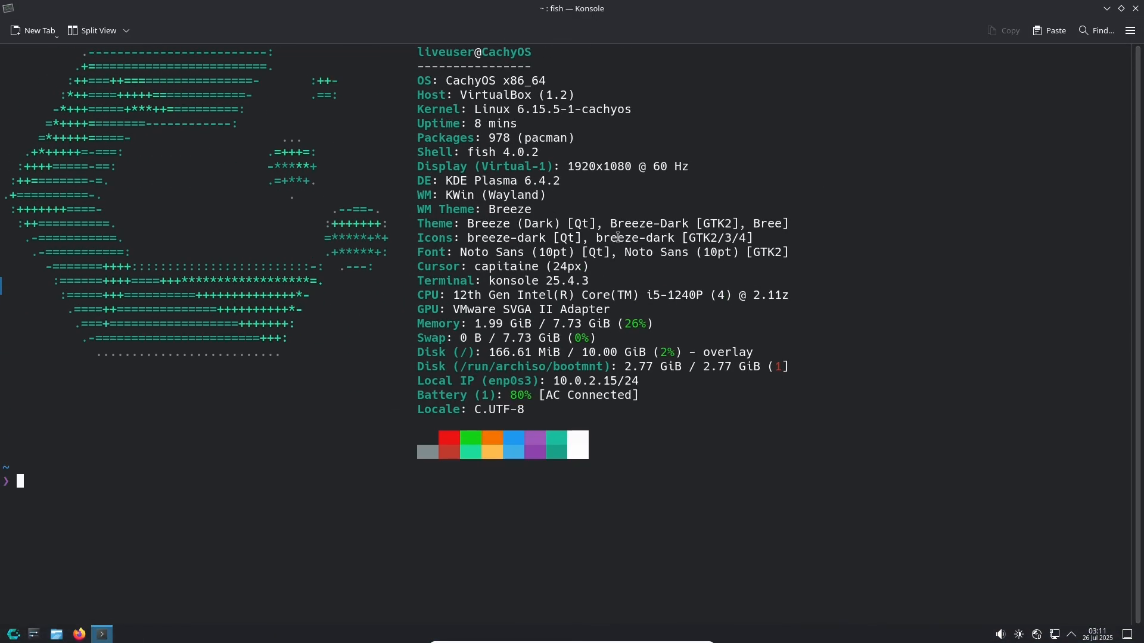
Run sudo pacman -S inxi and sudo pacman -S htop (failing on a signature error), then python3.
text(sudo)
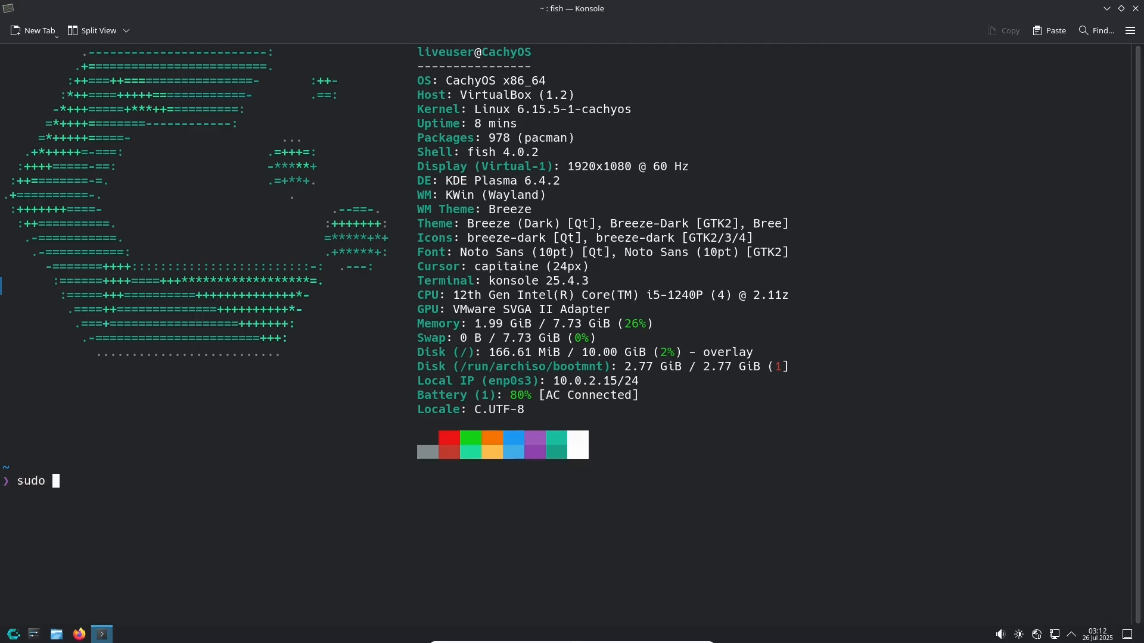
text(pacman -S inxi)
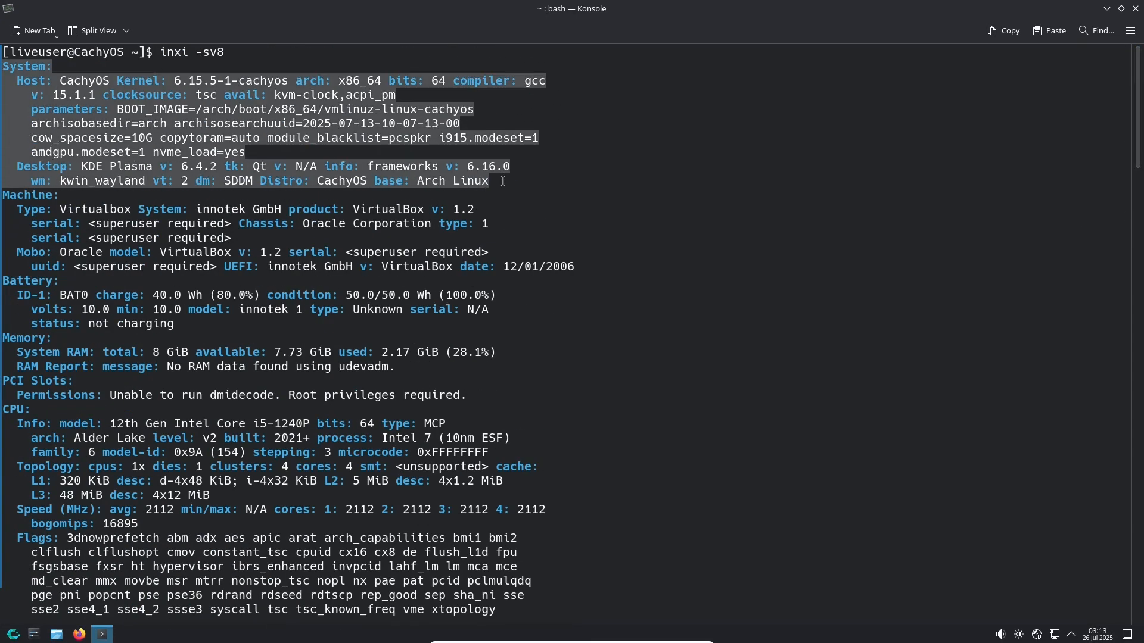
text(sudo pacman -S)
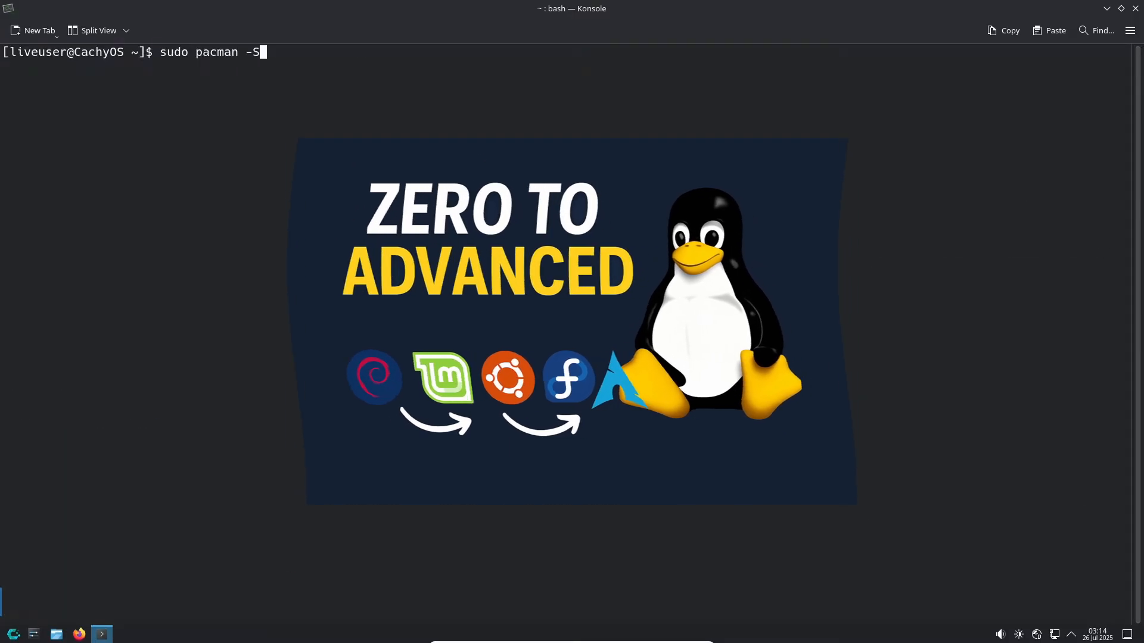
text(htop)
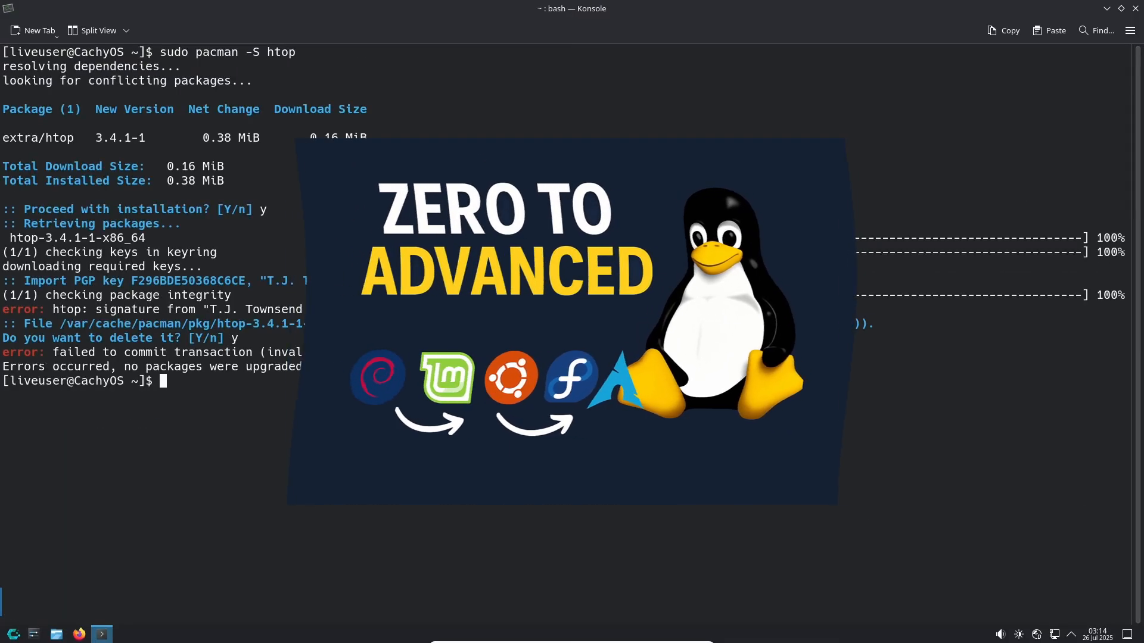
text(python3)
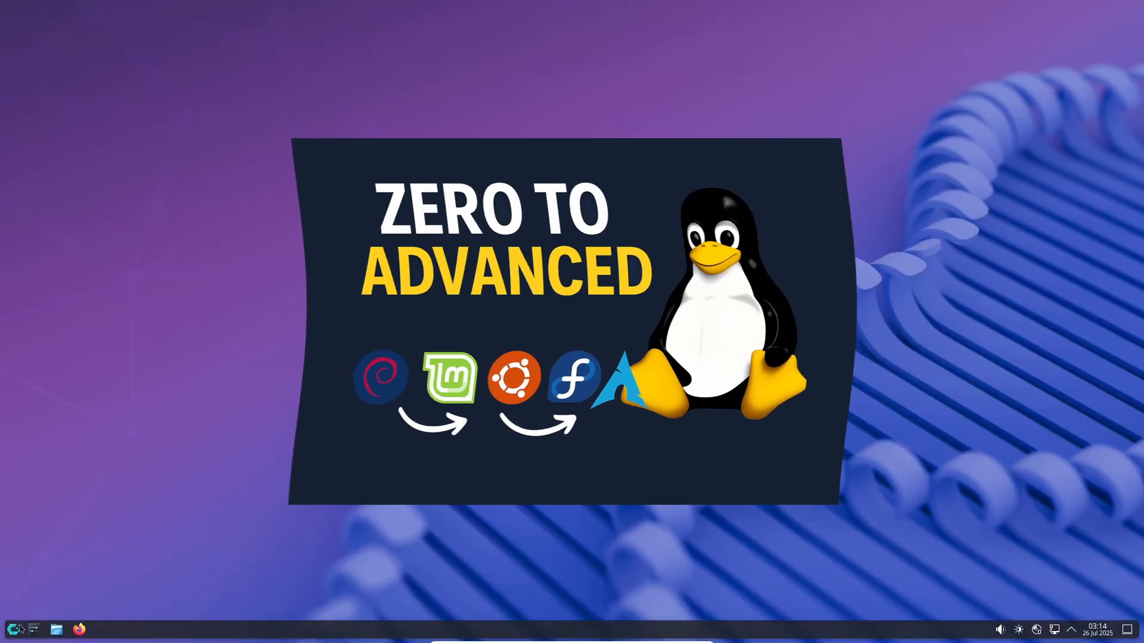
In System Settings' Colors & Themes, apply the Sweet colour scheme under Colors.
click(101, 628)
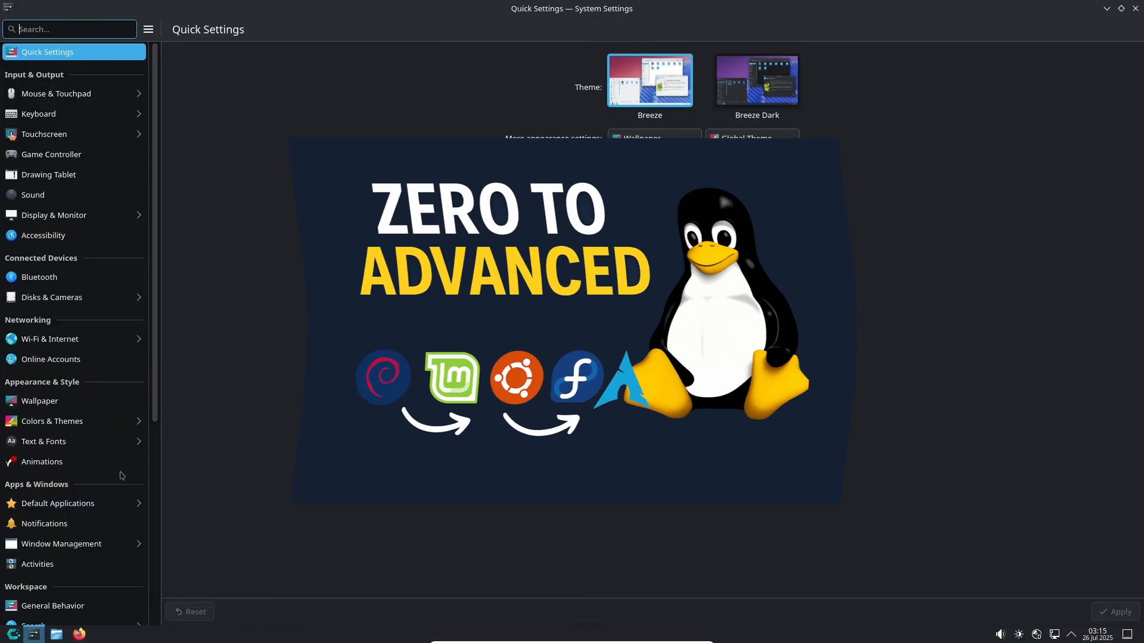
click(51, 420)
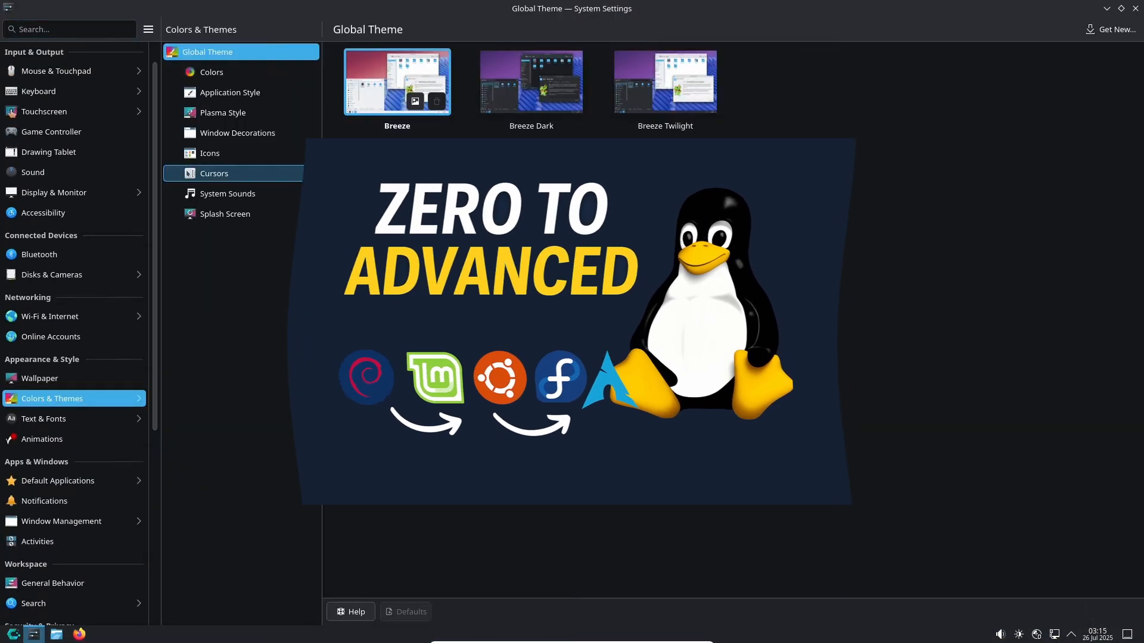
click(211, 72)
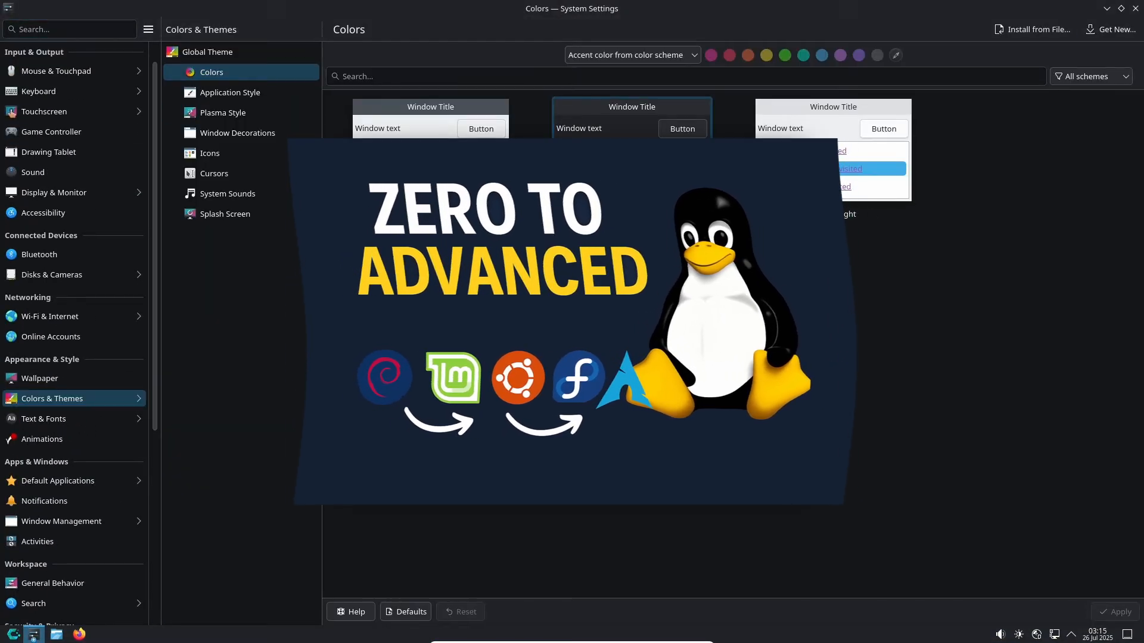
click(1034, 149)
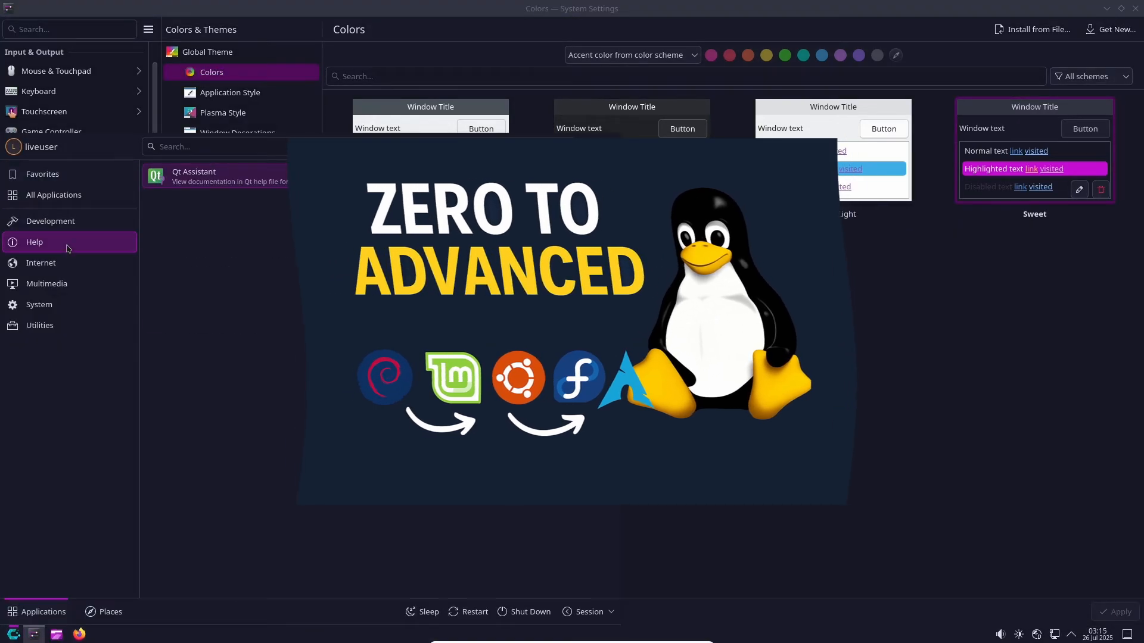
Browse Application Style and Window Decorations, then select the WhiteSur-dark global theme.
click(230, 91)
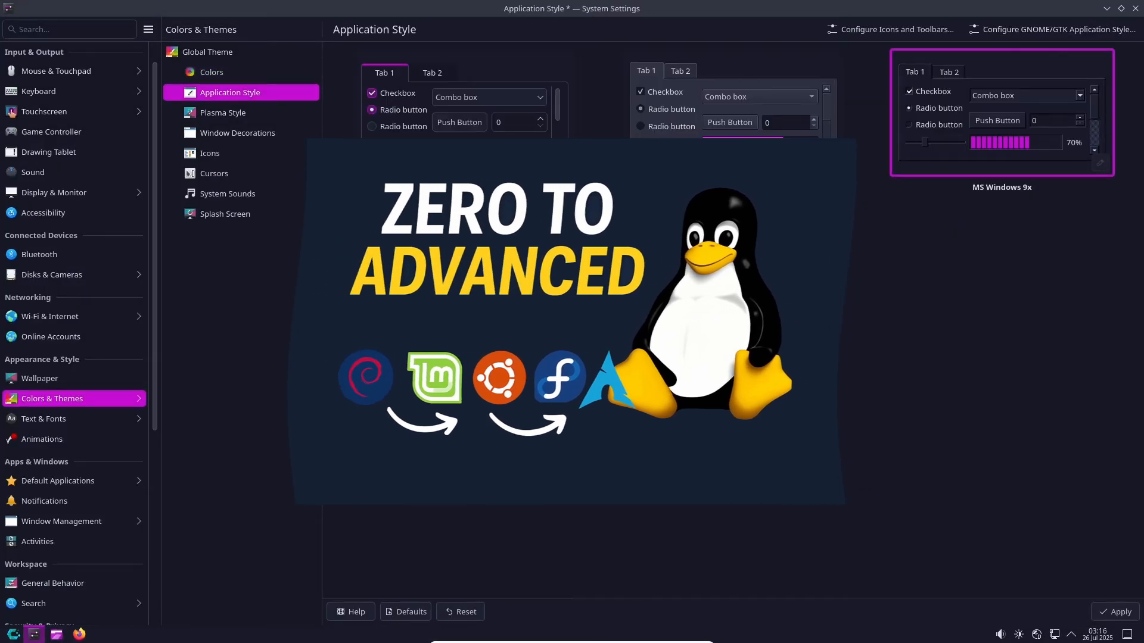
click(236, 132)
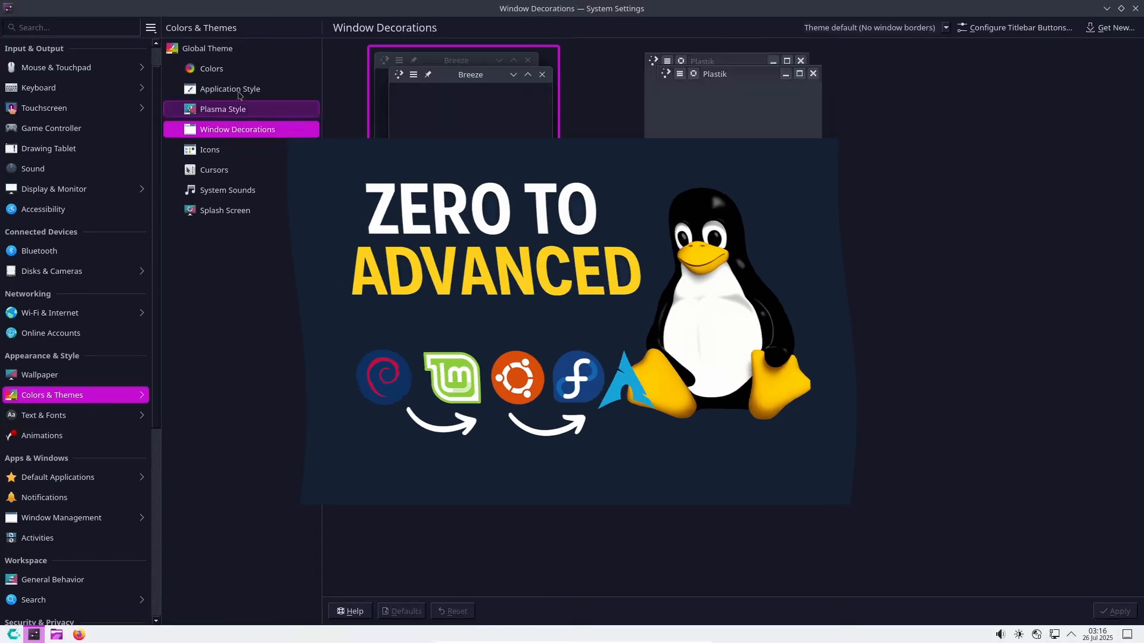
click(207, 48)
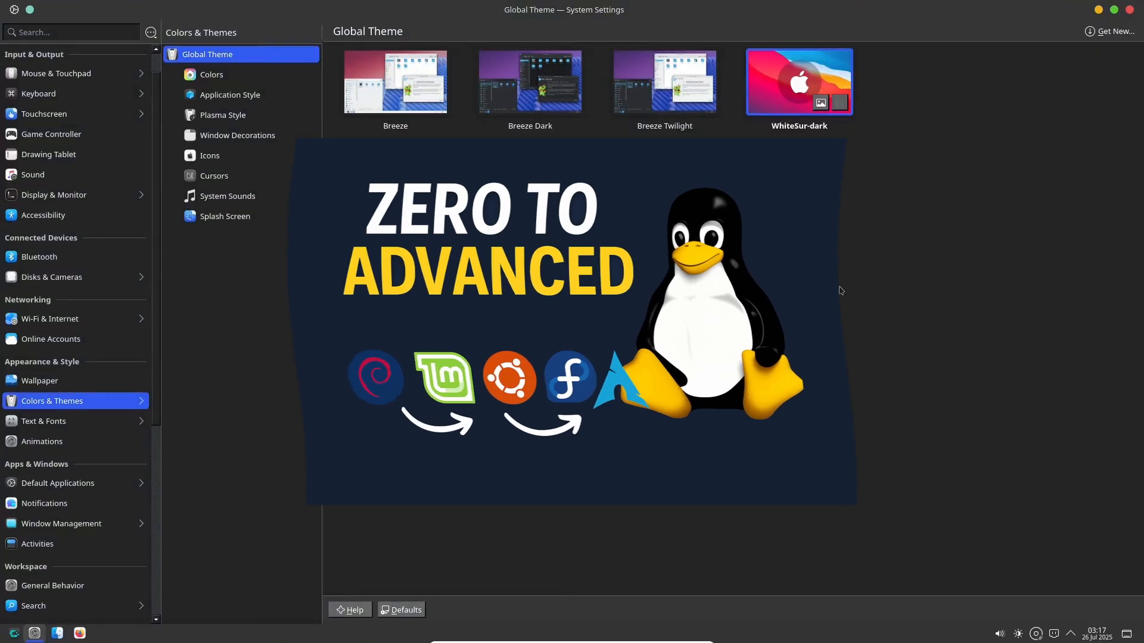
click(14, 627)
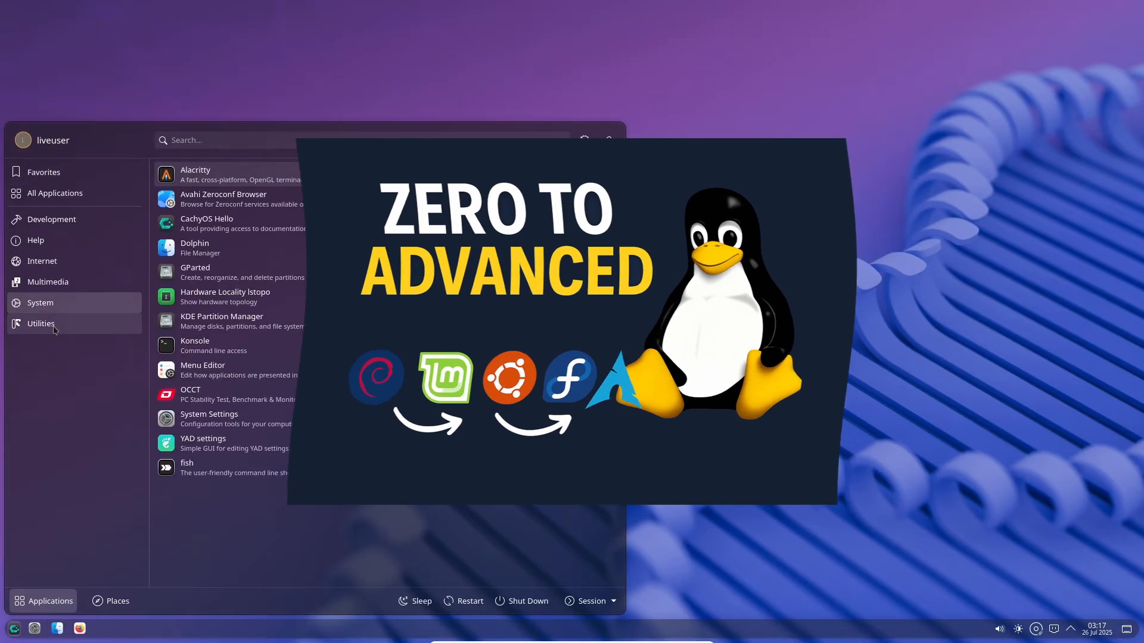
click(1067, 629)
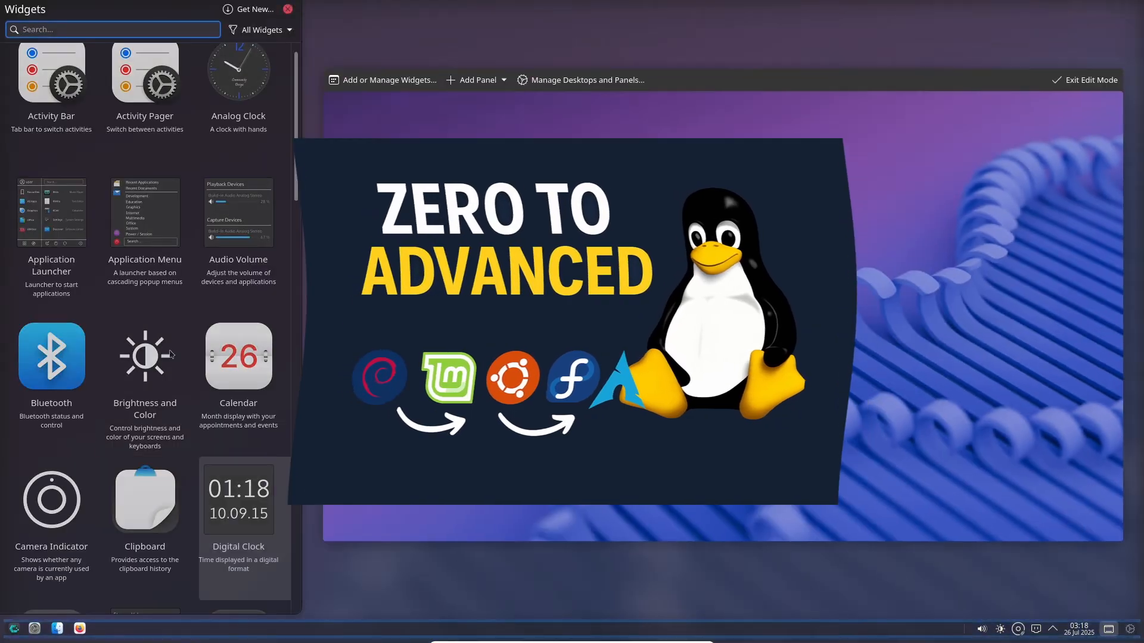
scroll(down, 3)
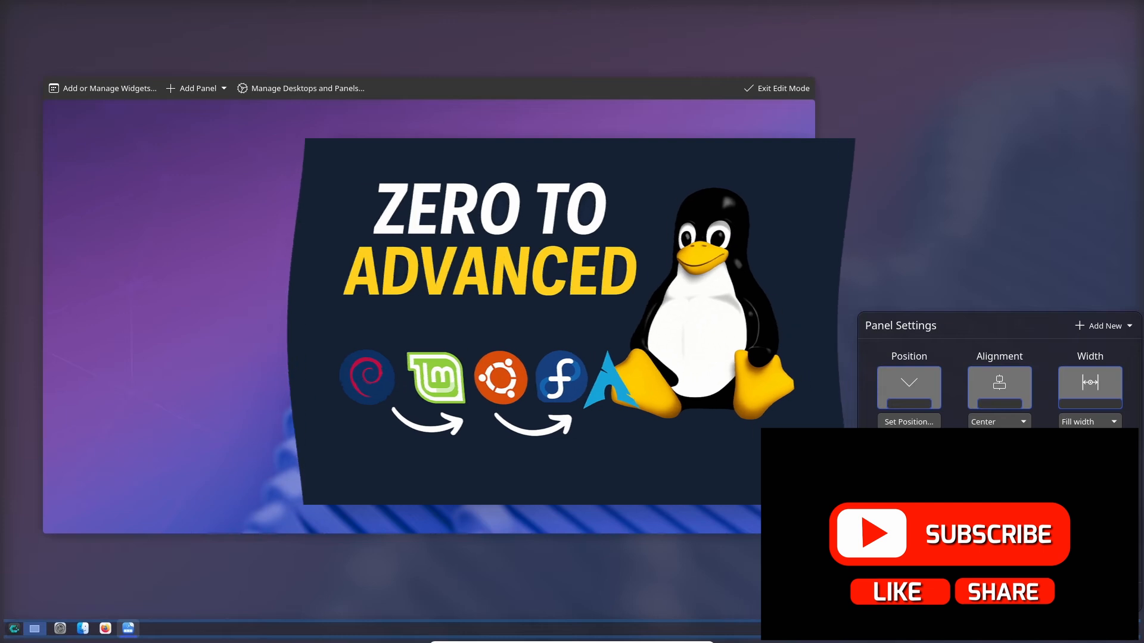
click(776, 88)
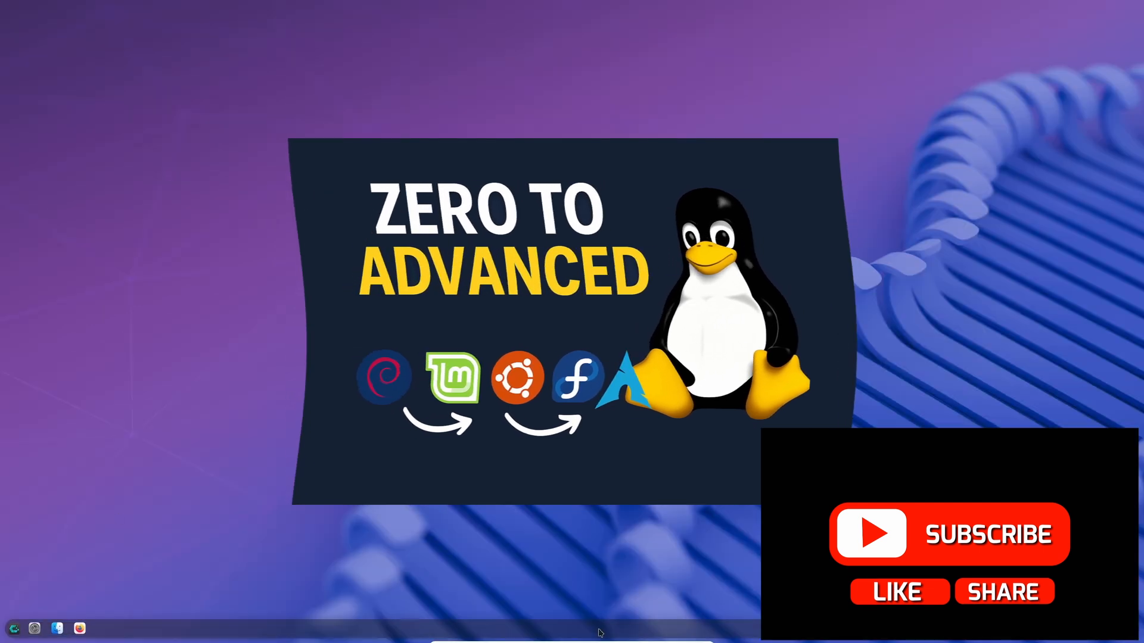